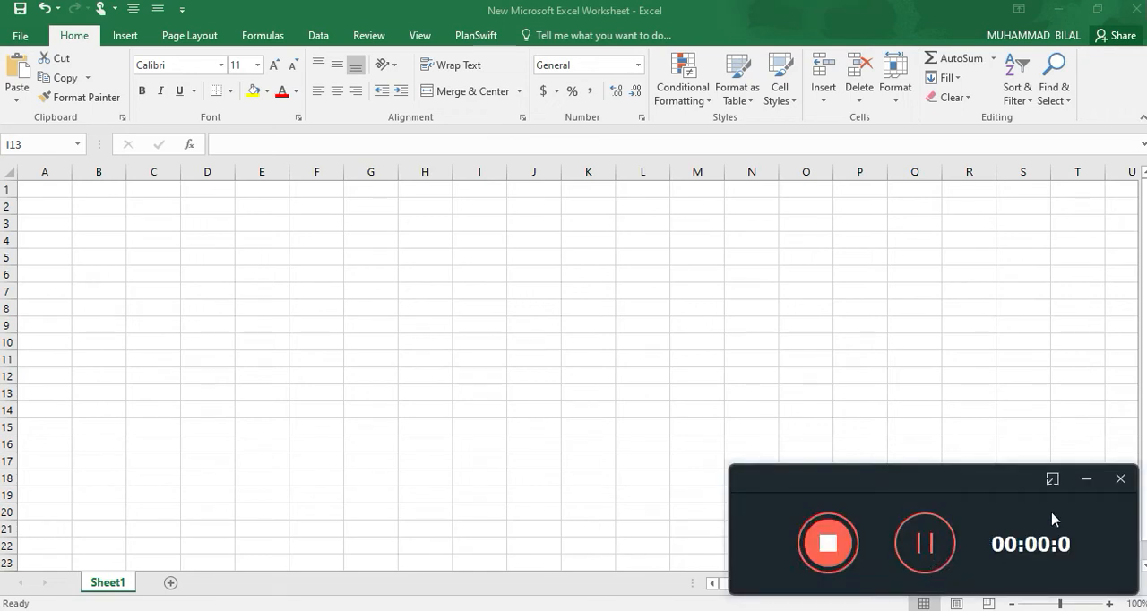
mouse_move(1039, 549)
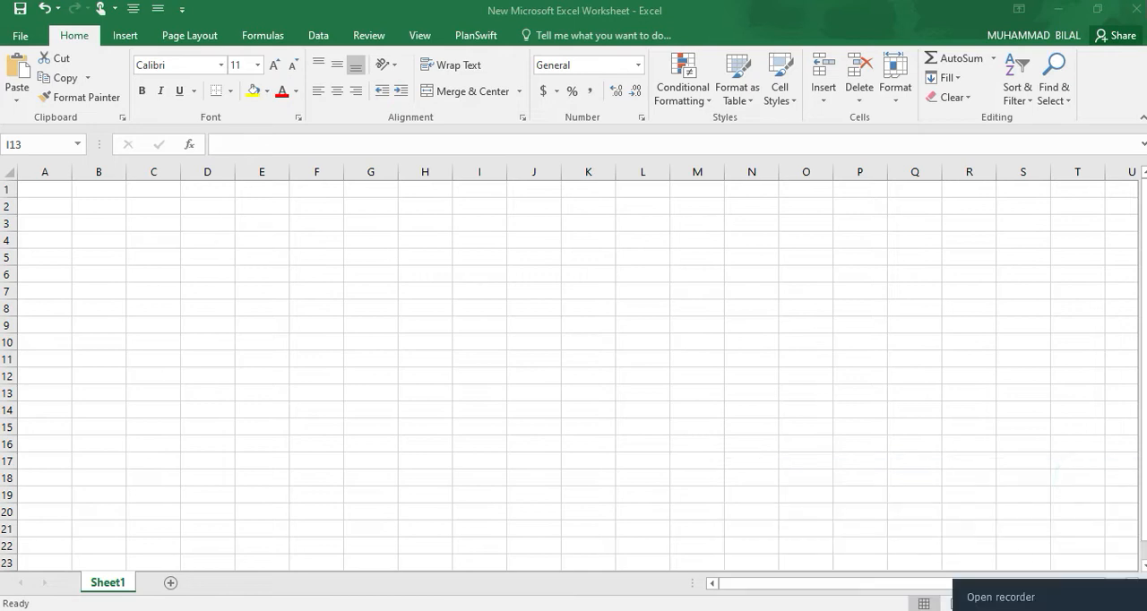
Open the File backstage Info page, then the New page offering a blank workbook.
left_click(1001, 597)
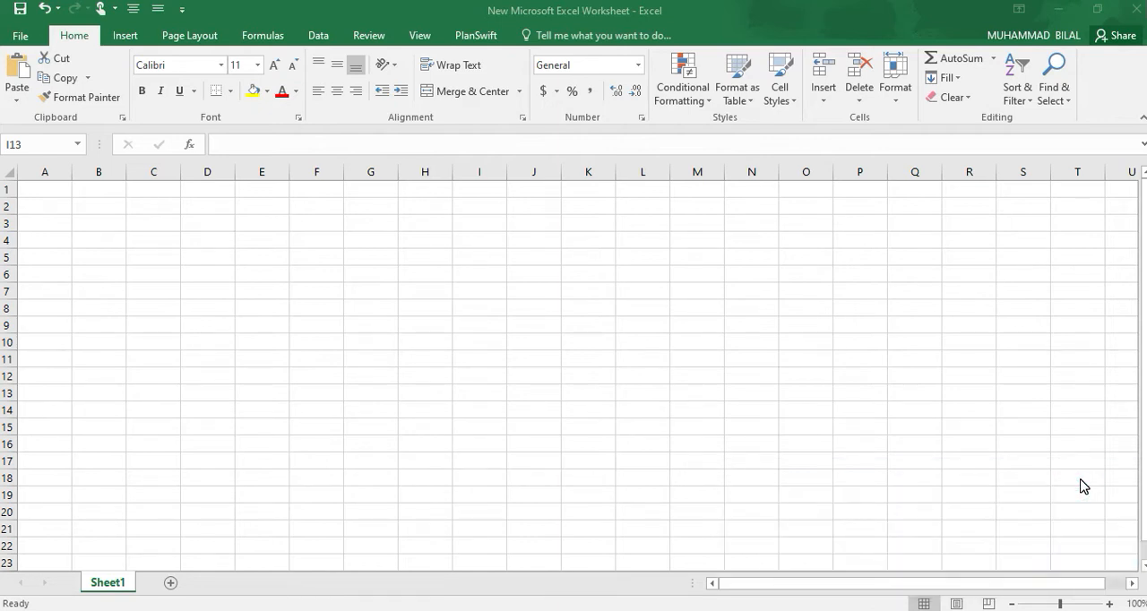
mouse_move(660, 465)
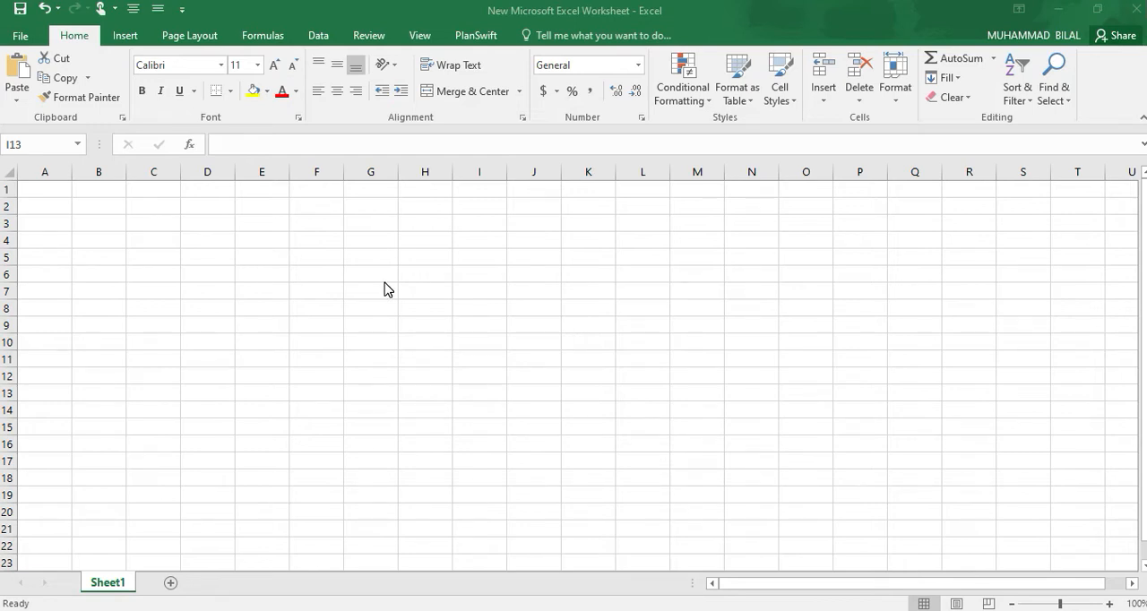
mouse_move(356, 281)
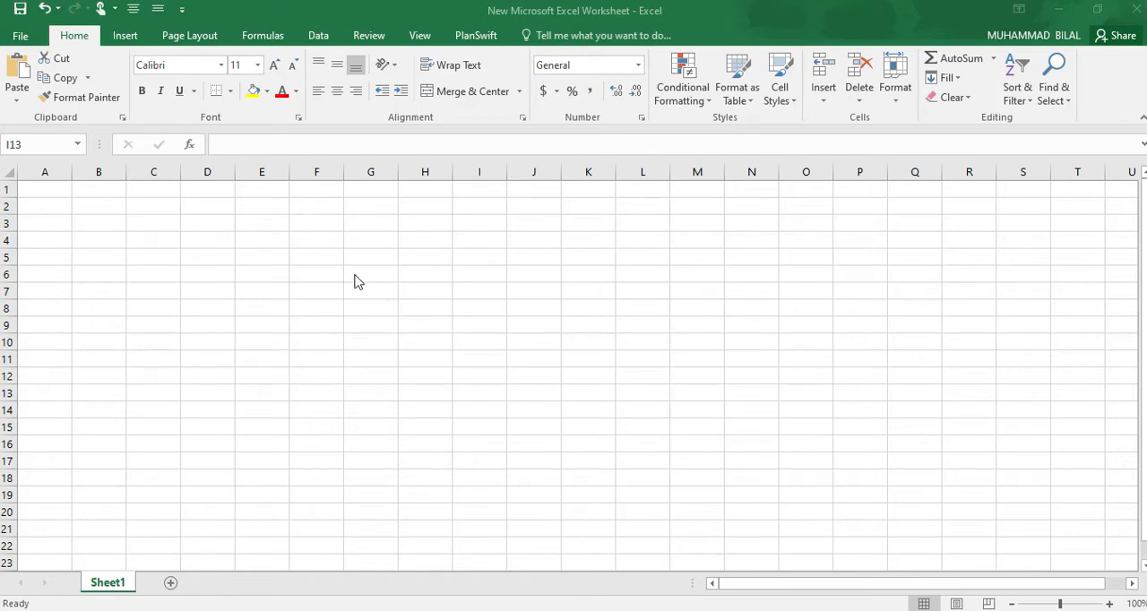
mouse_move(366, 297)
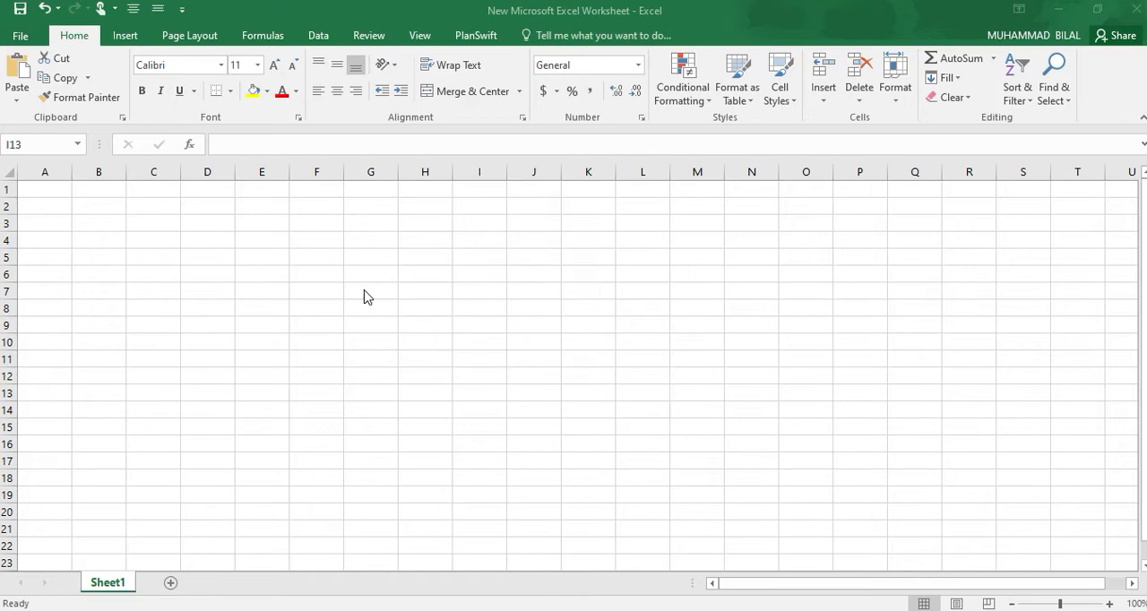
mouse_move(34, 23)
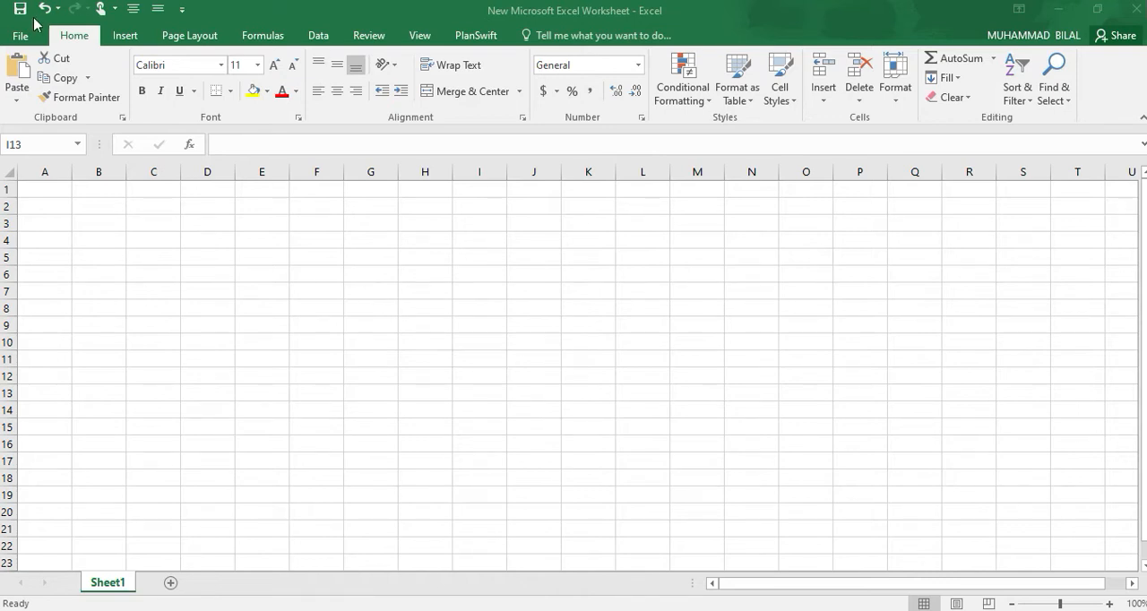
mouse_move(790, 261)
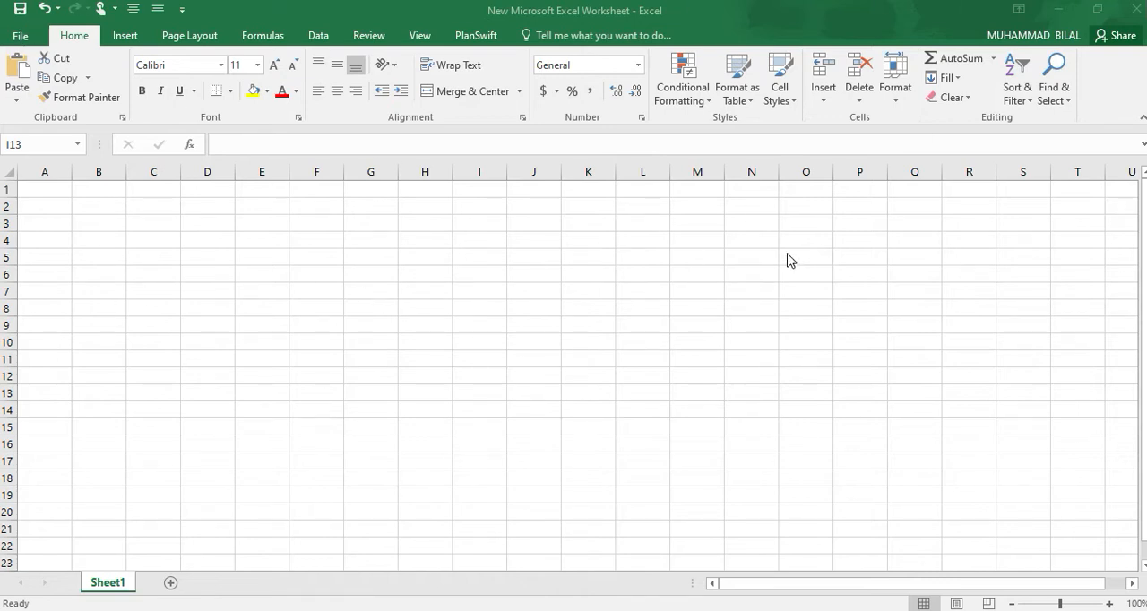
mouse_move(440, 419)
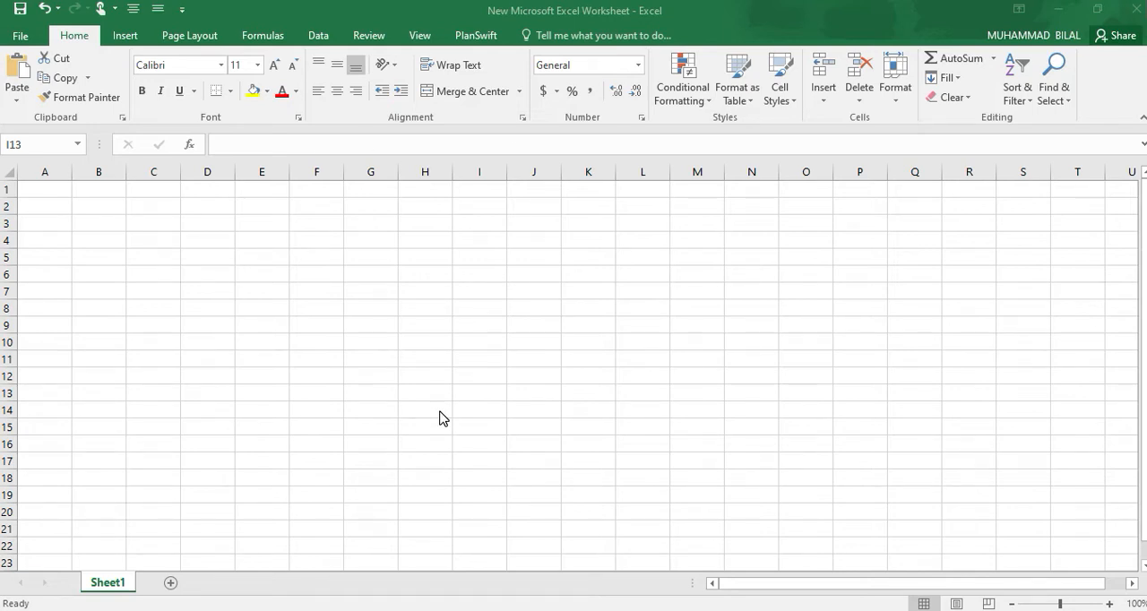
mouse_move(601, 5)
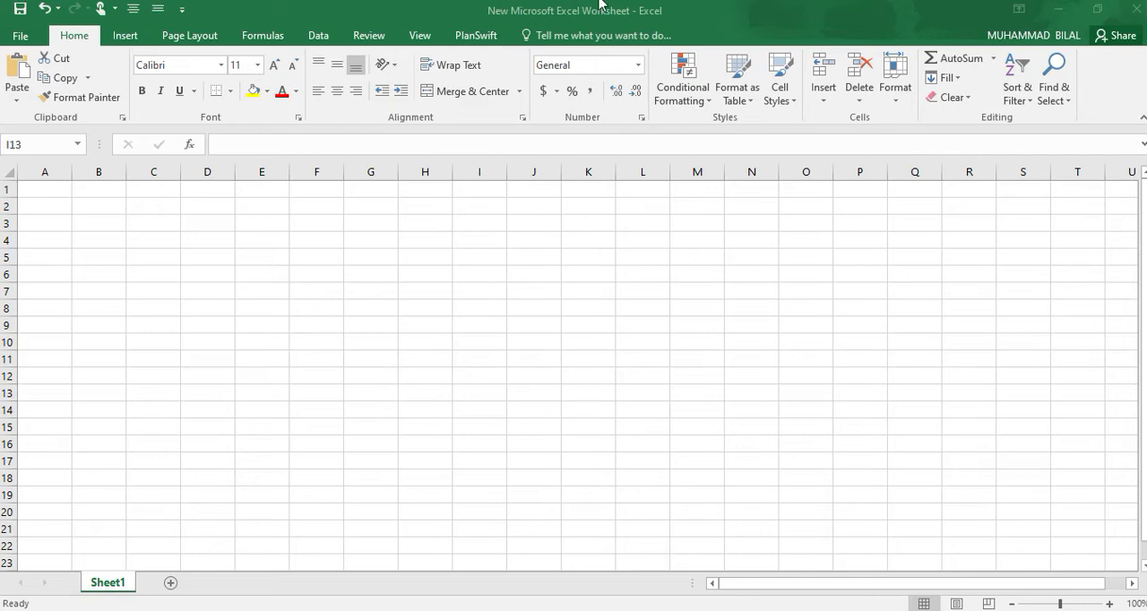
mouse_move(305, 346)
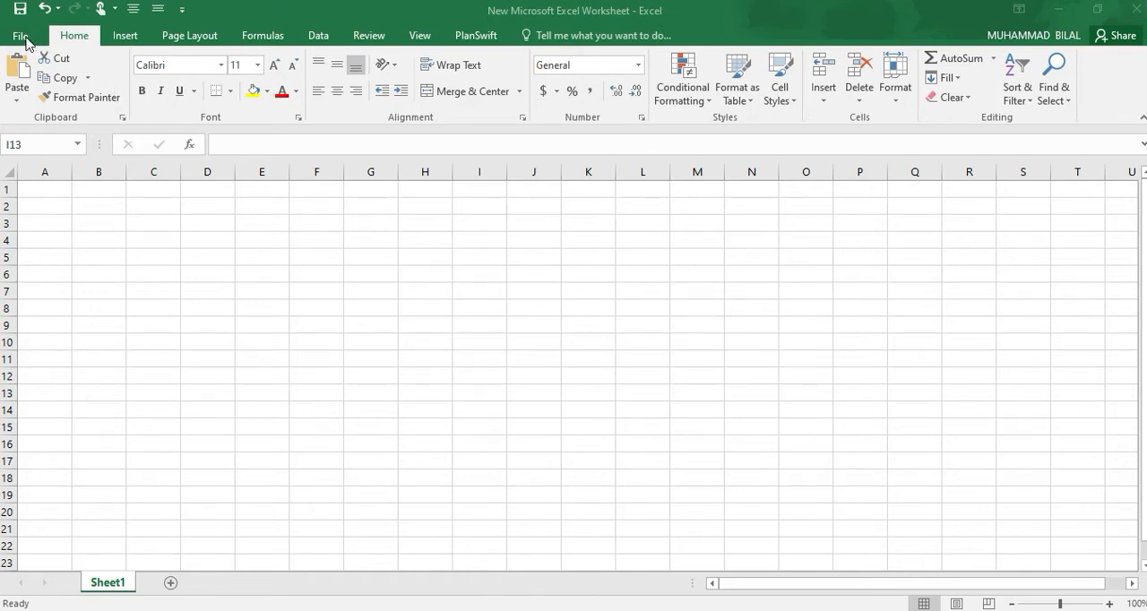
left_click(21, 35)
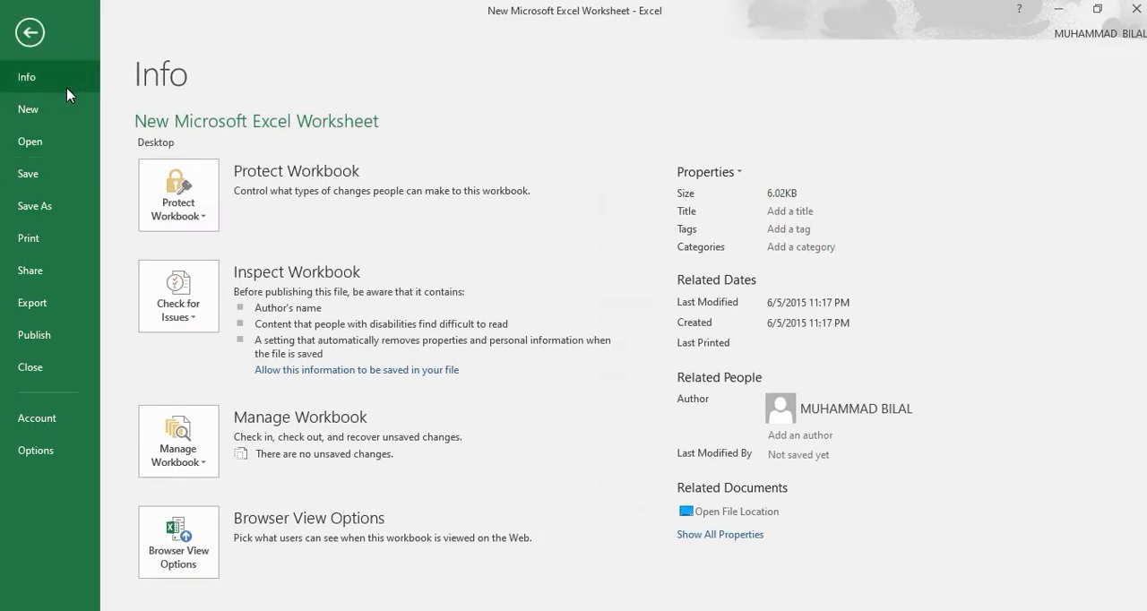
mouse_move(34, 206)
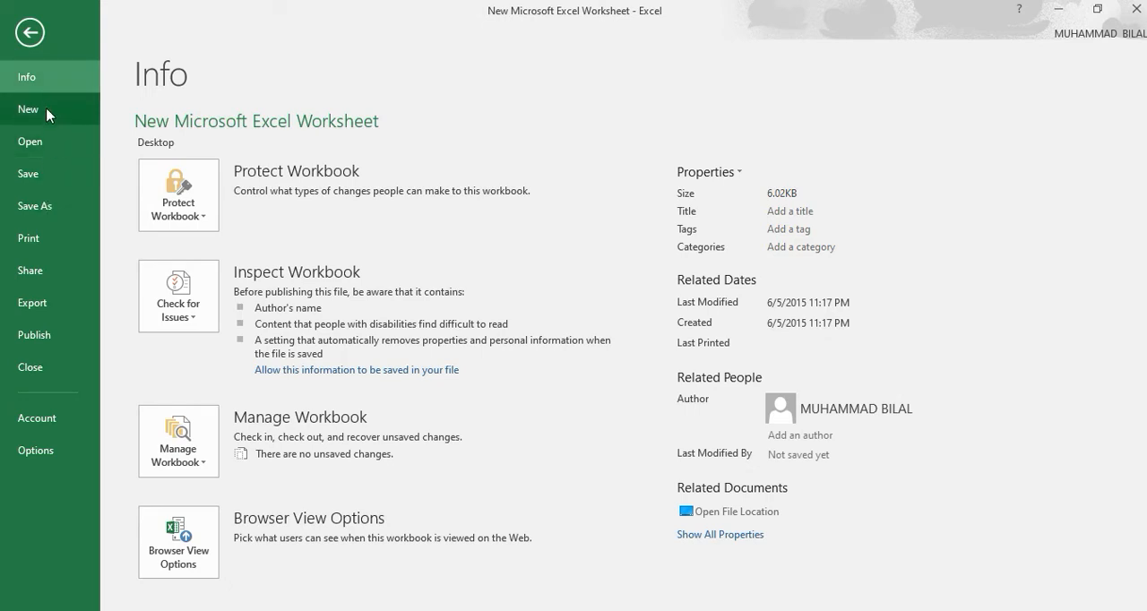
mouse_move(34, 206)
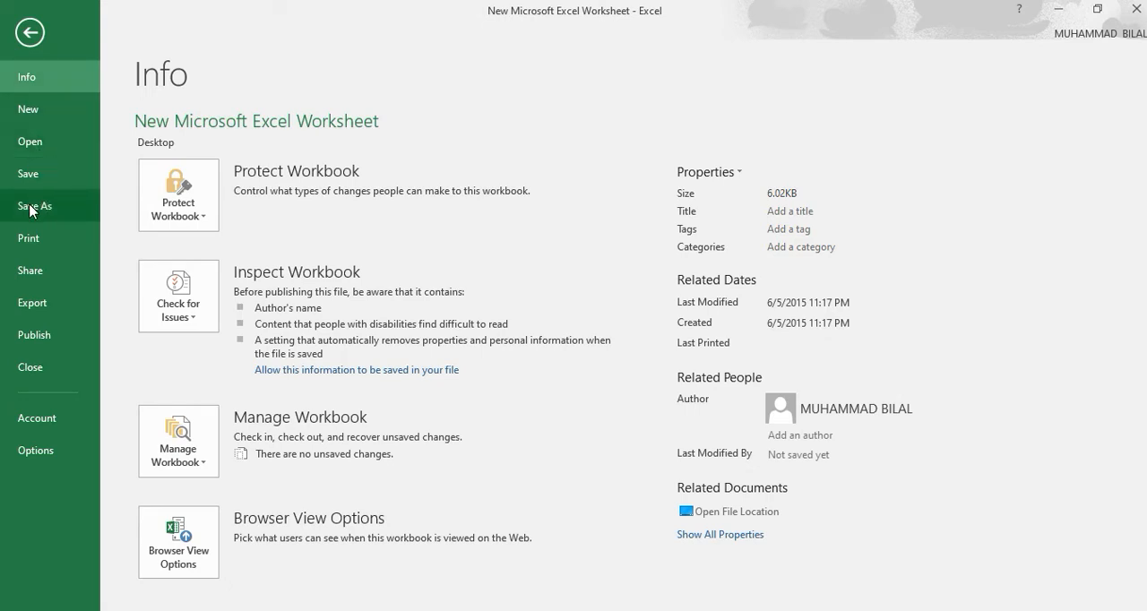
mouse_move(32, 303)
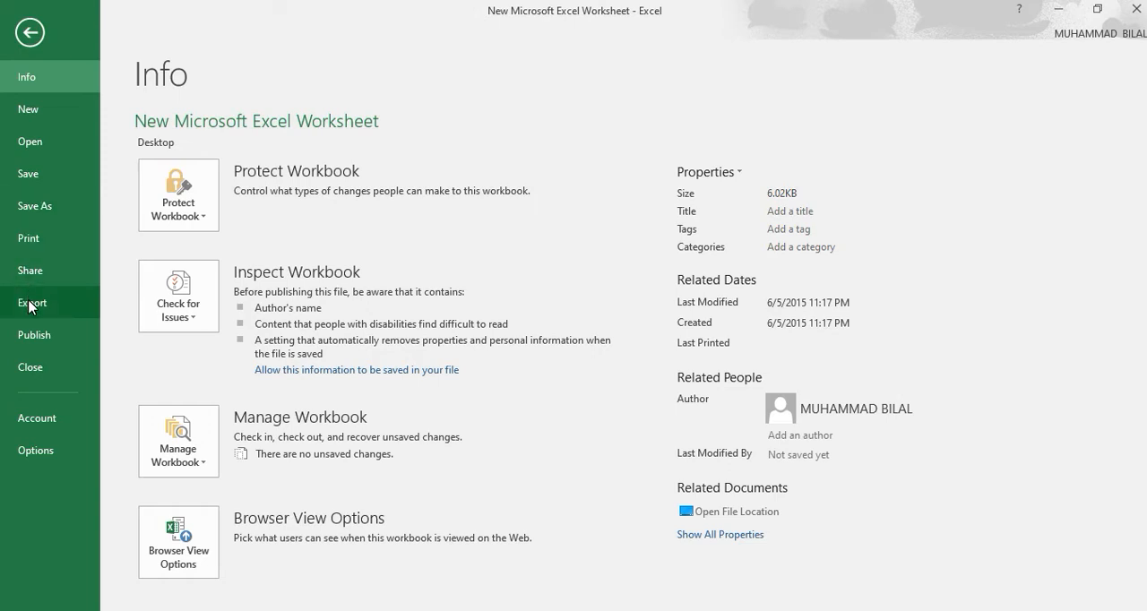
mouse_move(28, 109)
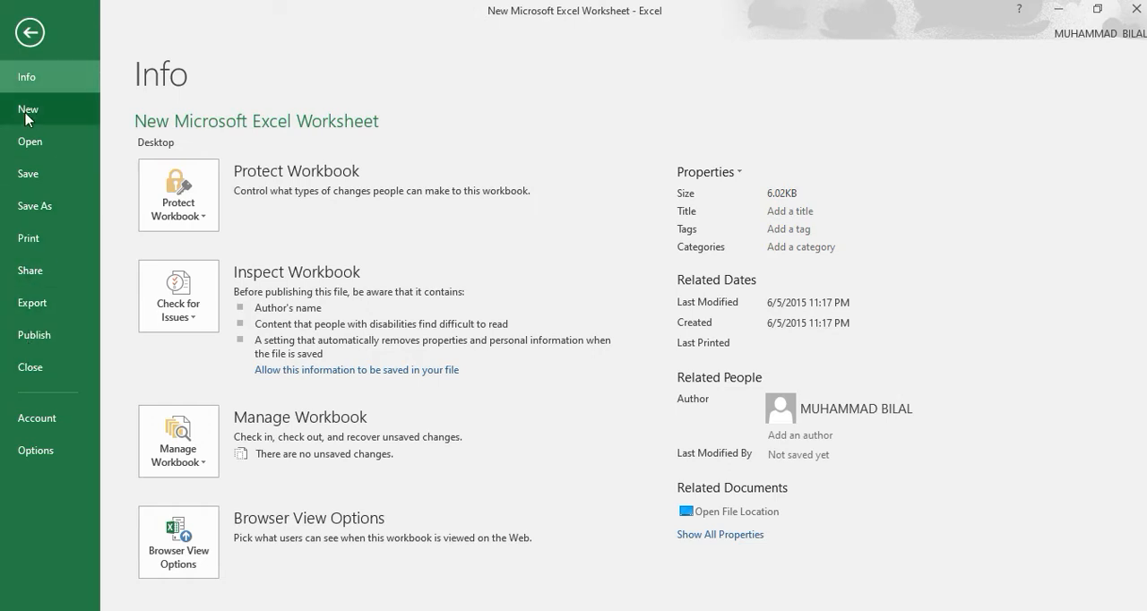
left_click(28, 109)
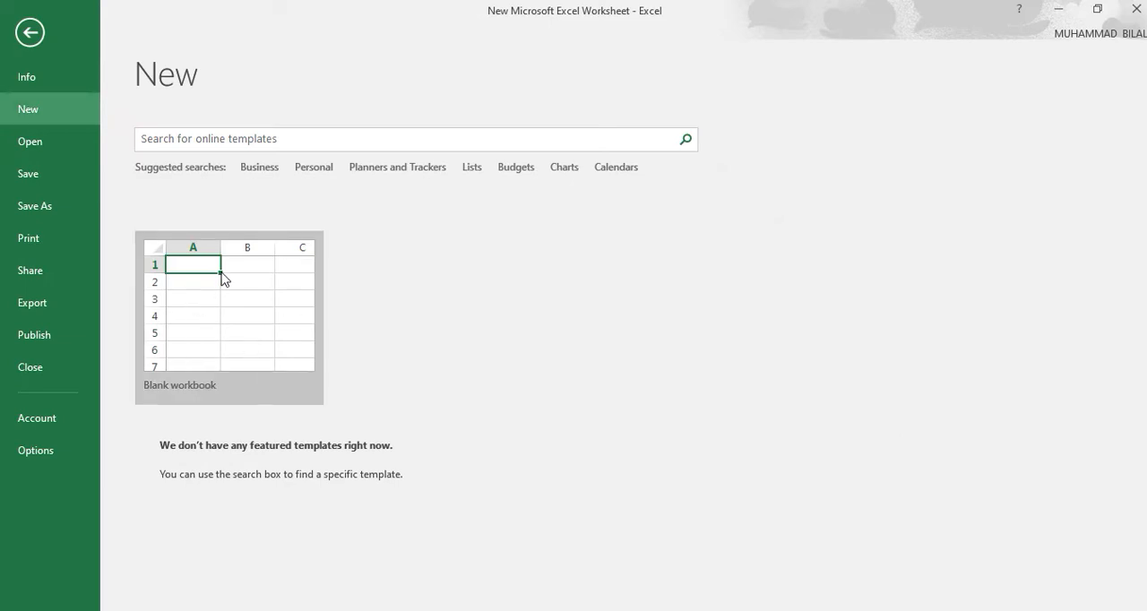
mouse_move(239, 329)
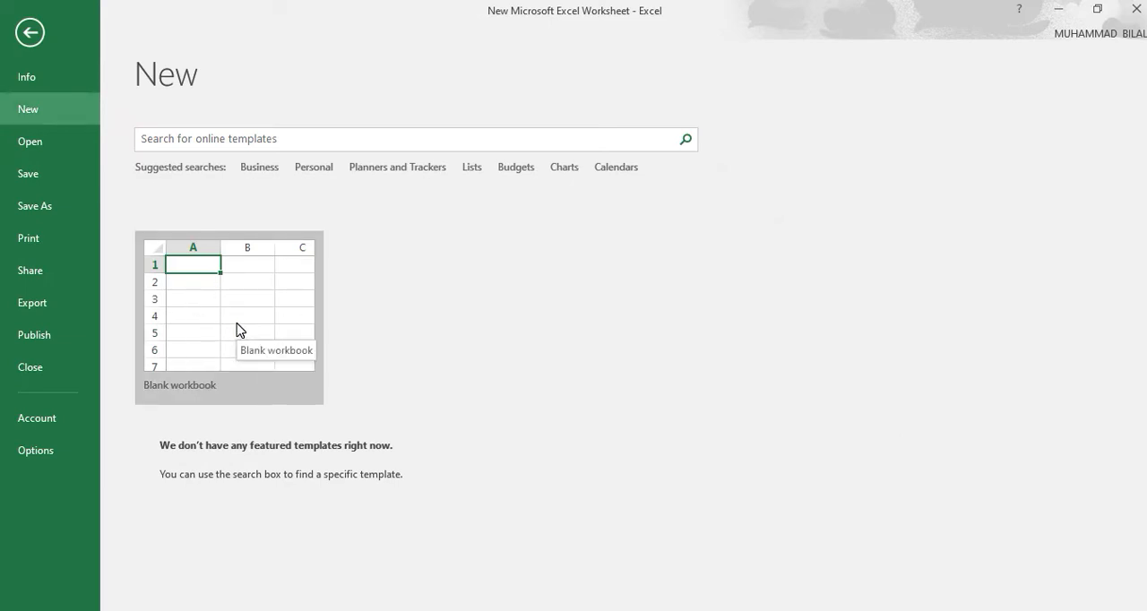
Create blank workbook Book1 and view the Copy options, including Copy as Picture.
left_click(228, 310)
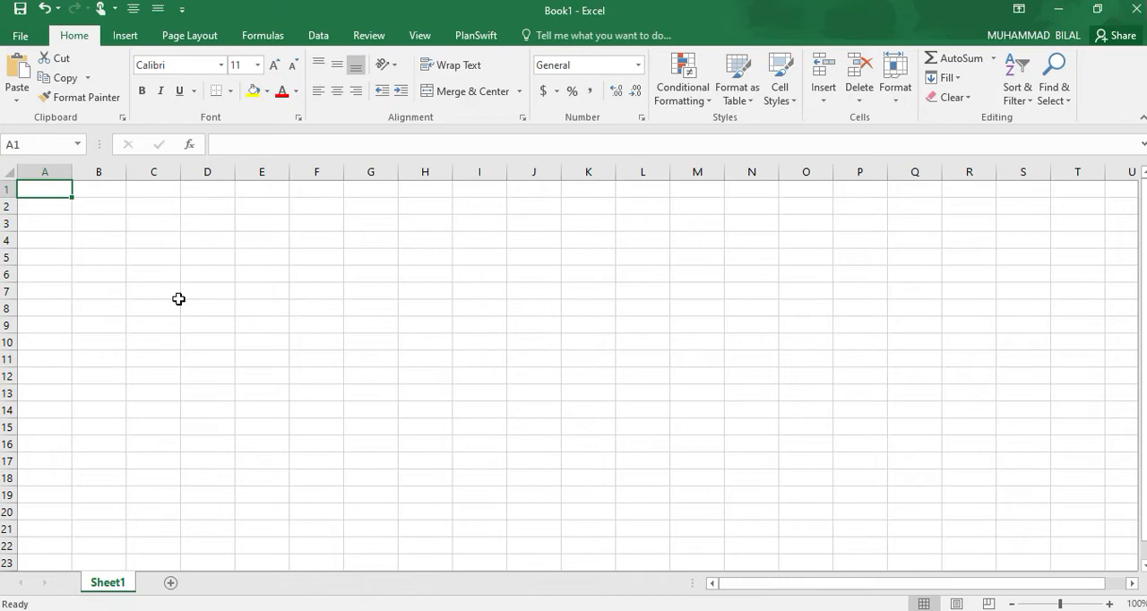
mouse_move(121, 164)
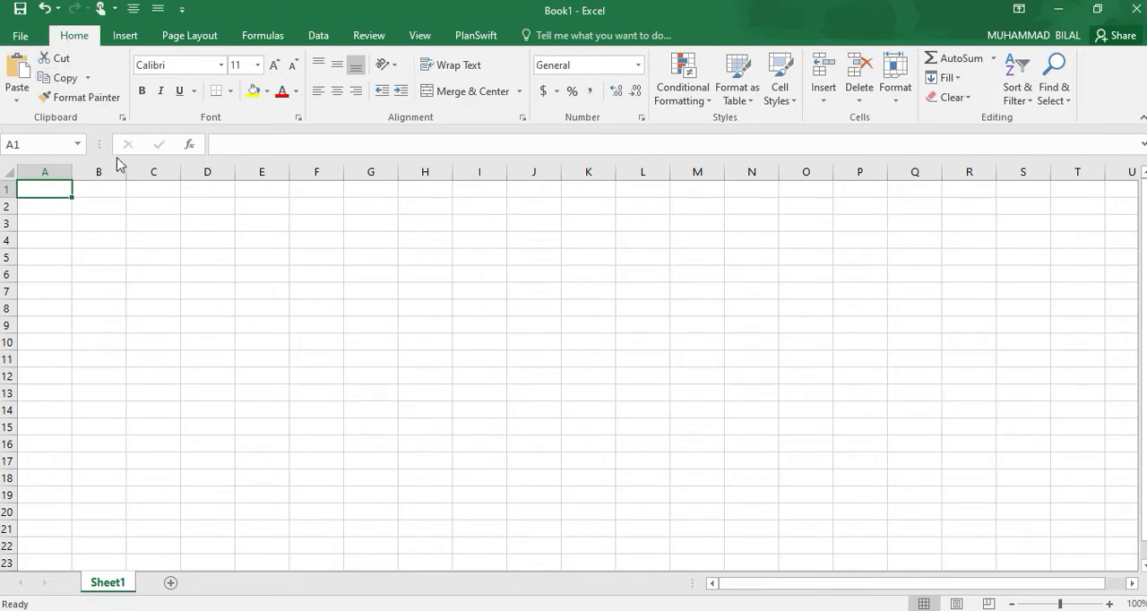
mouse_move(211, 250)
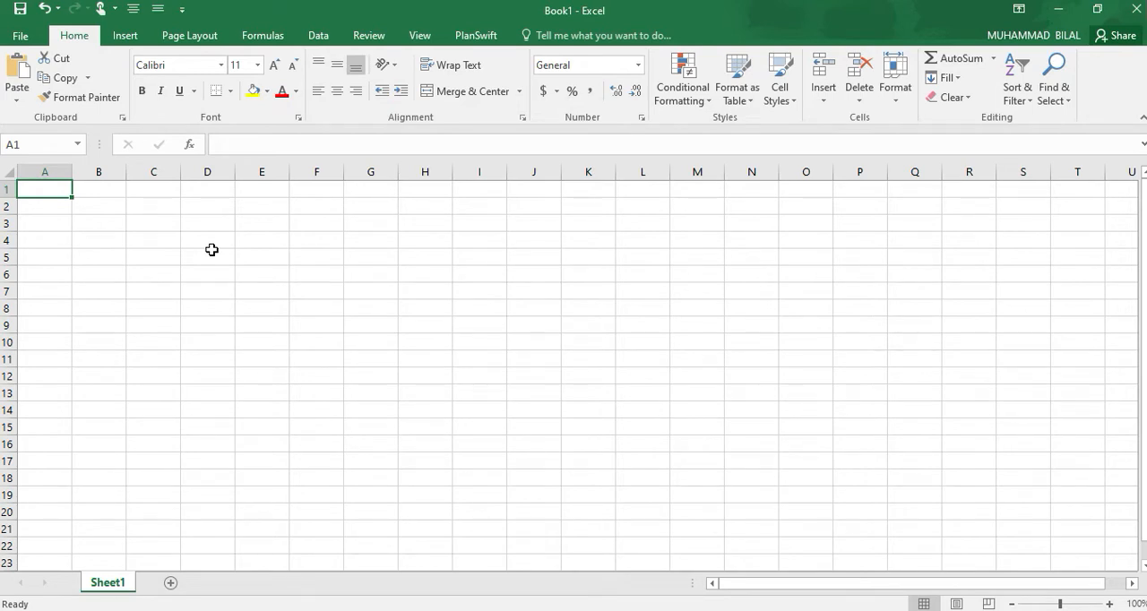
mouse_move(58, 78)
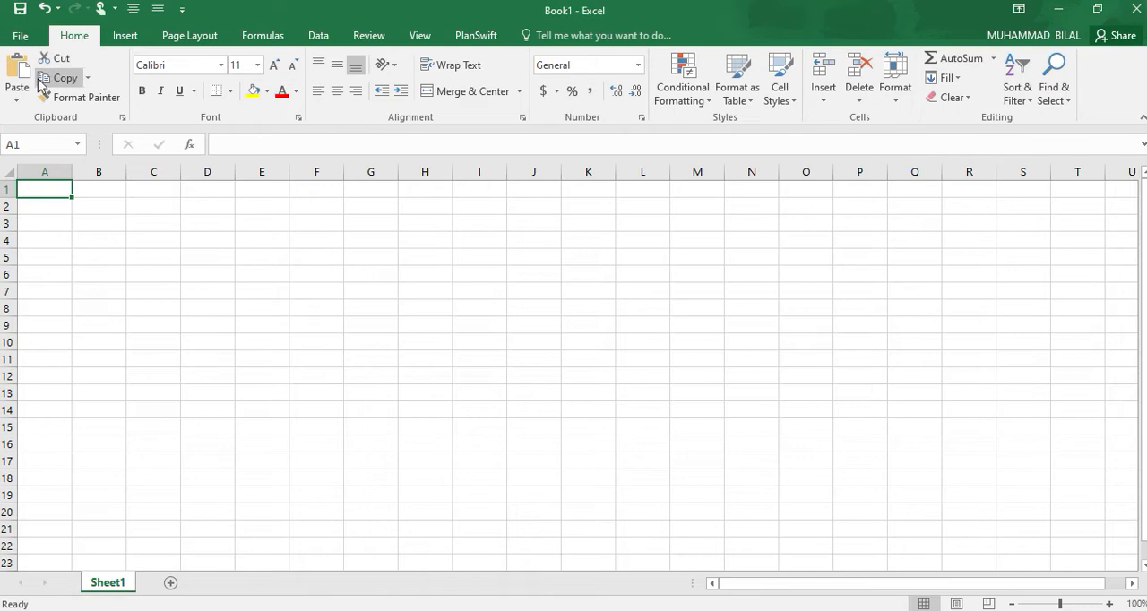
mouse_move(55, 57)
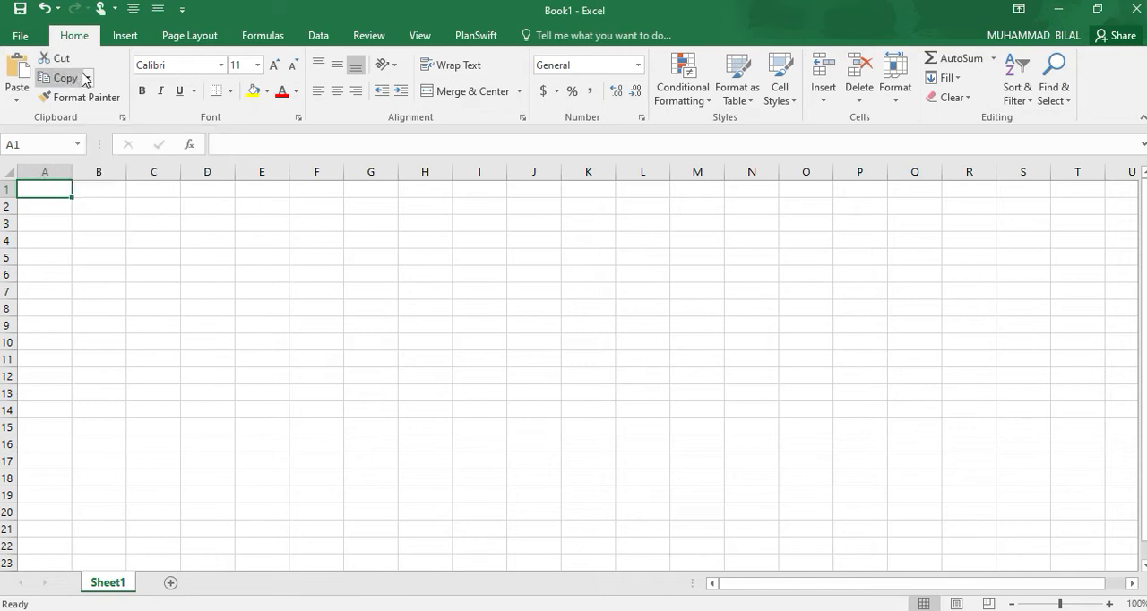
left_click(87, 78)
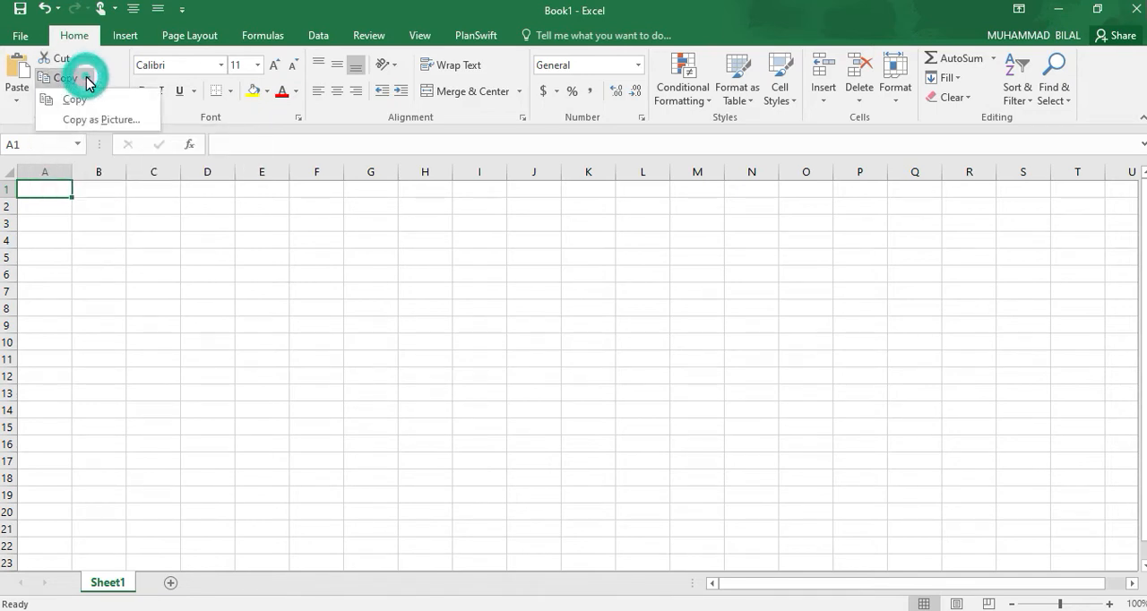
mouse_move(74, 99)
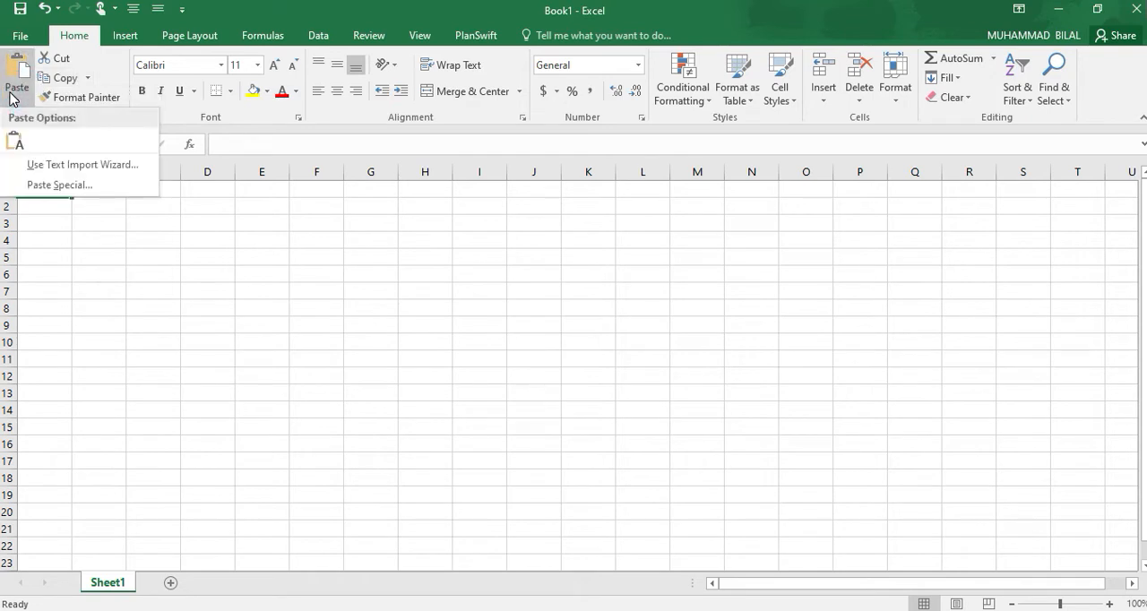
mouse_move(15, 143)
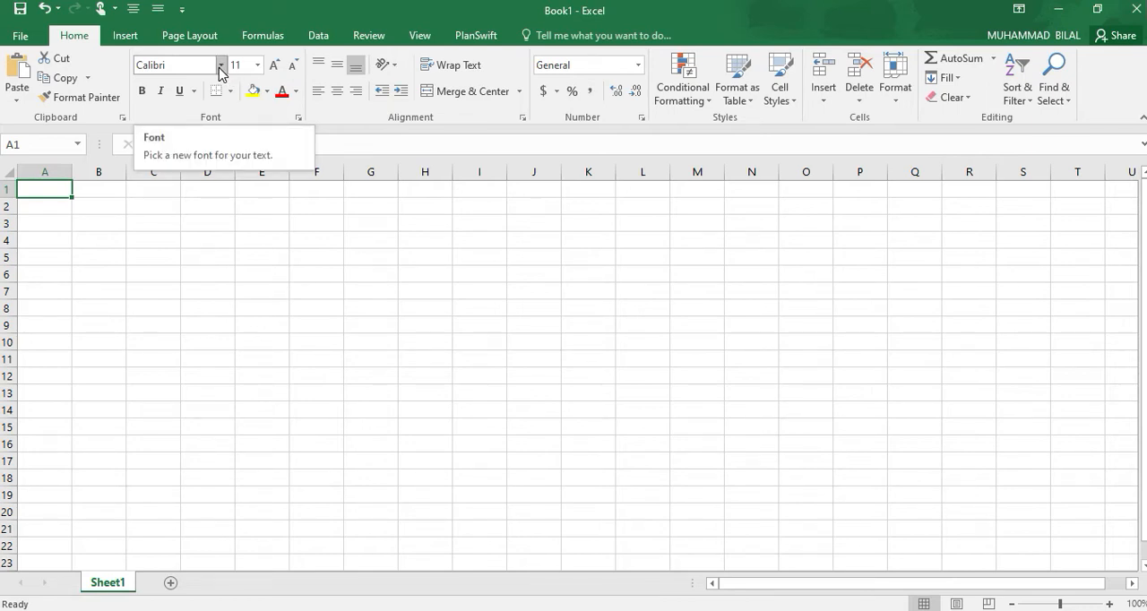
Scroll the font list and choose Times New Roman.
left_click(221, 65)
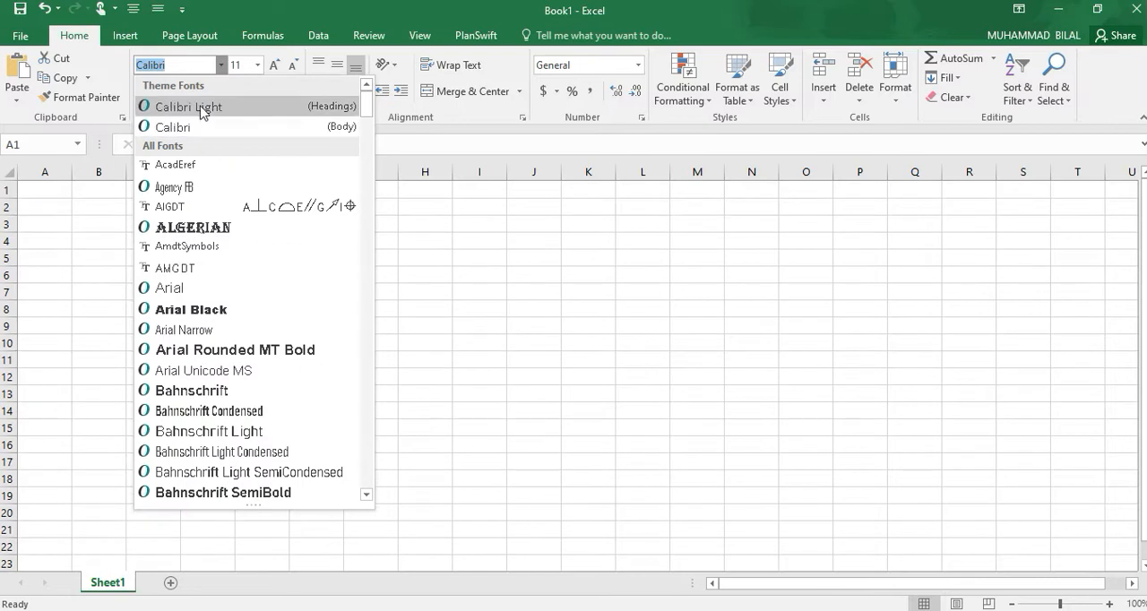
mouse_move(190, 309)
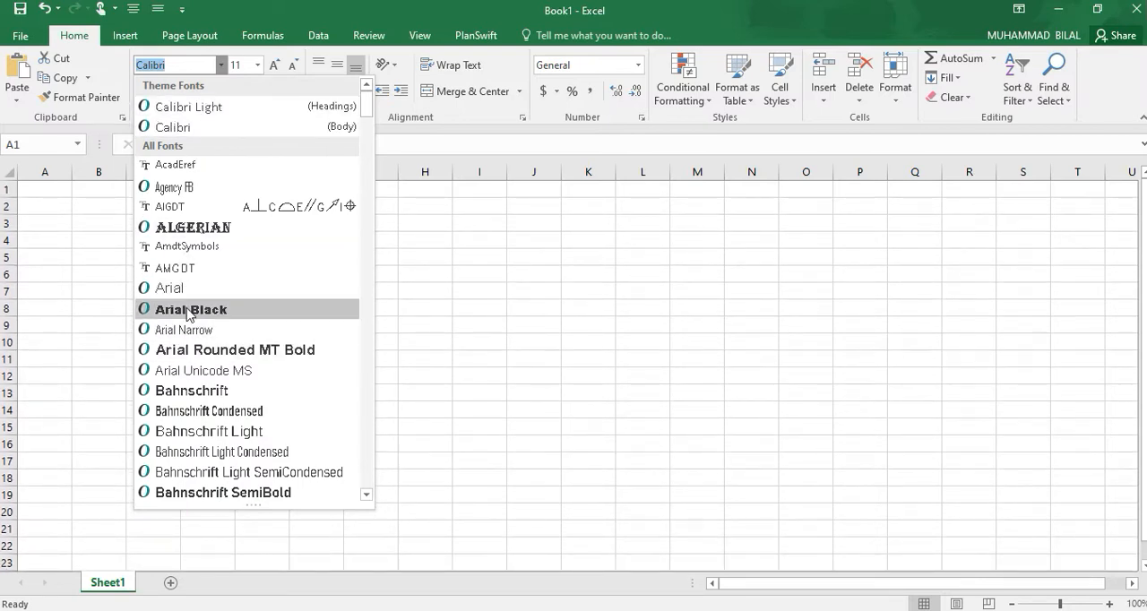
mouse_move(191, 390)
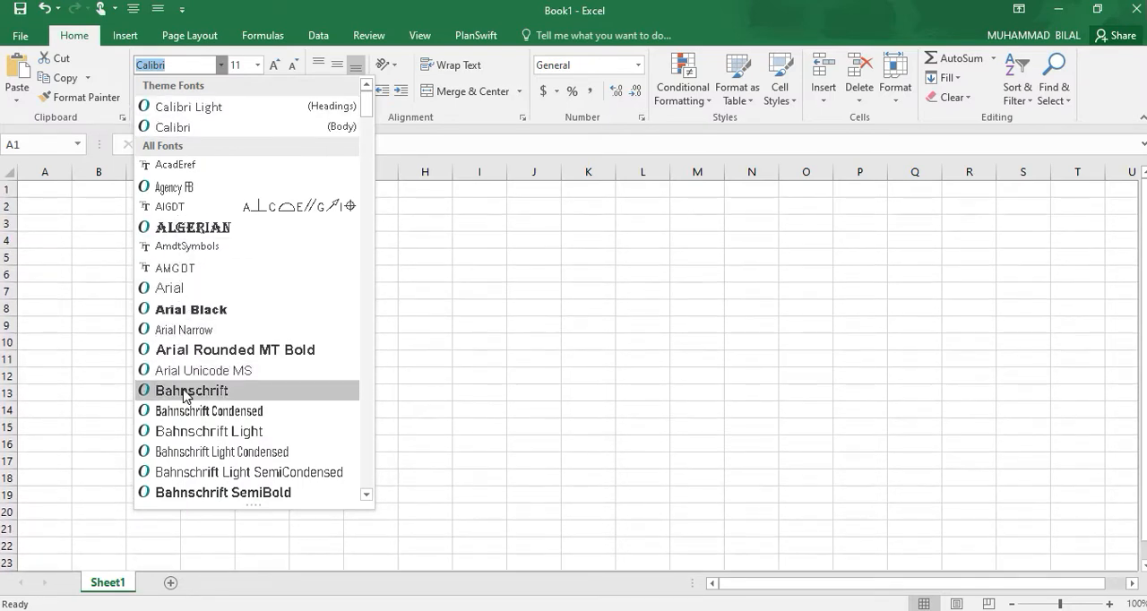
mouse_move(170, 188)
type("Times New Roma")
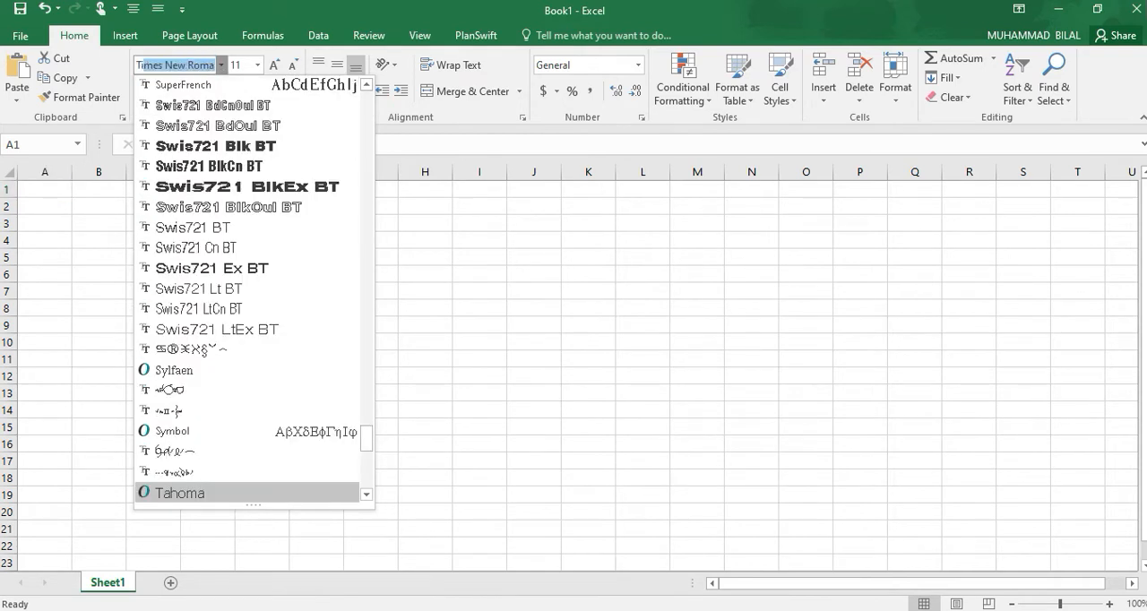
scroll("down", 3)
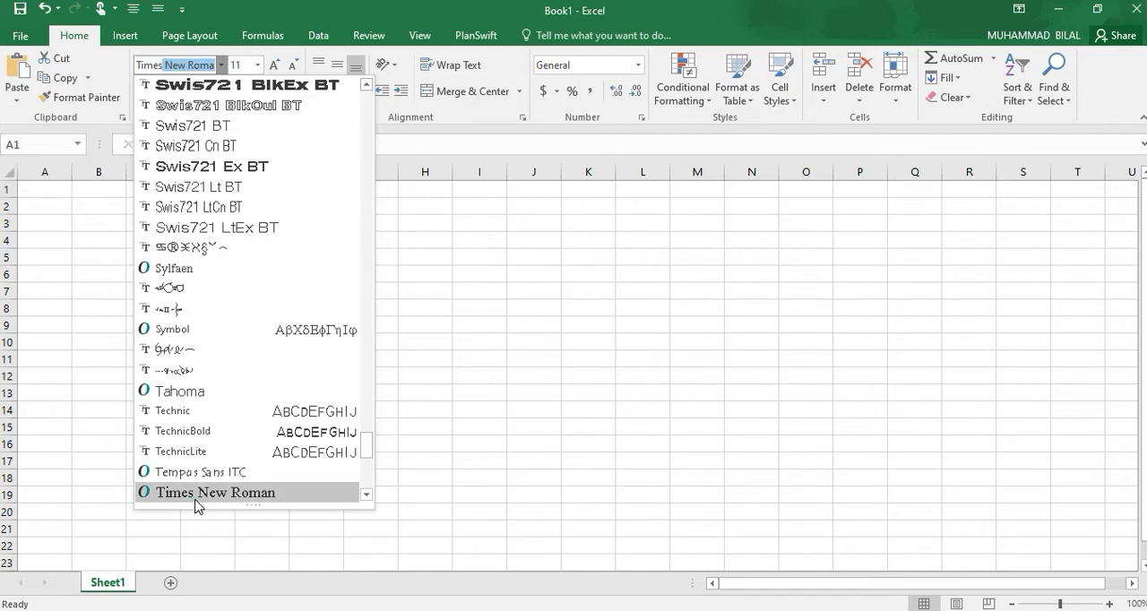
left_click(258, 64)
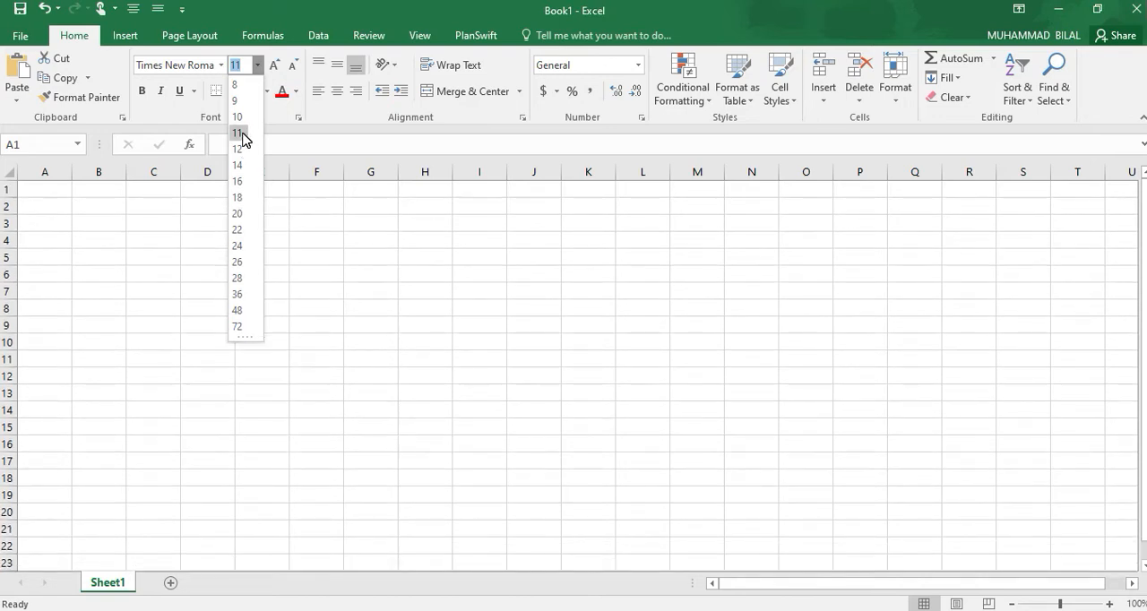
Dismiss the font size list and enter 123 in cell C4.
left_click(237, 132)
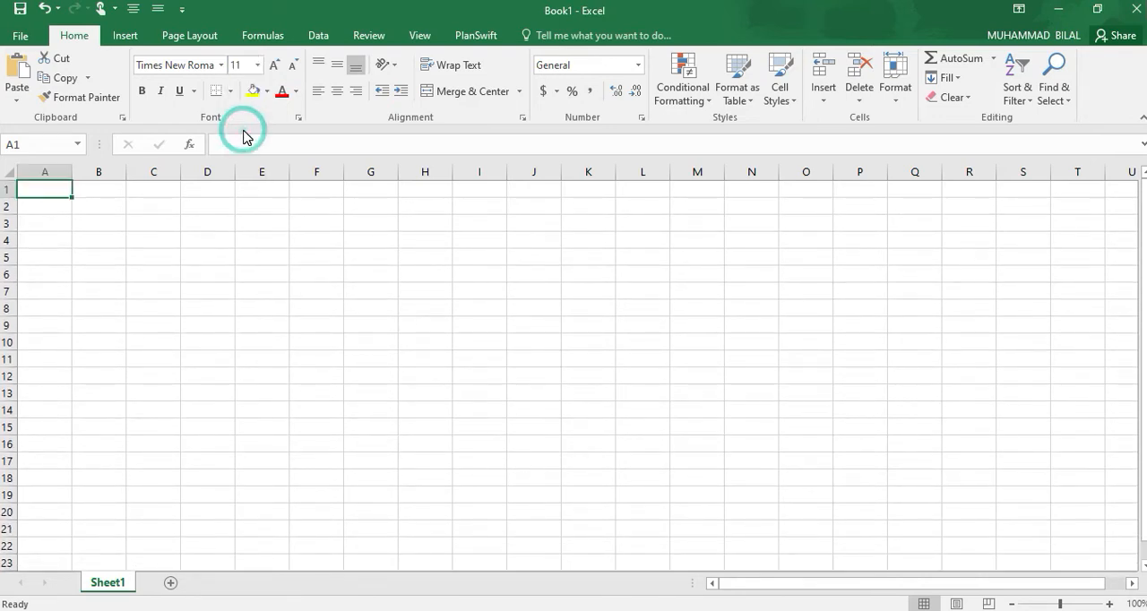
mouse_move(275, 64)
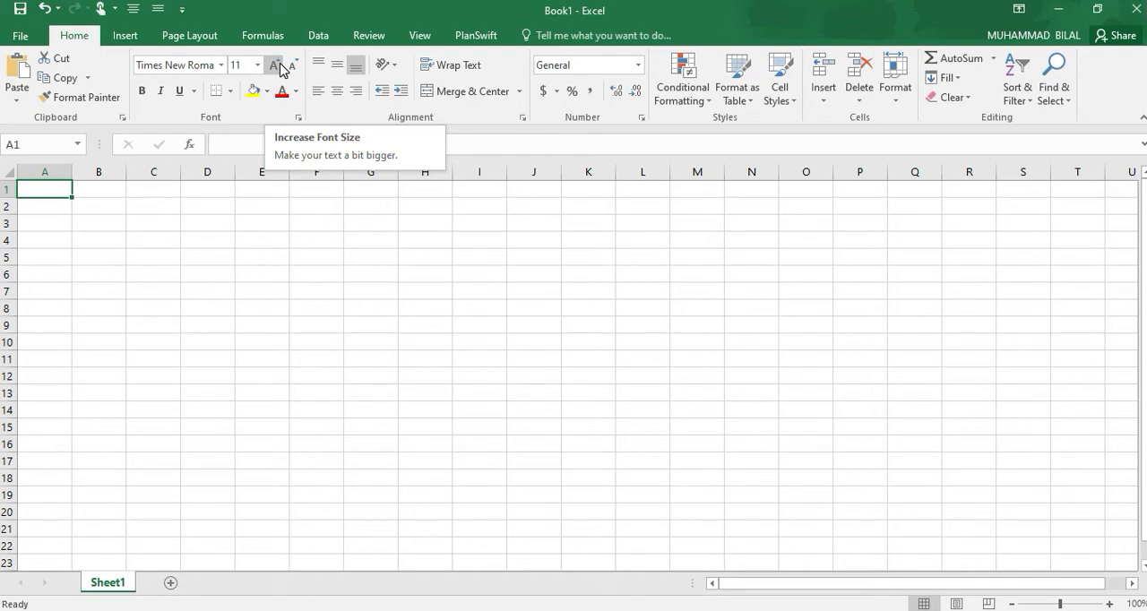
mouse_move(293, 64)
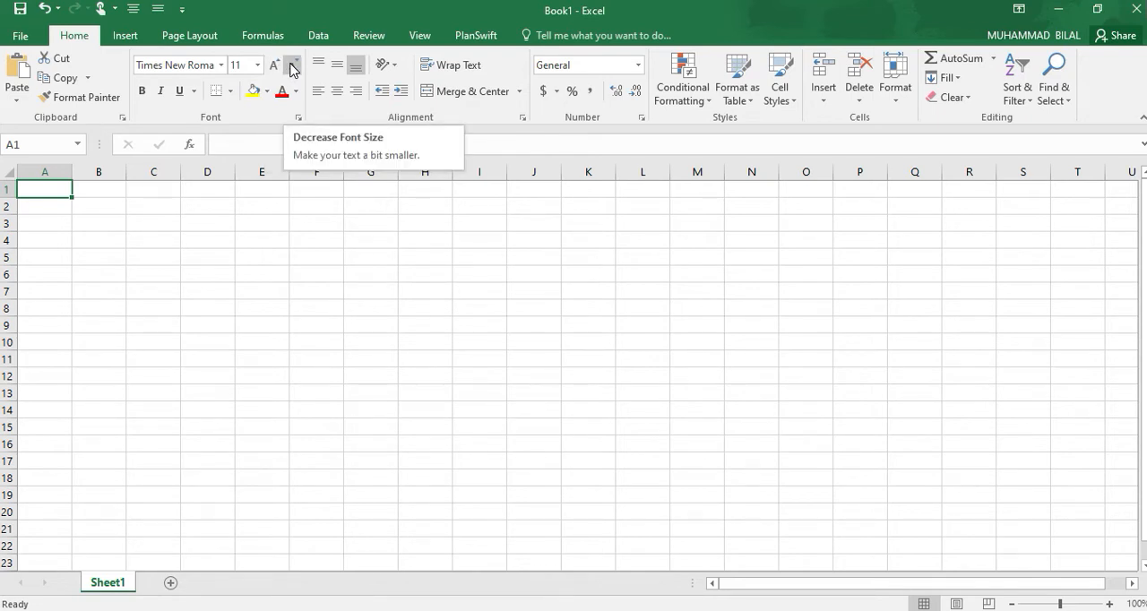
left_click(291, 64)
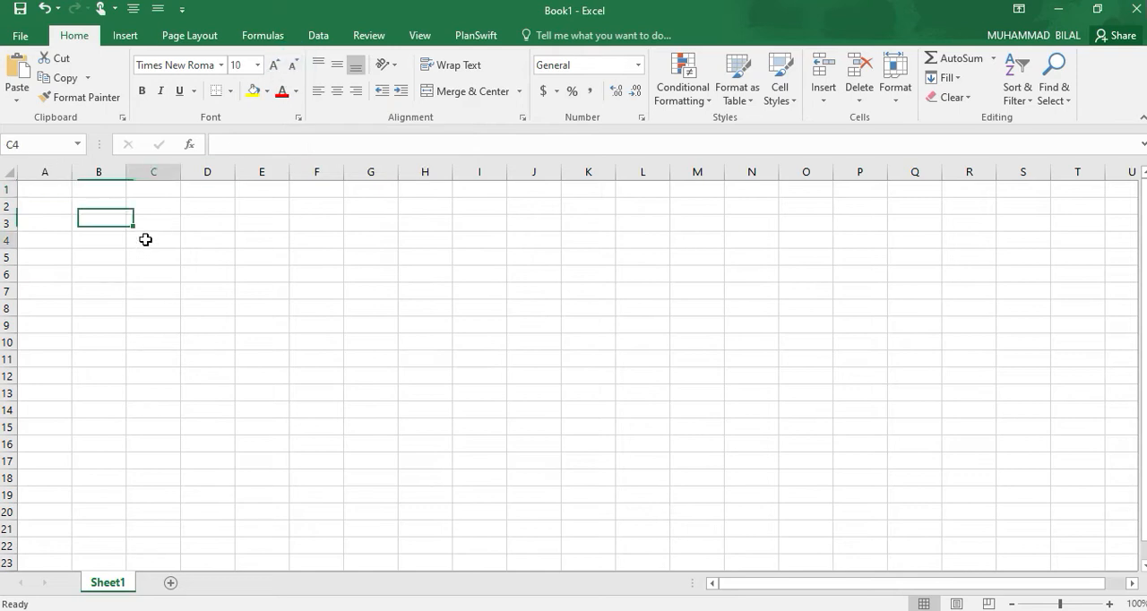
type("1")
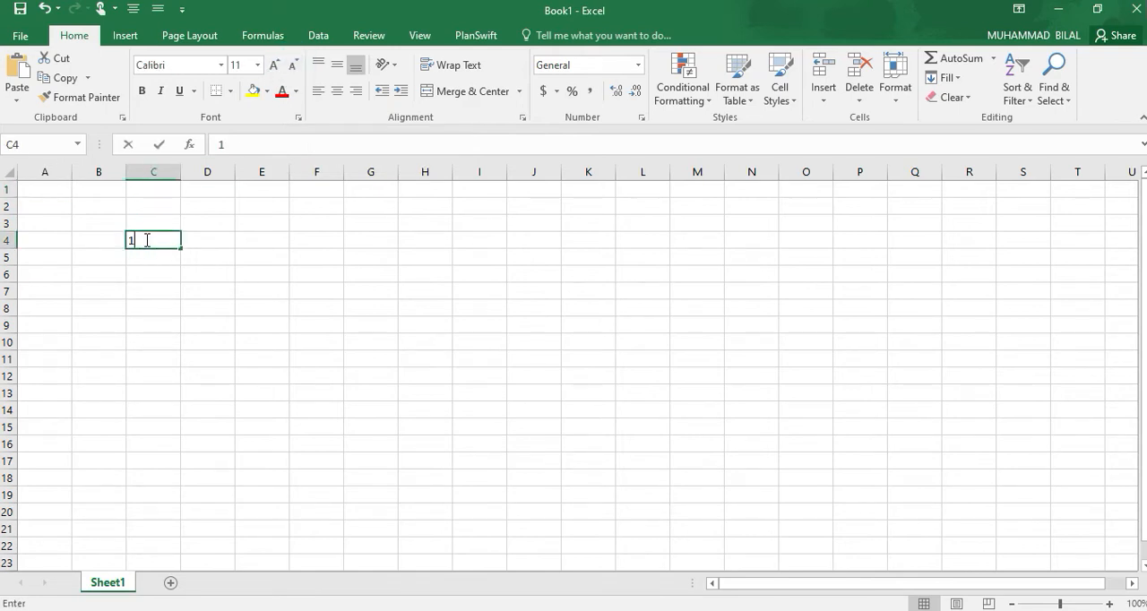
type("23")
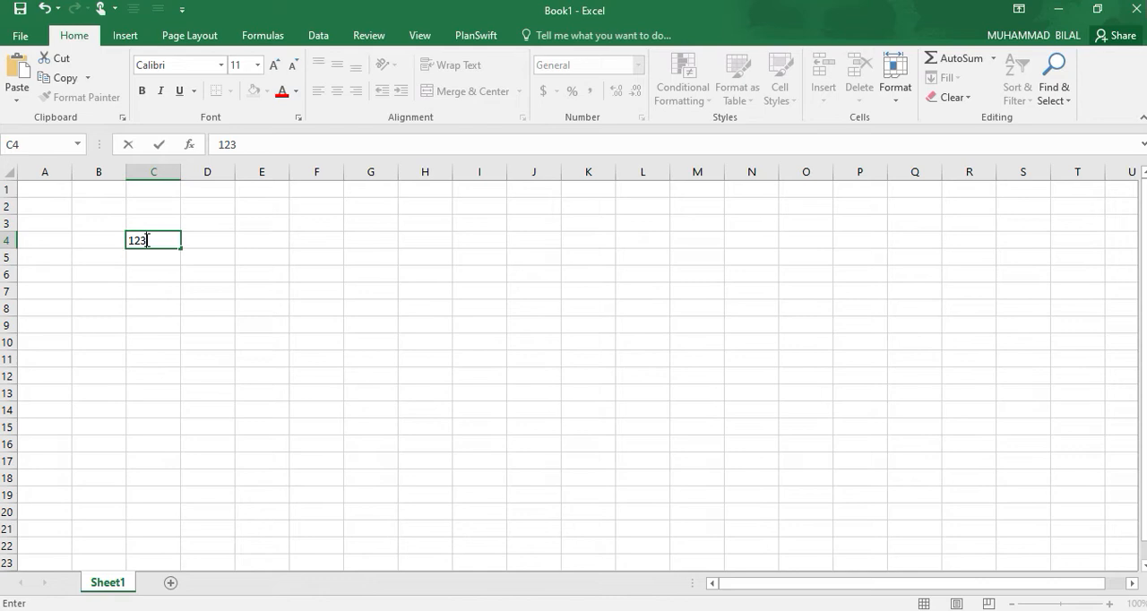
key("enter")
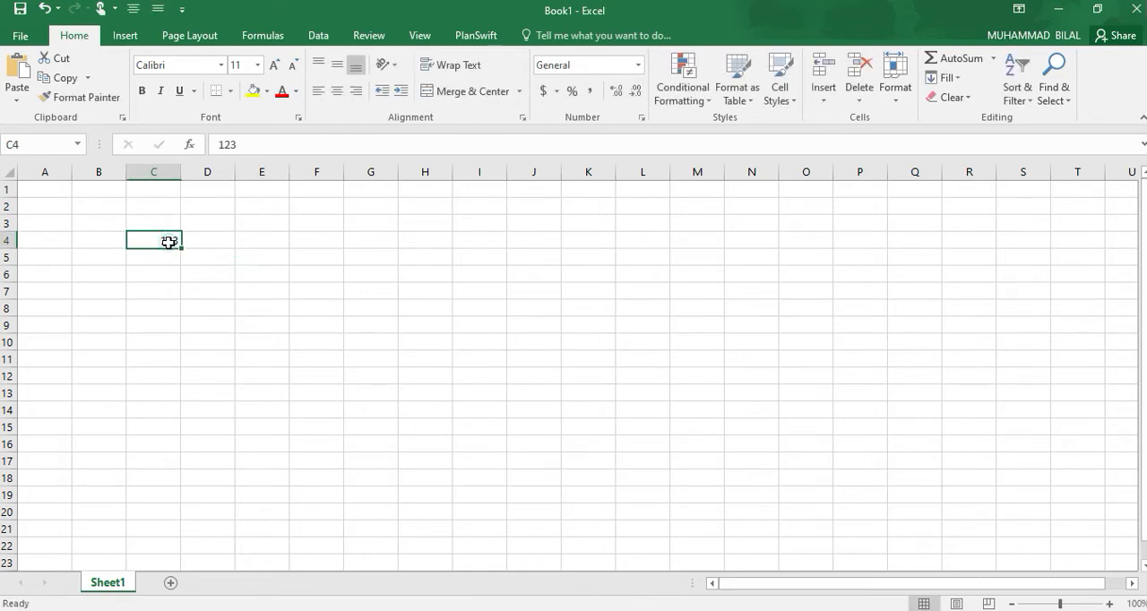
Shrink and enlarge the font of 123 in C4, ending at size 11.
left_click(294, 64)
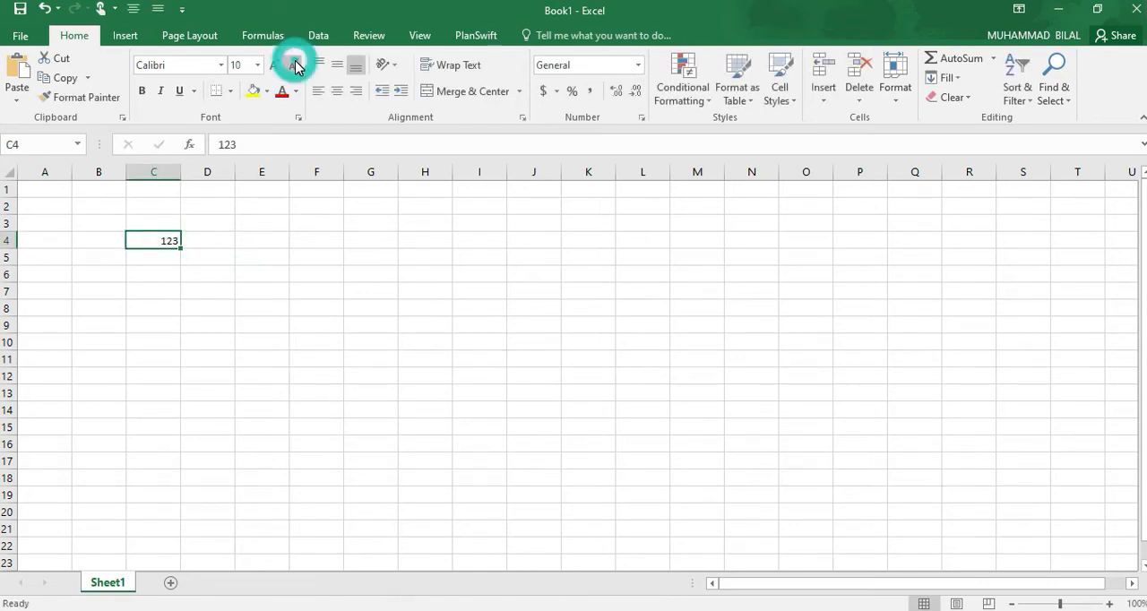
left_click(295, 64)
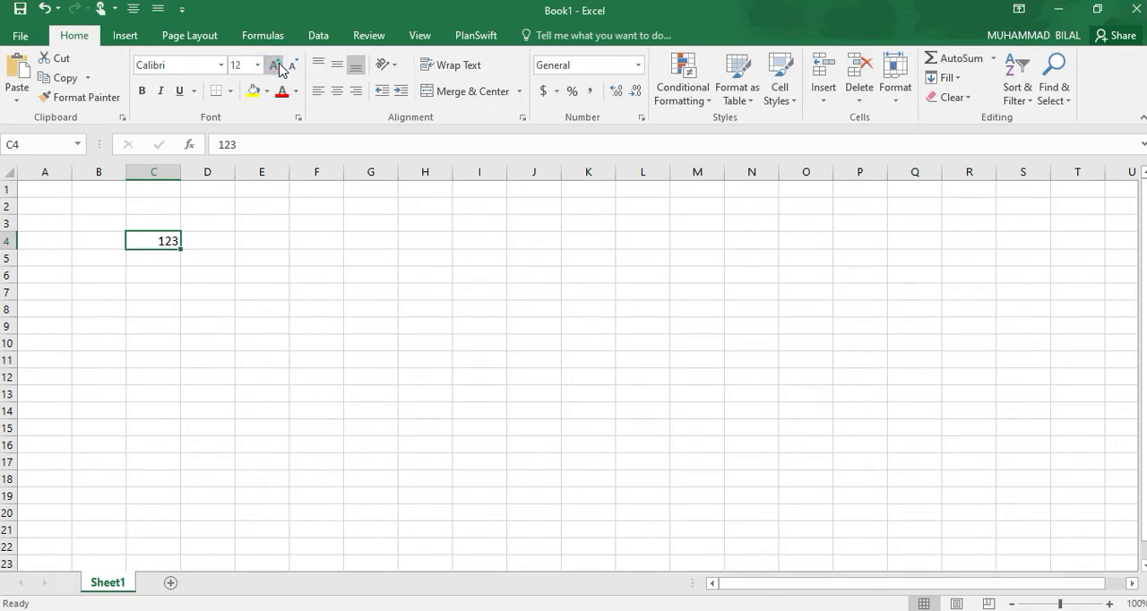
left_click(275, 65)
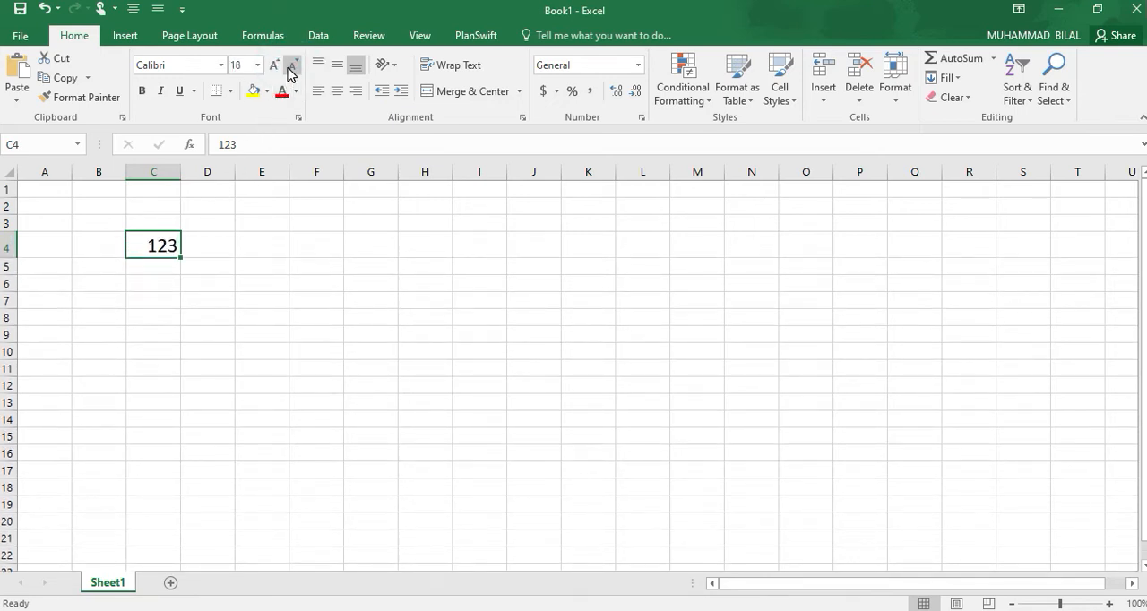
left_click(289, 63)
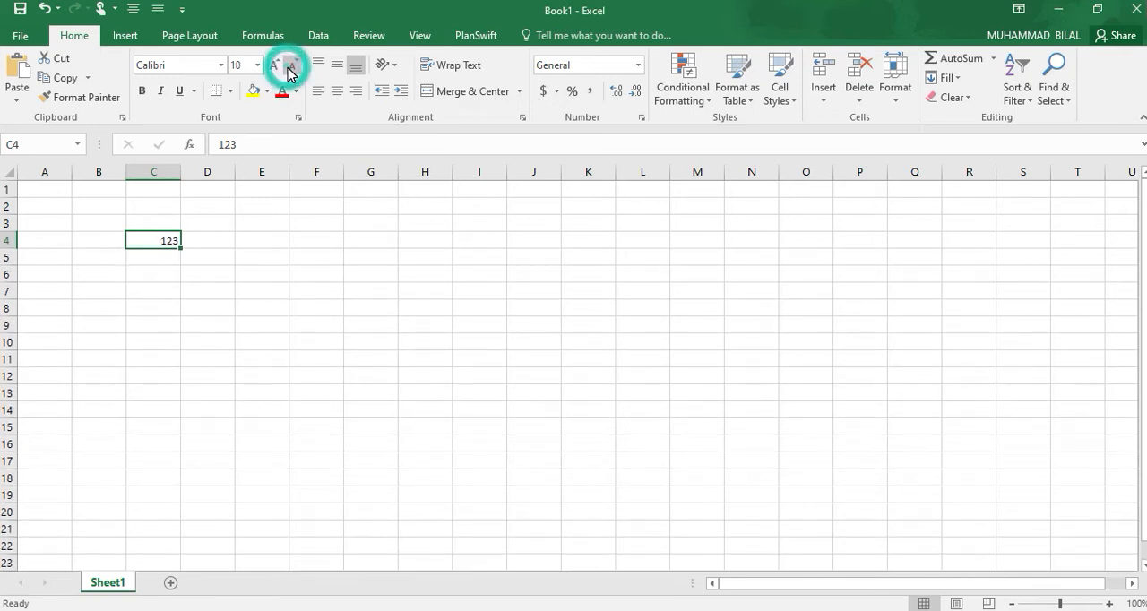
left_click(275, 64)
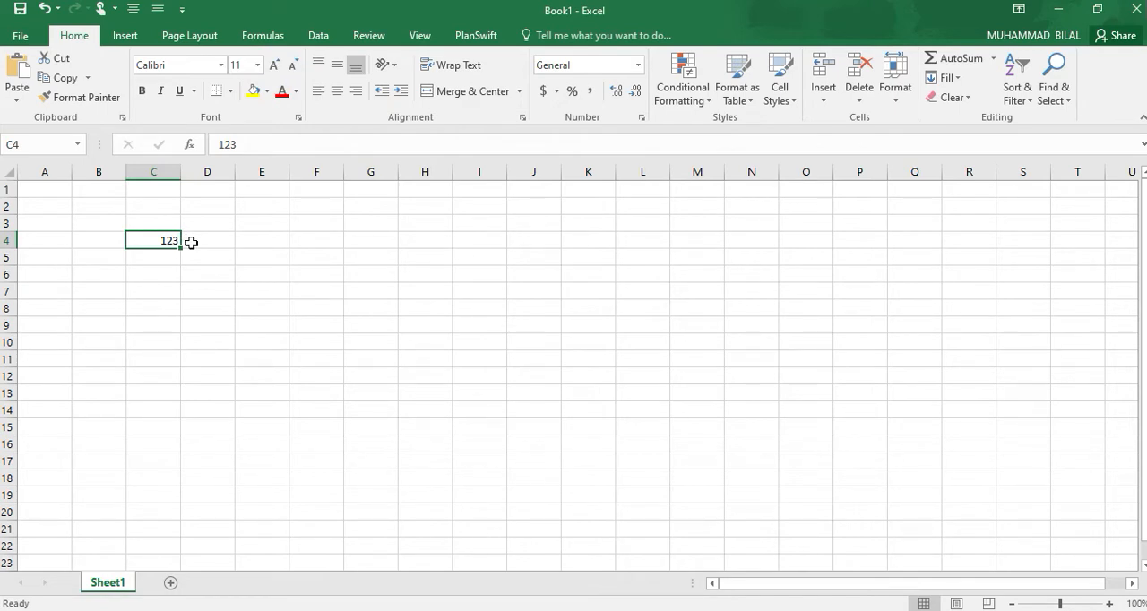
Select empty cell E6, then cell C4 holding 123.
left_click(262, 273)
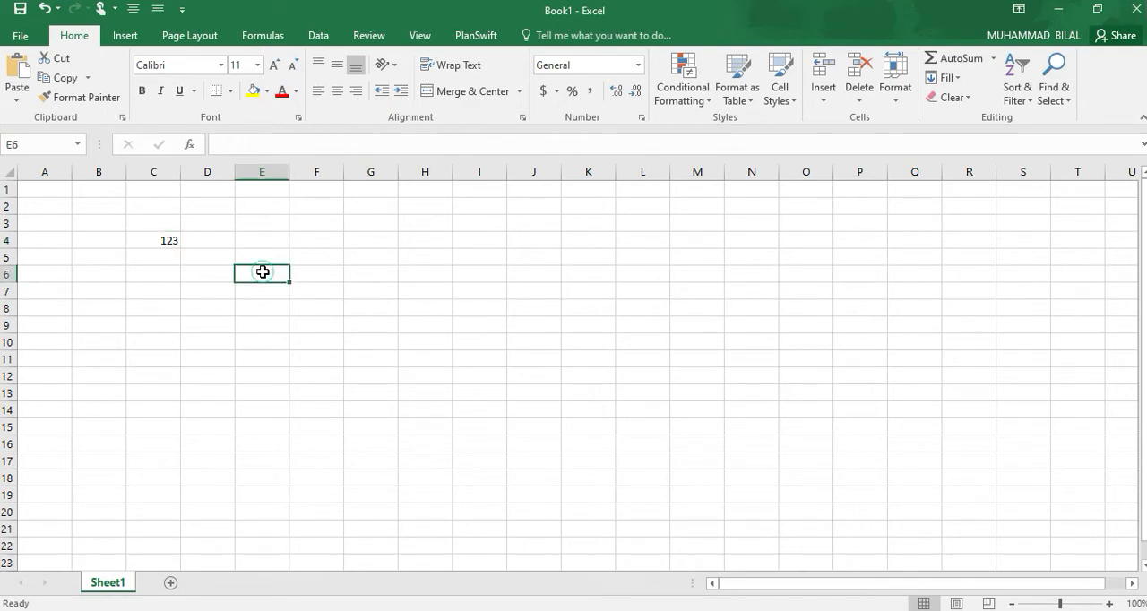
mouse_move(319, 64)
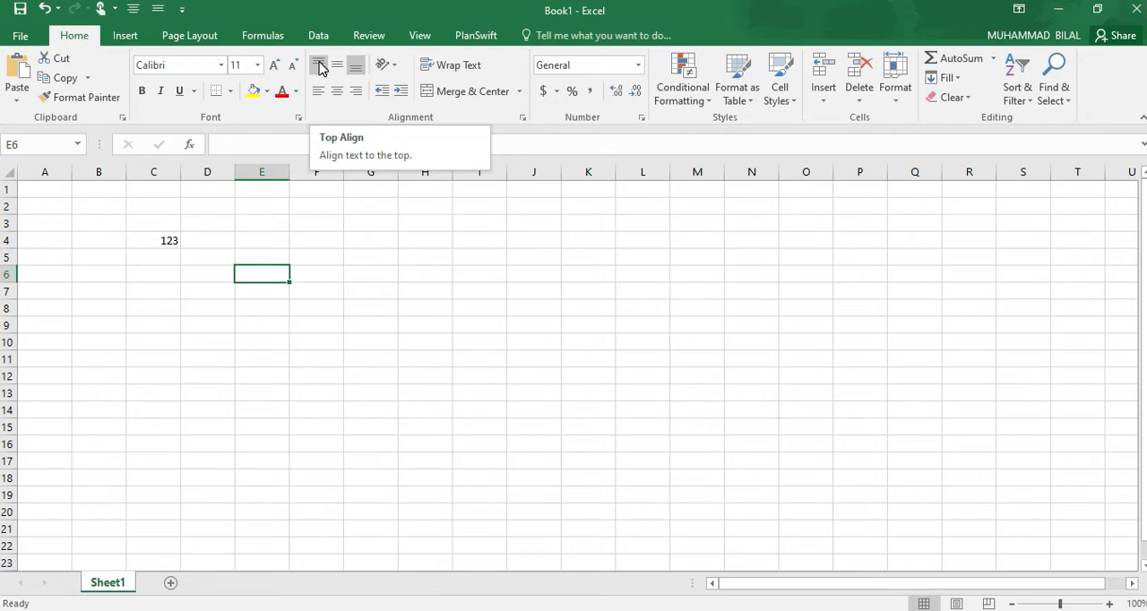
mouse_move(356, 61)
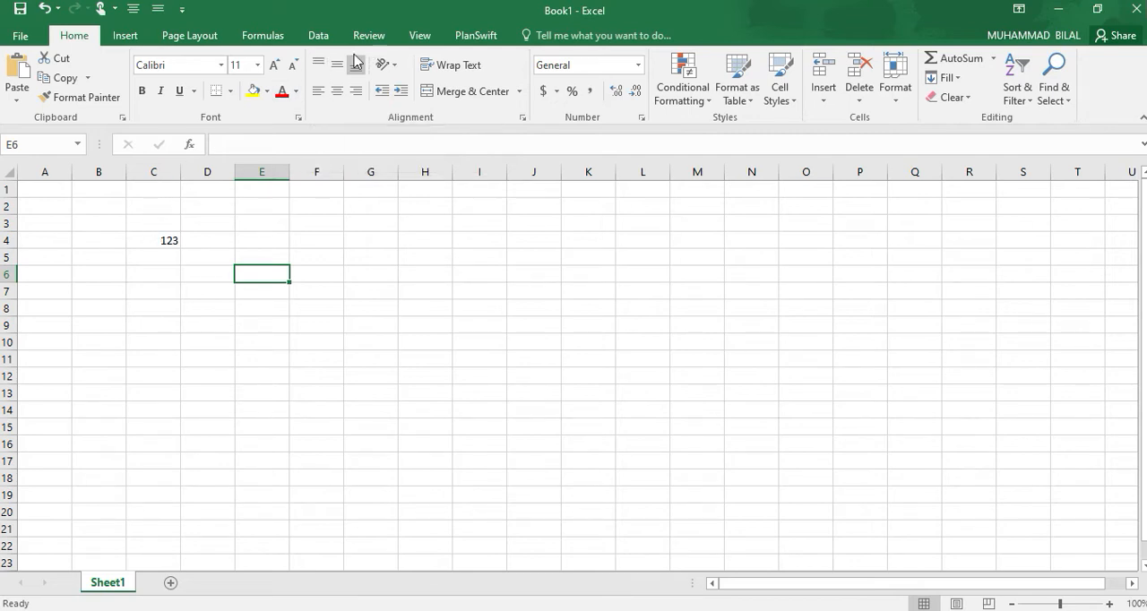
mouse_move(319, 64)
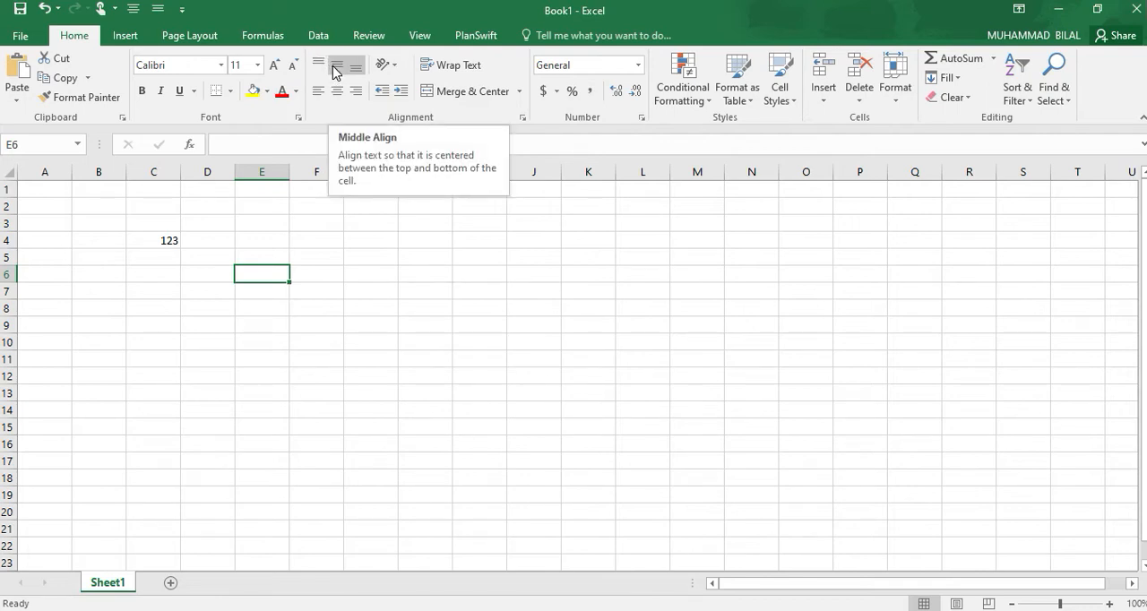
mouse_move(150, 240)
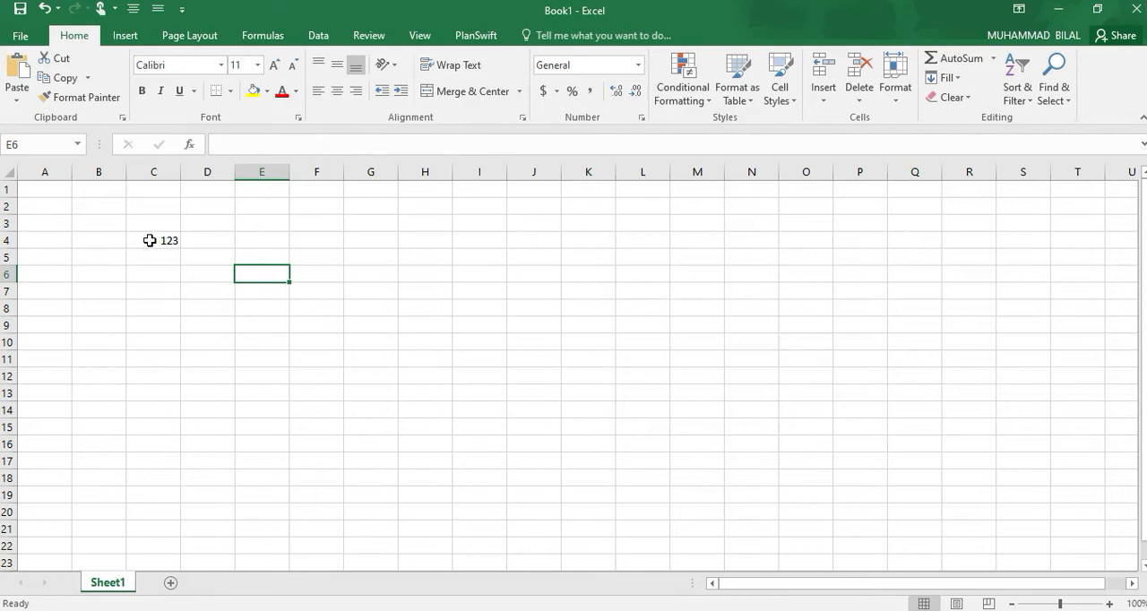
left_click(153, 240)
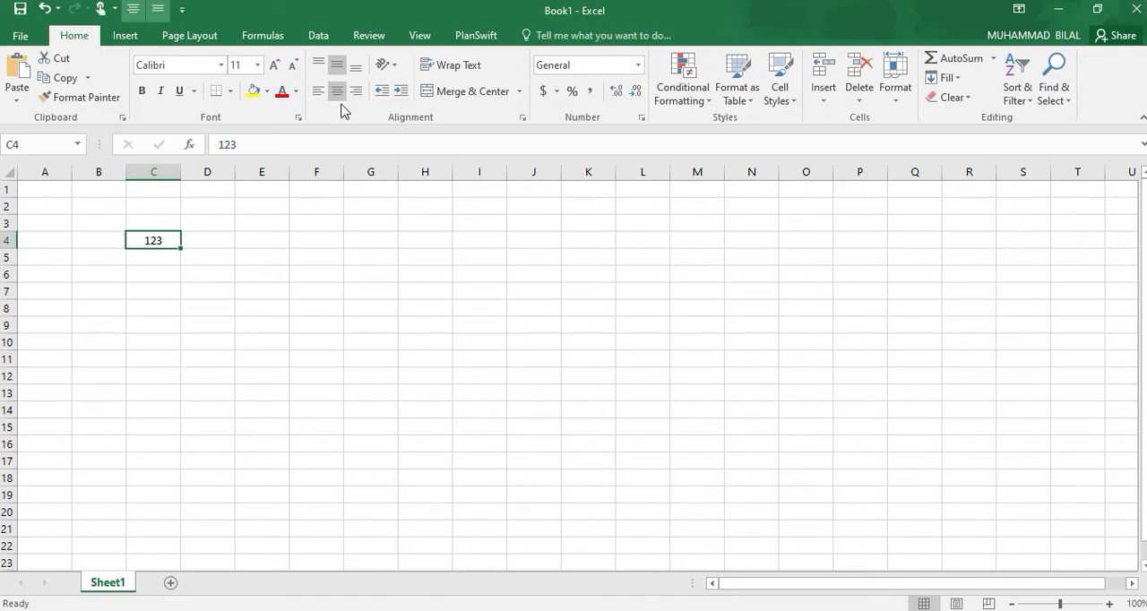
mouse_move(384, 91)
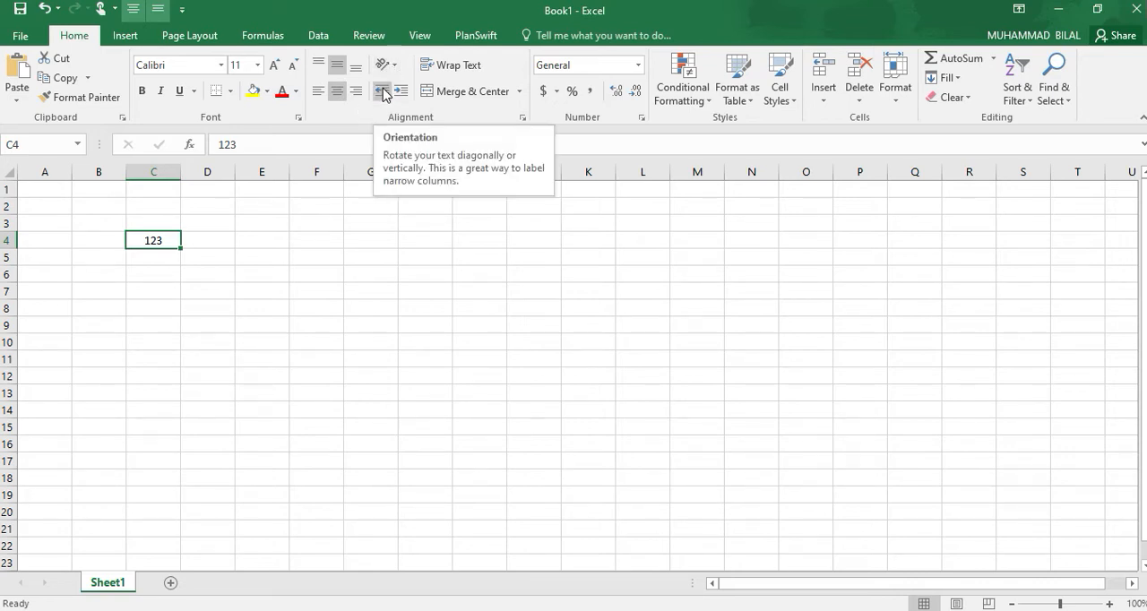
mouse_move(381, 90)
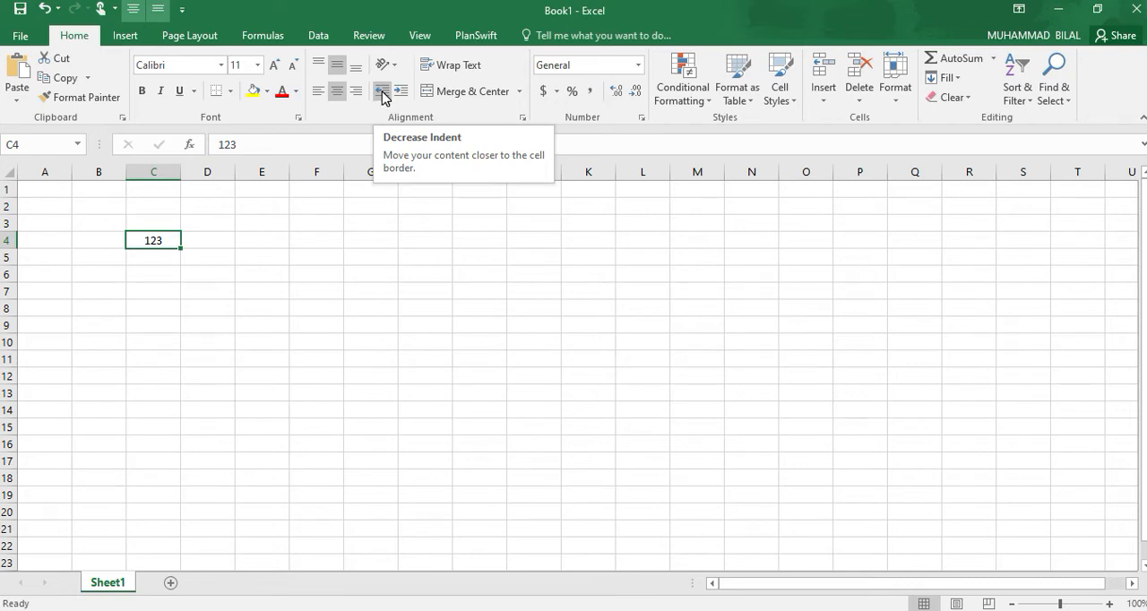
Left-align 123 in C4 and increase its indent twice.
left_click(381, 90)
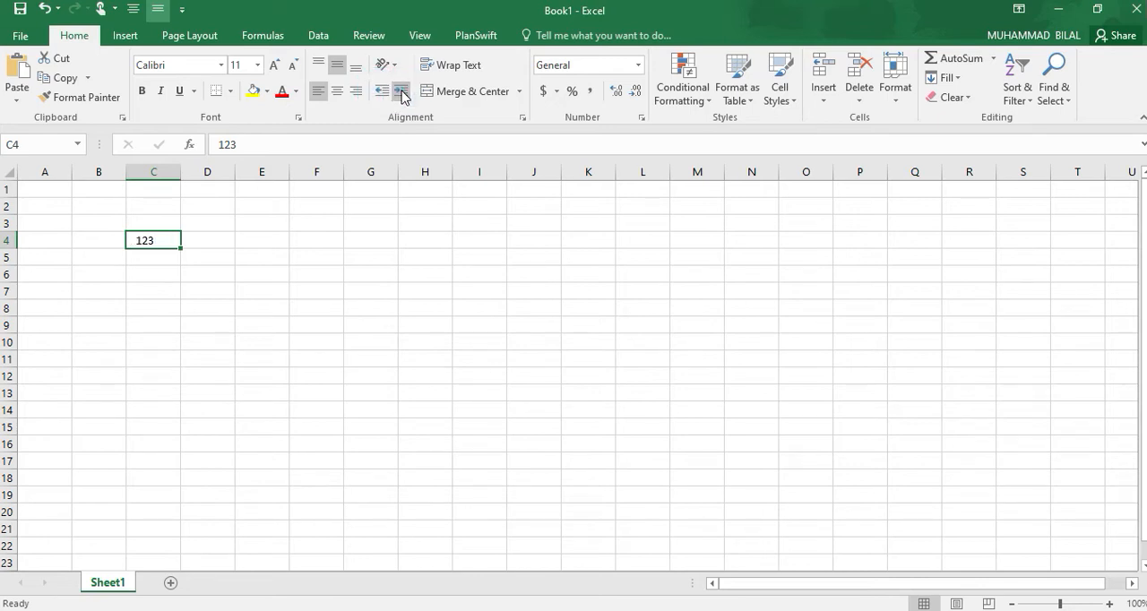
left_click(401, 90)
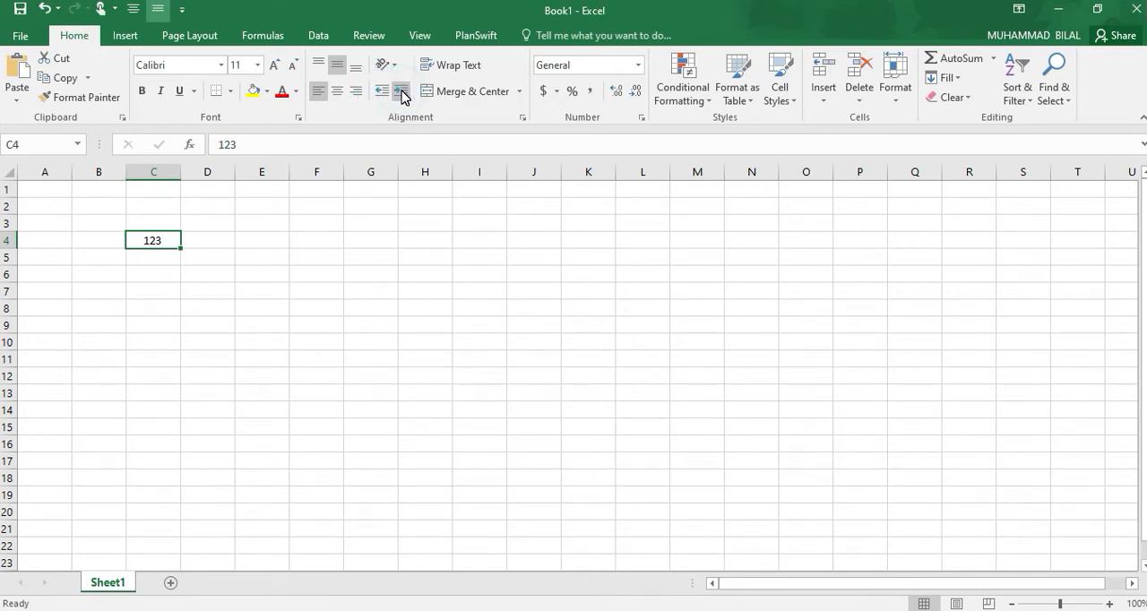
left_click(400, 91)
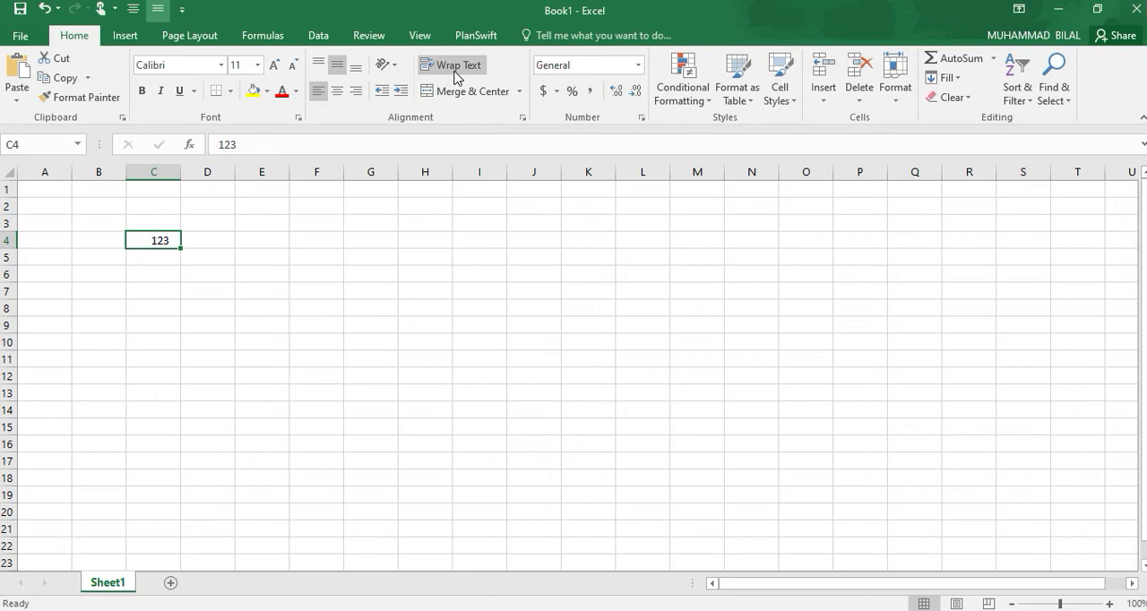
mouse_move(456, 65)
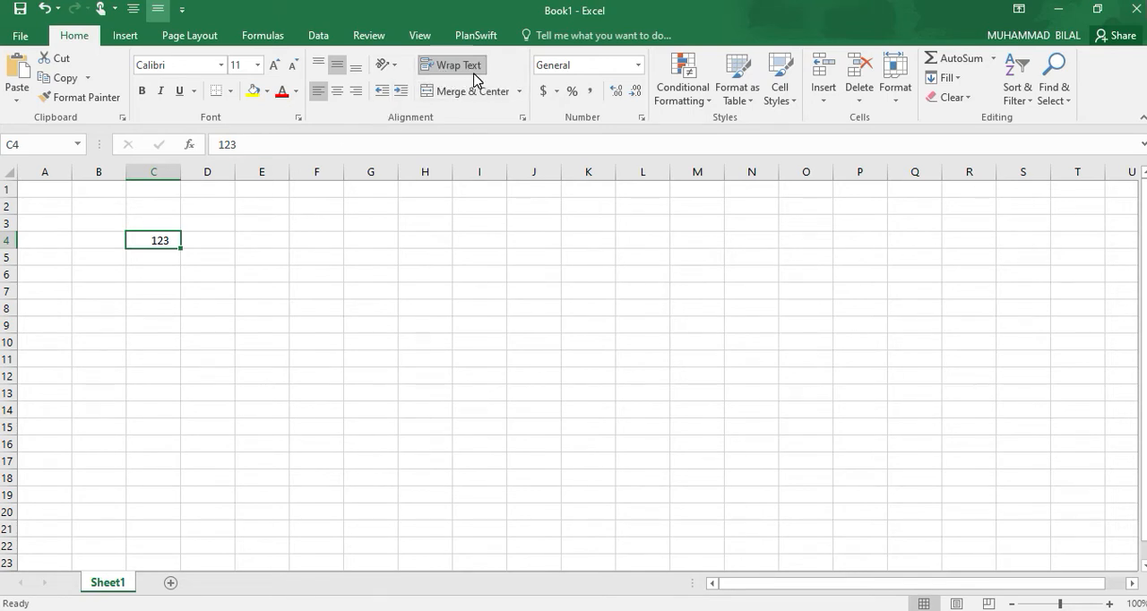
mouse_move(460, 65)
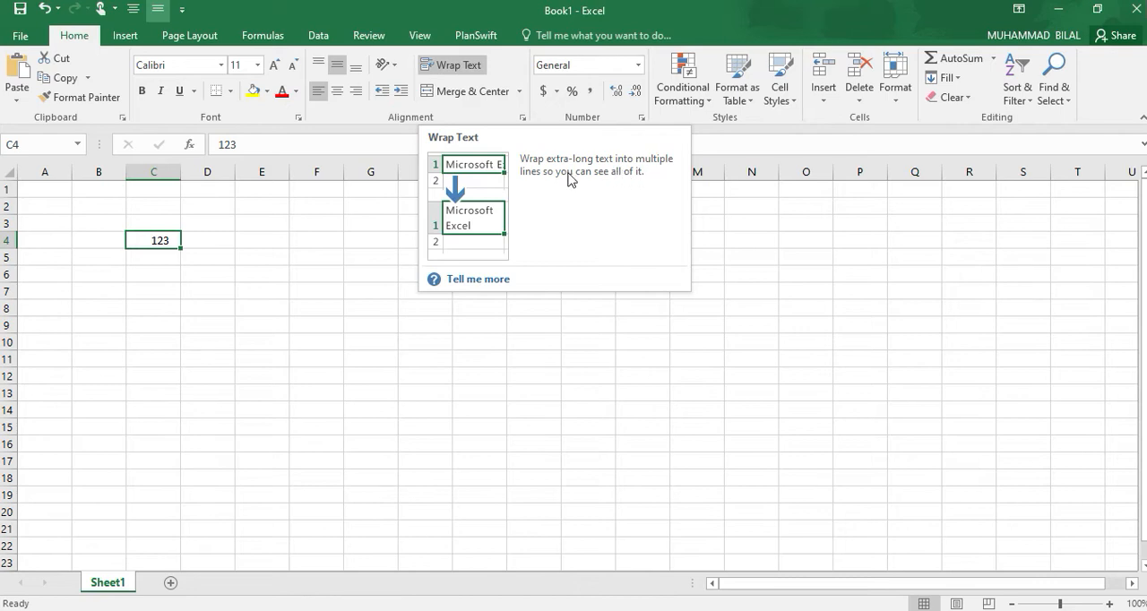
mouse_move(513, 172)
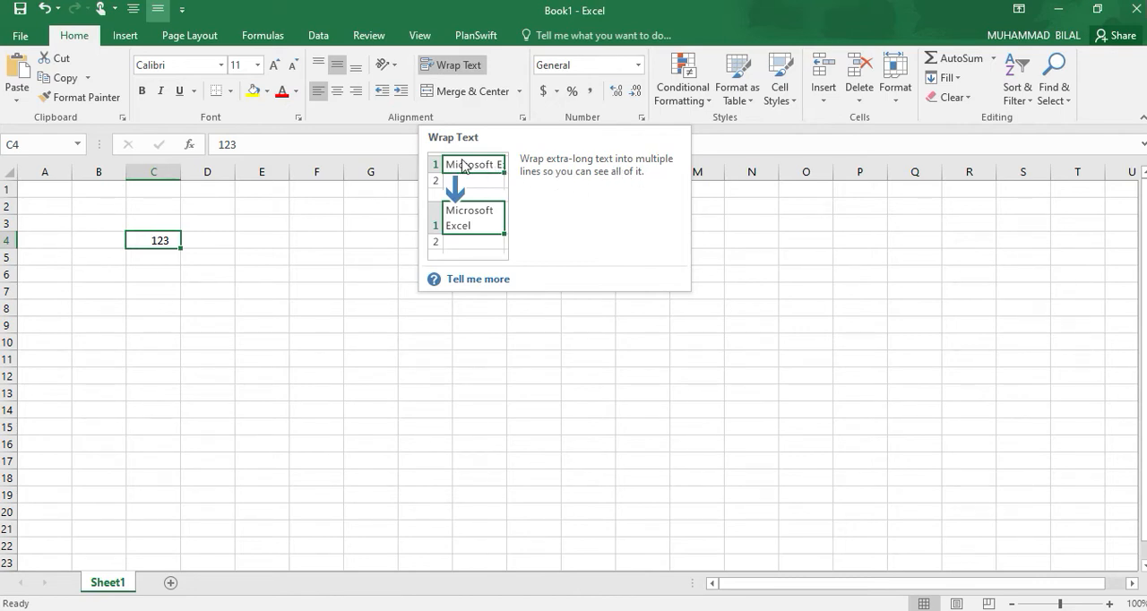
mouse_move(466, 172)
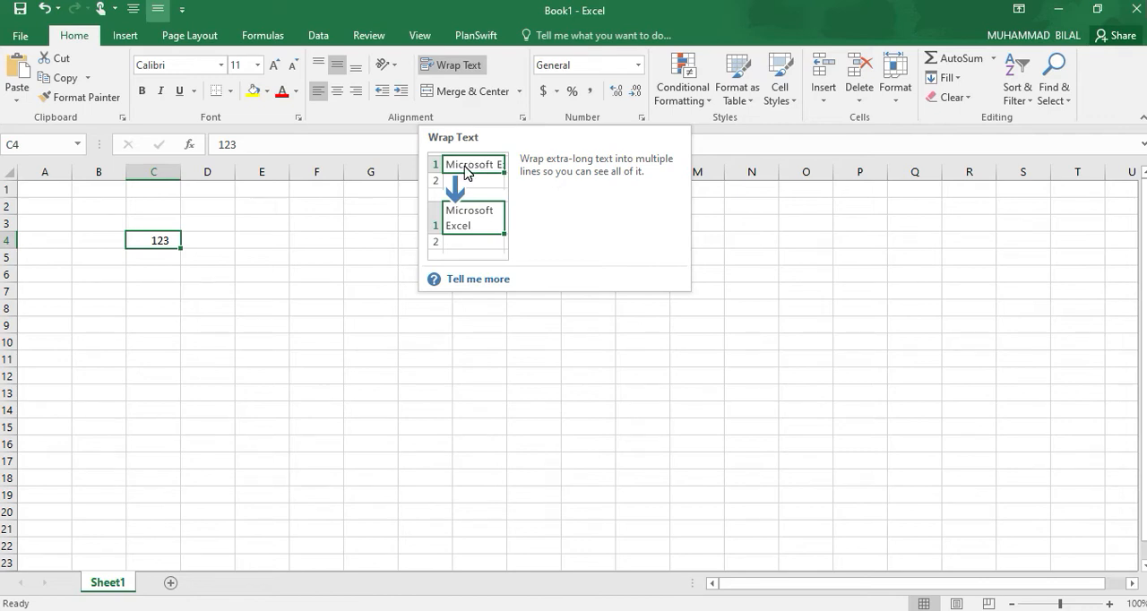
mouse_move(460, 197)
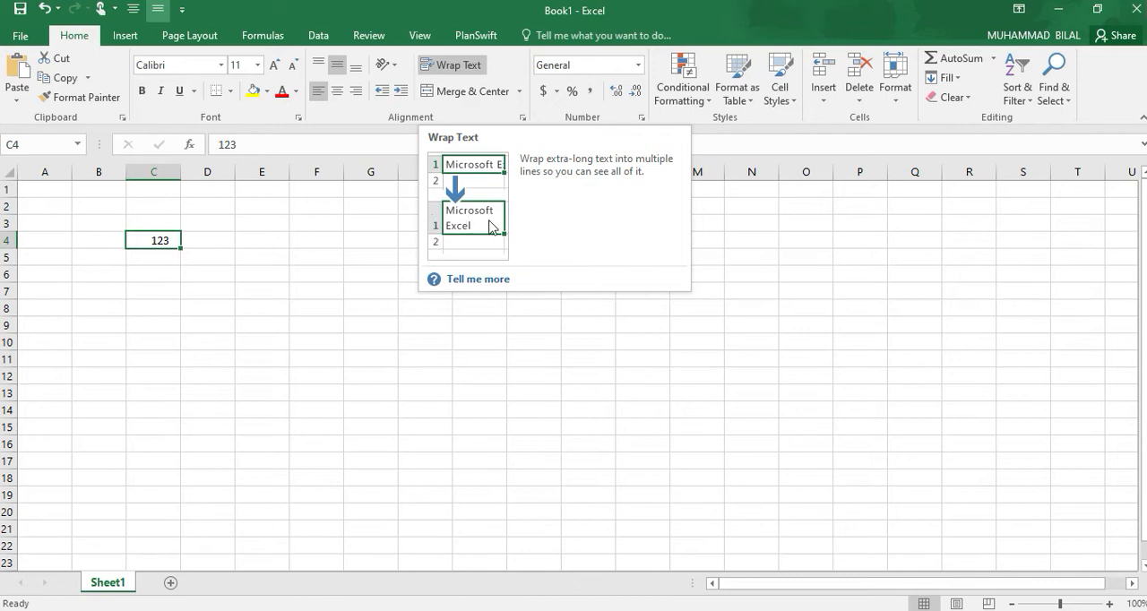
mouse_move(491, 191)
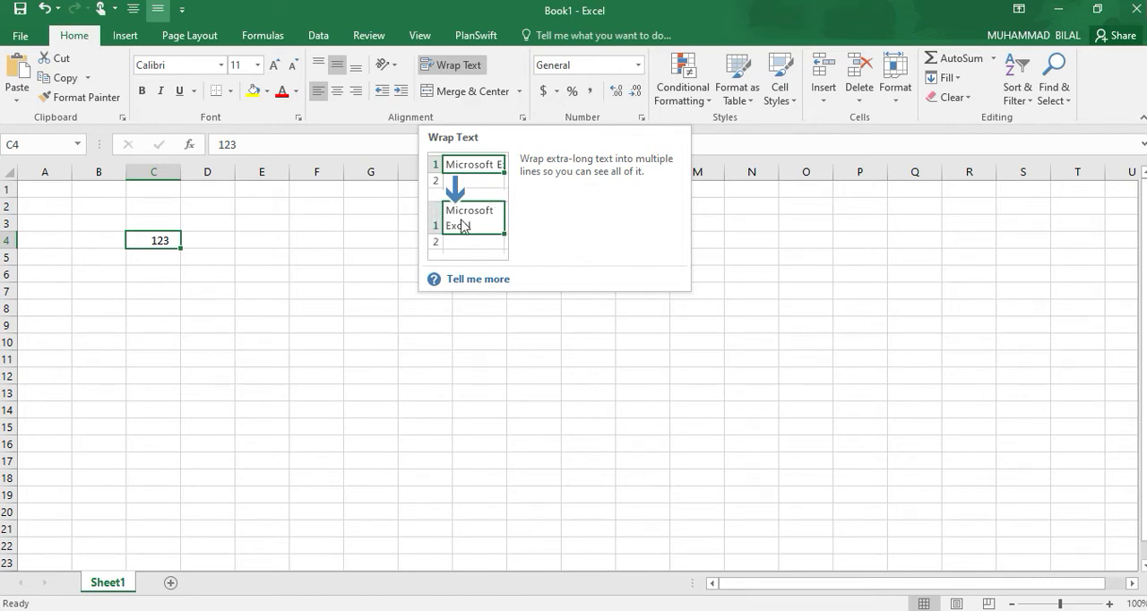
mouse_move(487, 226)
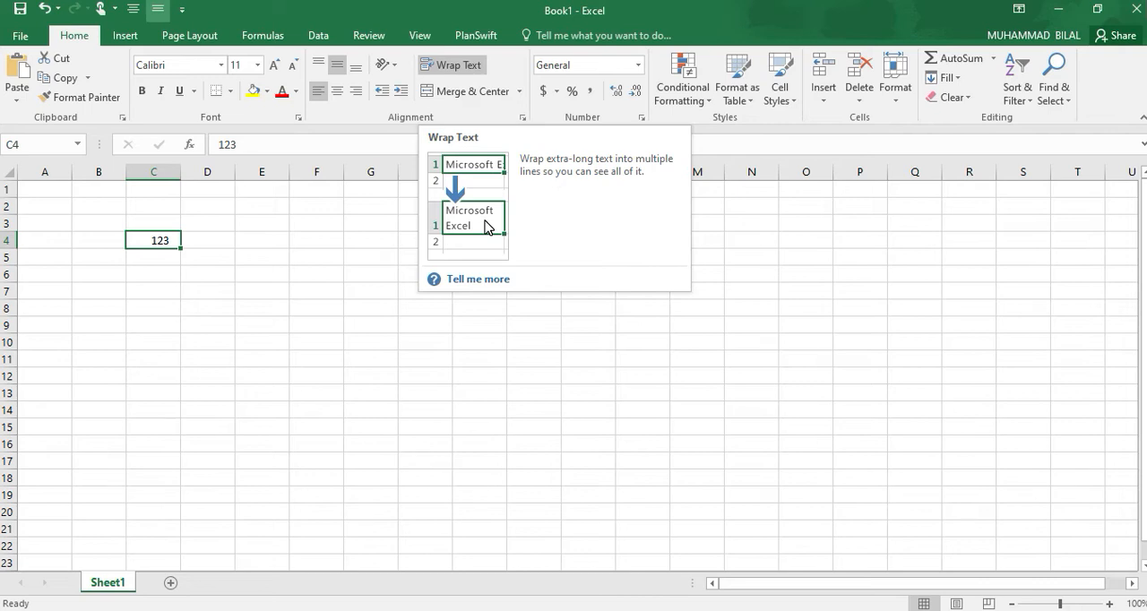
mouse_move(200, 298)
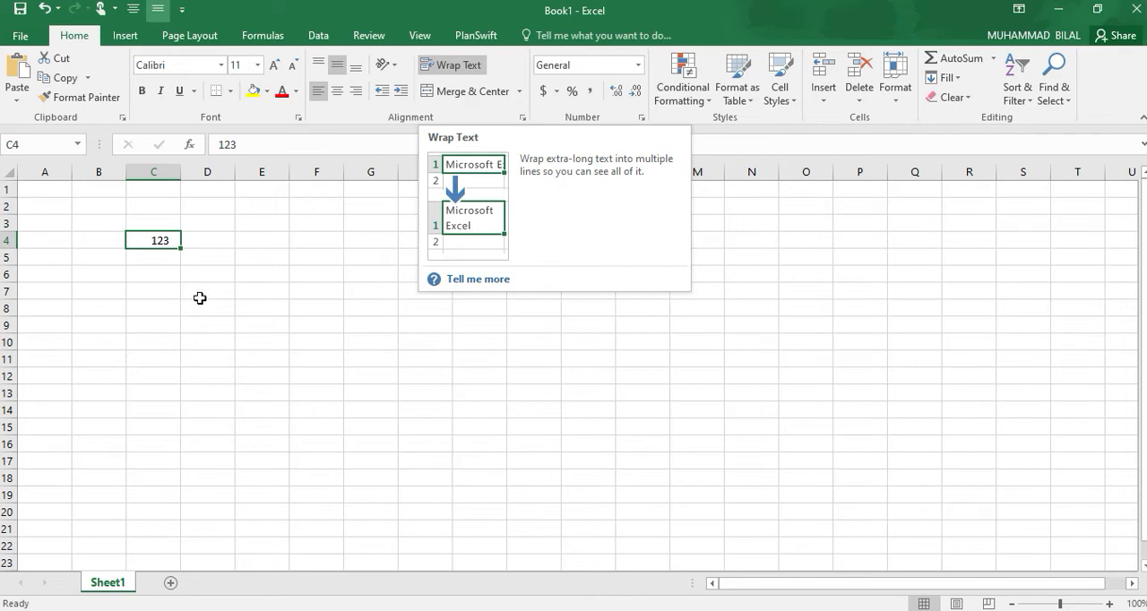
left_click(207, 290)
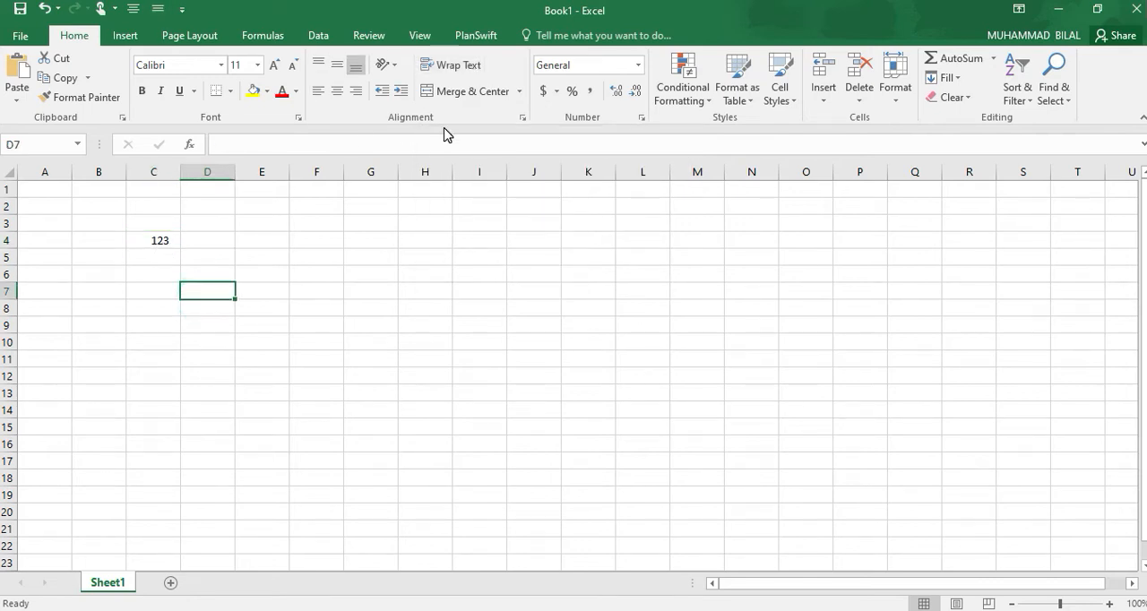
mouse_move(471, 91)
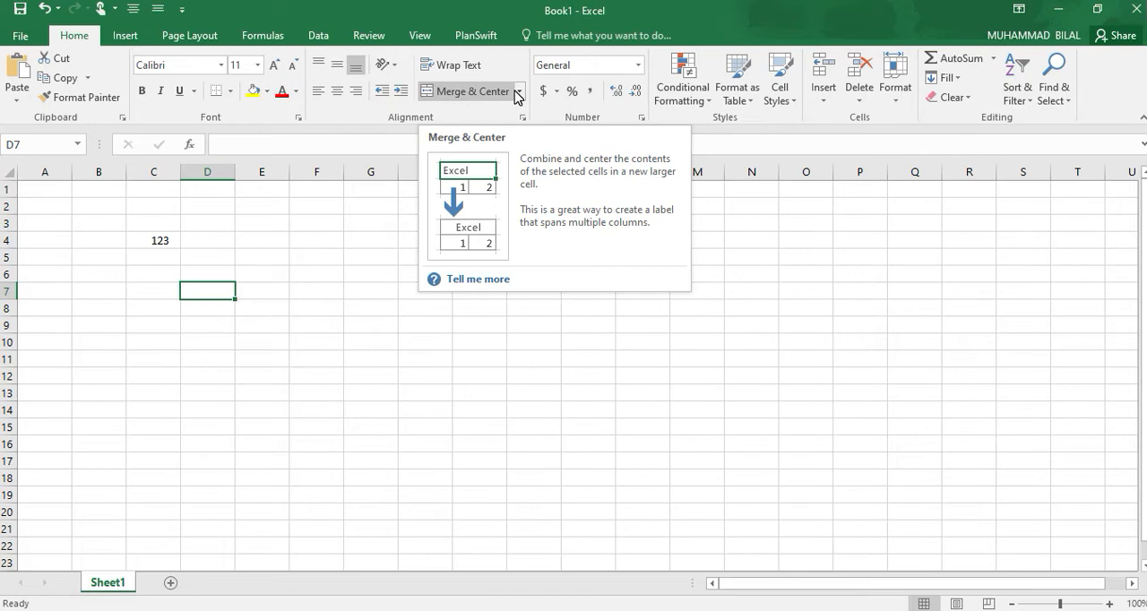
mouse_move(517, 96)
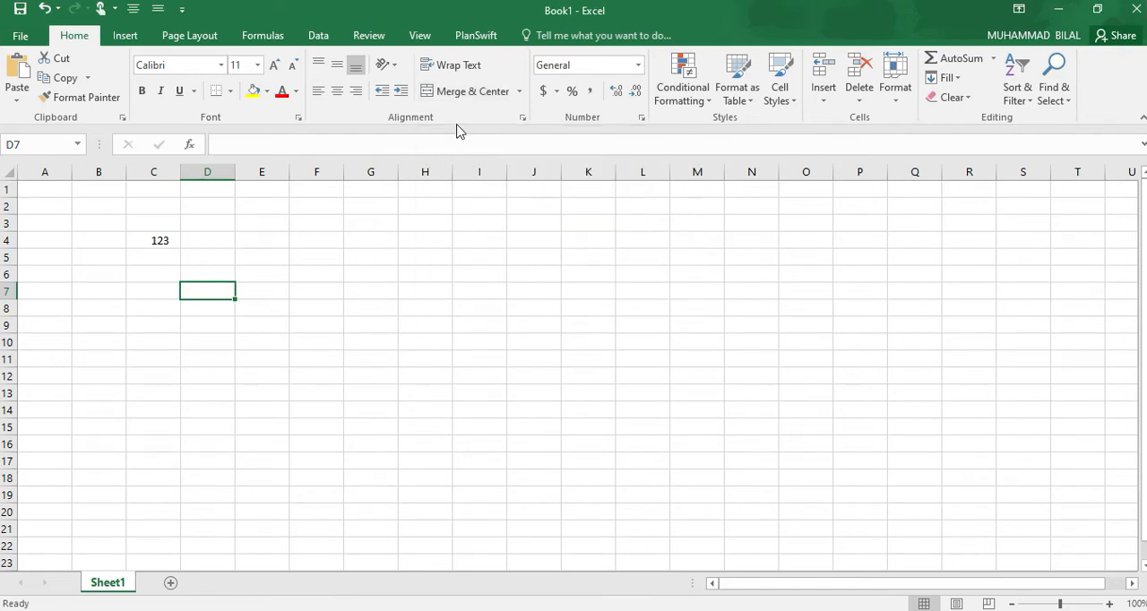
mouse_move(470, 90)
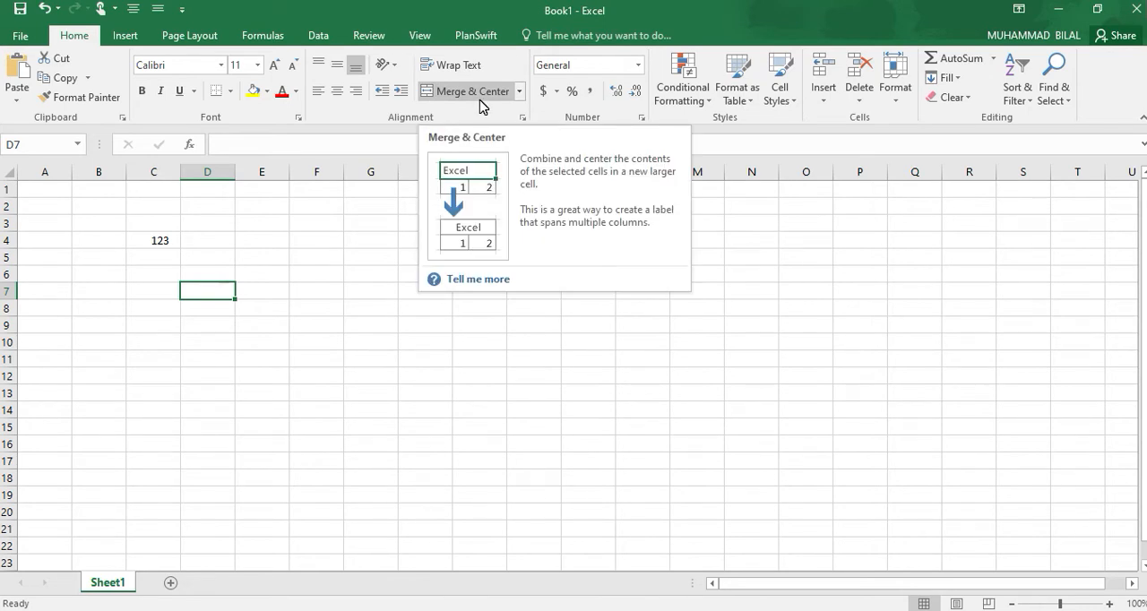
mouse_move(459, 65)
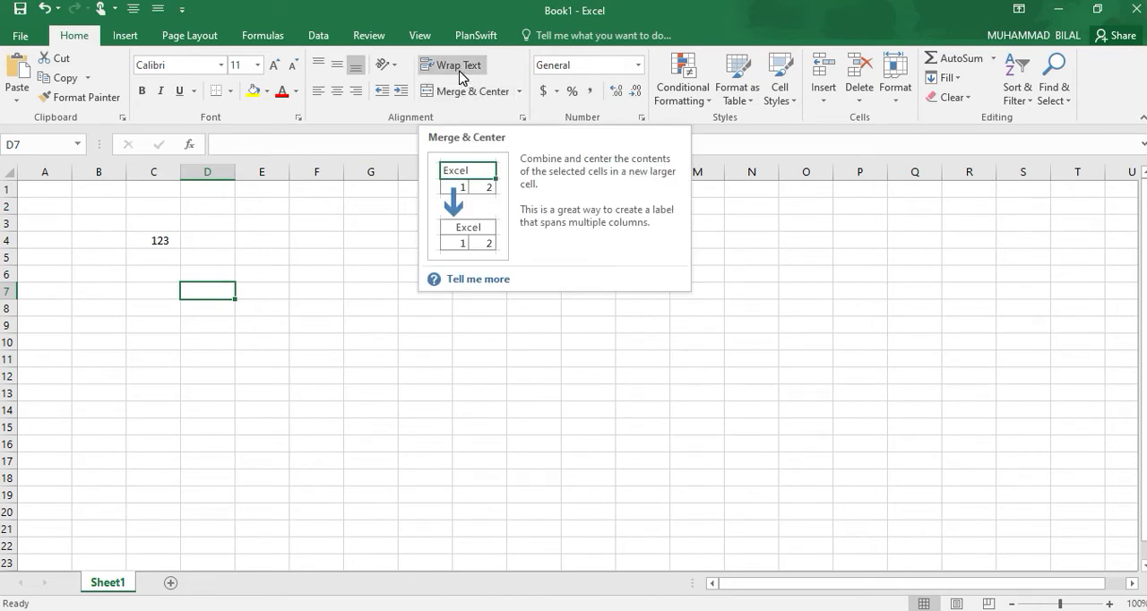
mouse_move(459, 65)
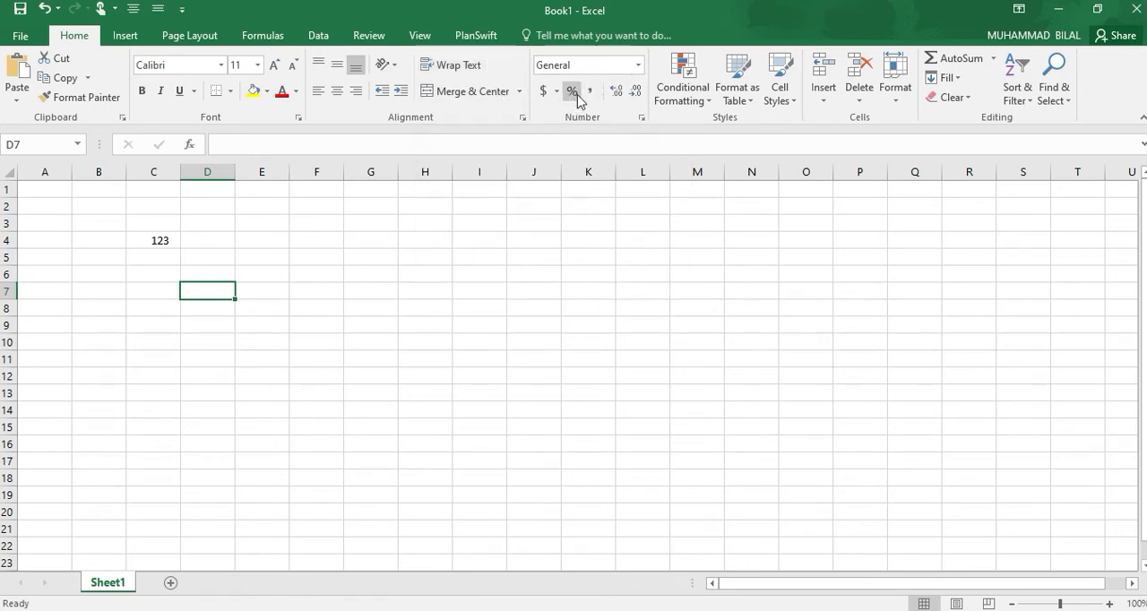
mouse_move(616, 89)
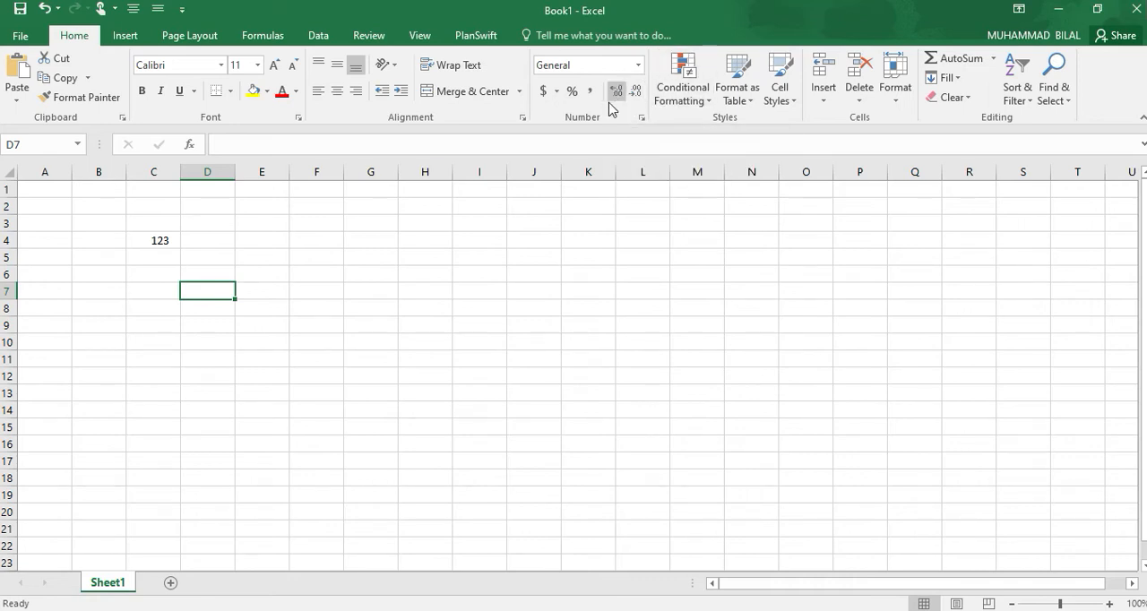
Edit C4 to divide 12 by 24 so it shows 0.5.
left_click(153, 240)
type("12")
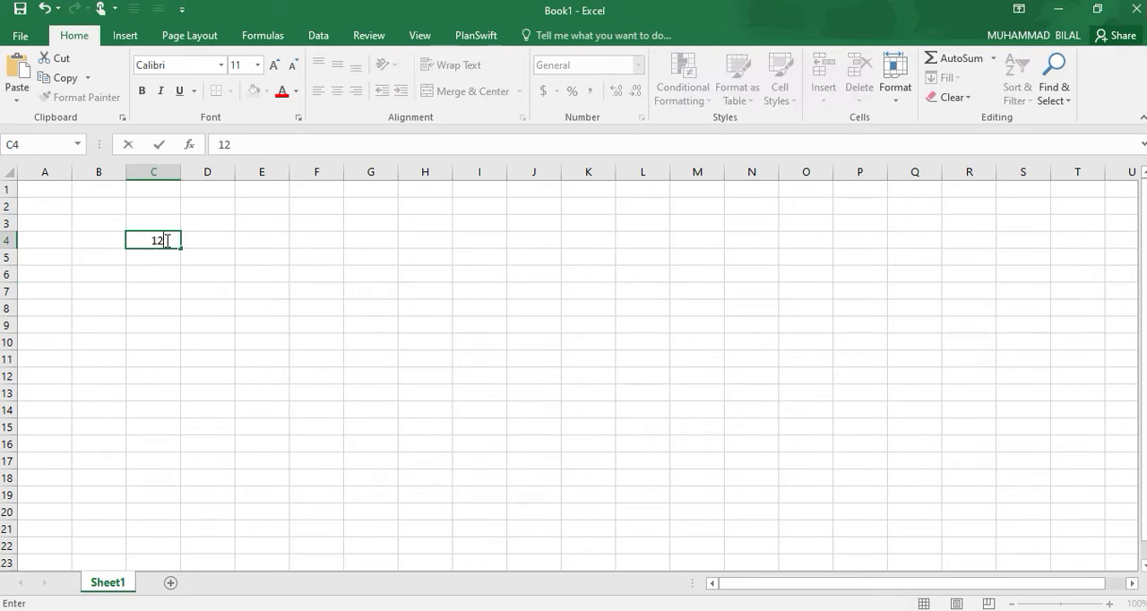
type("/2")
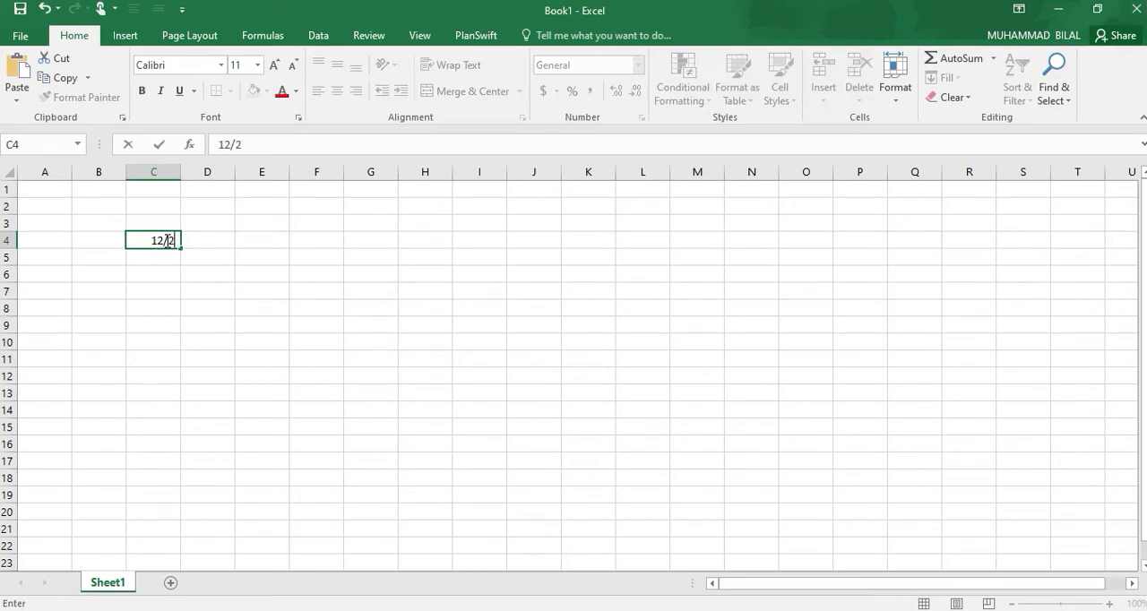
type("4")
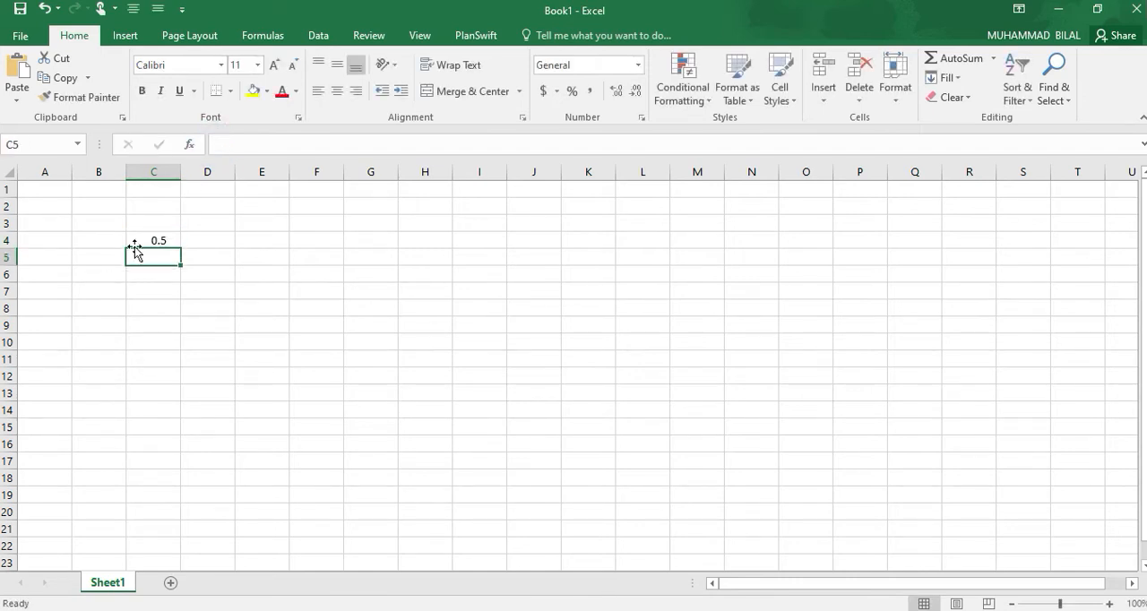
Add two decimal places to C4's result, then reduce decimals so it shows 1.
left_click(153, 239)
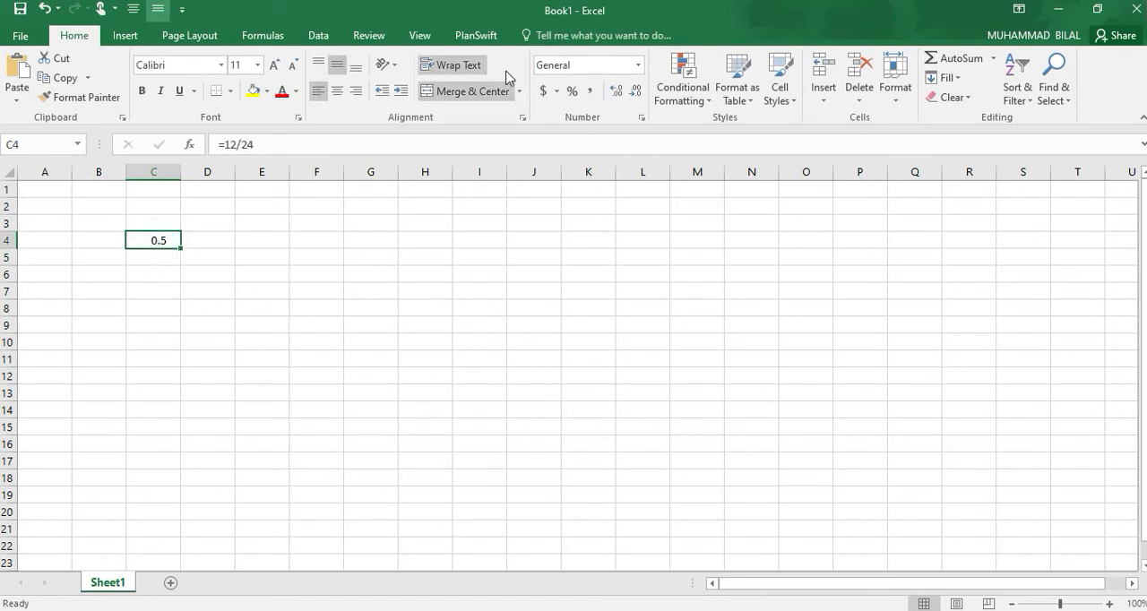
mouse_move(621, 112)
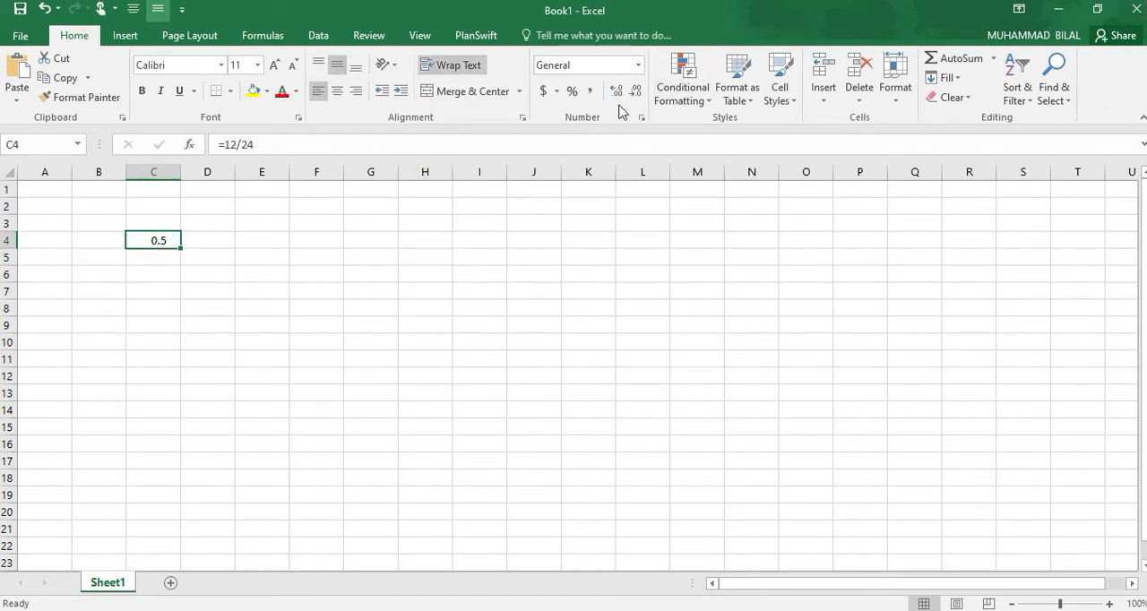
mouse_move(635, 89)
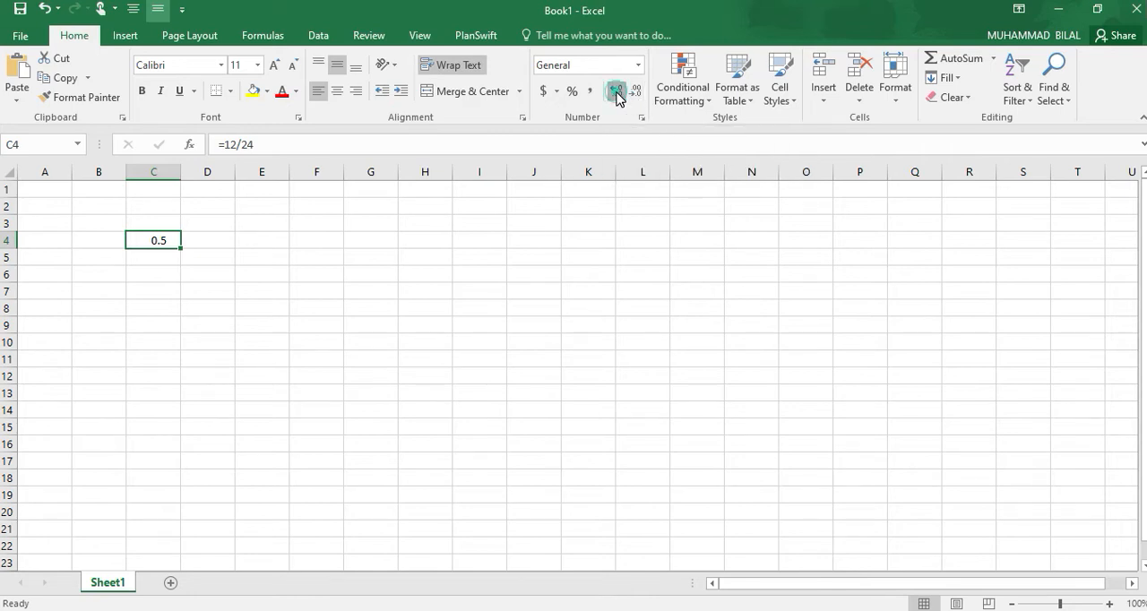
left_click(616, 90)
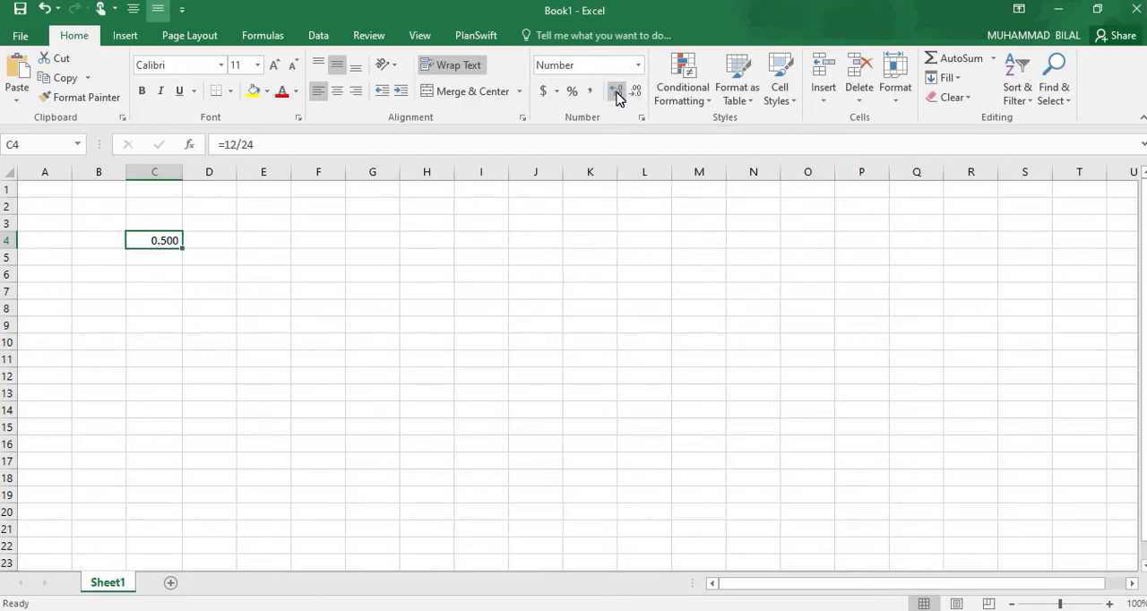
left_click(615, 90)
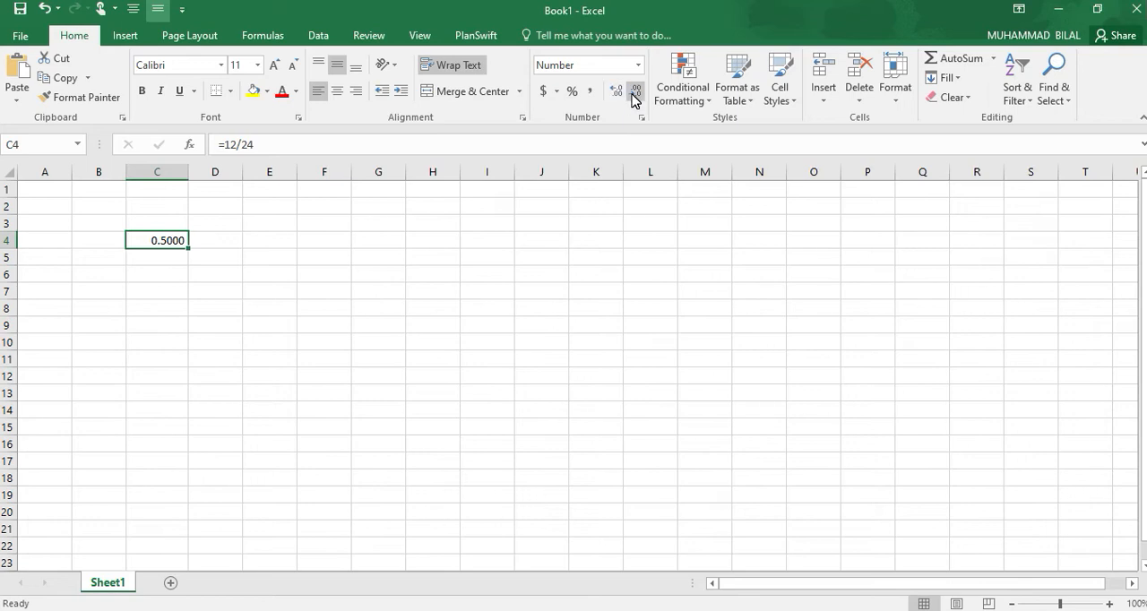
mouse_move(637, 92)
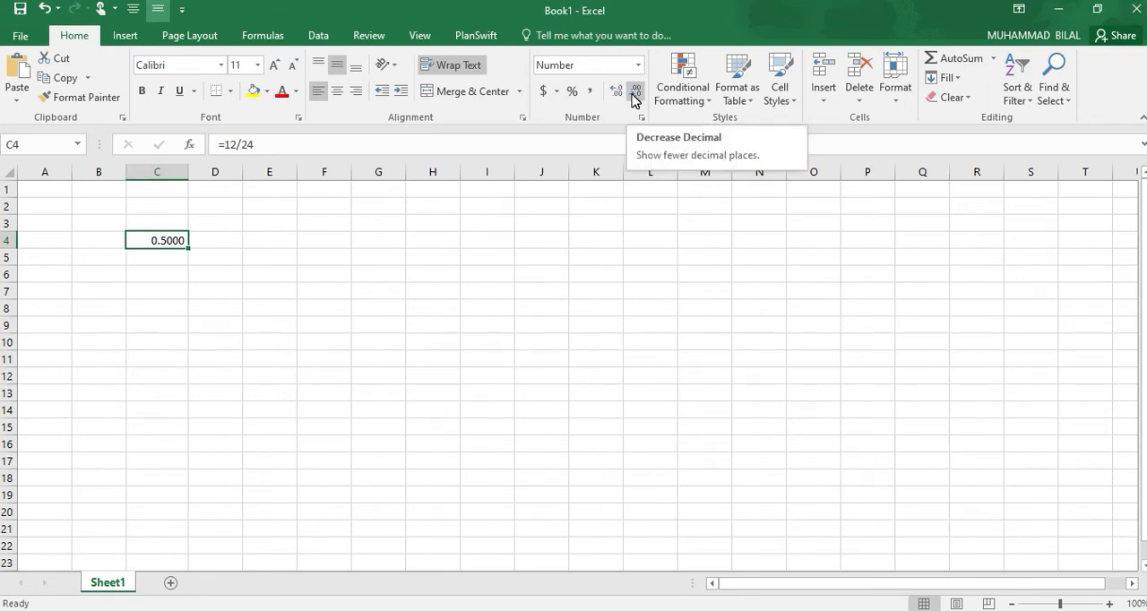
left_click(636, 91)
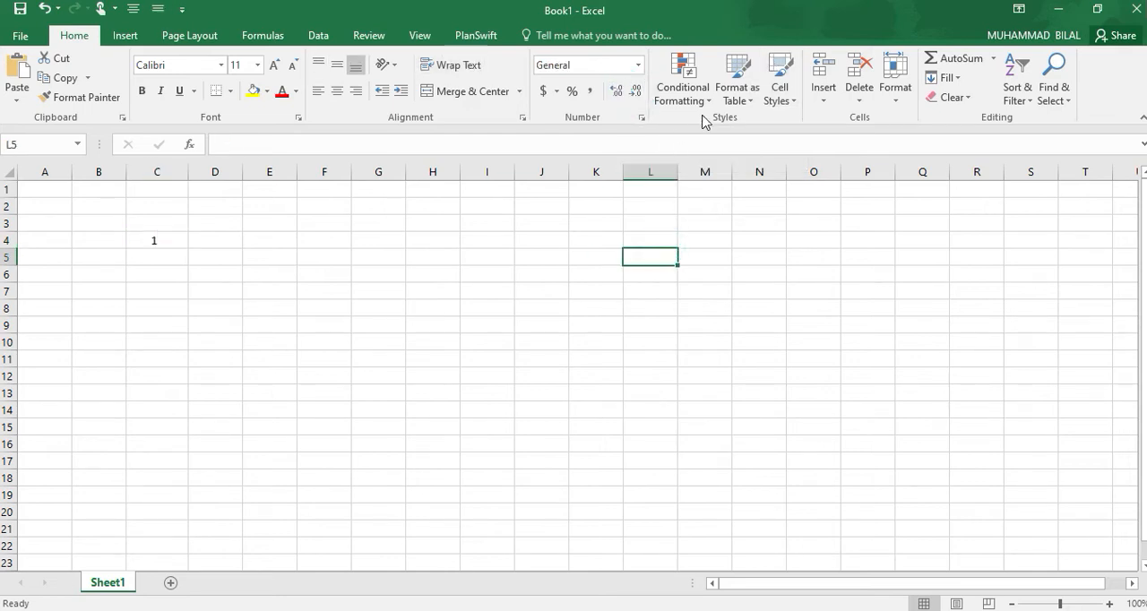
left_click(823, 76)
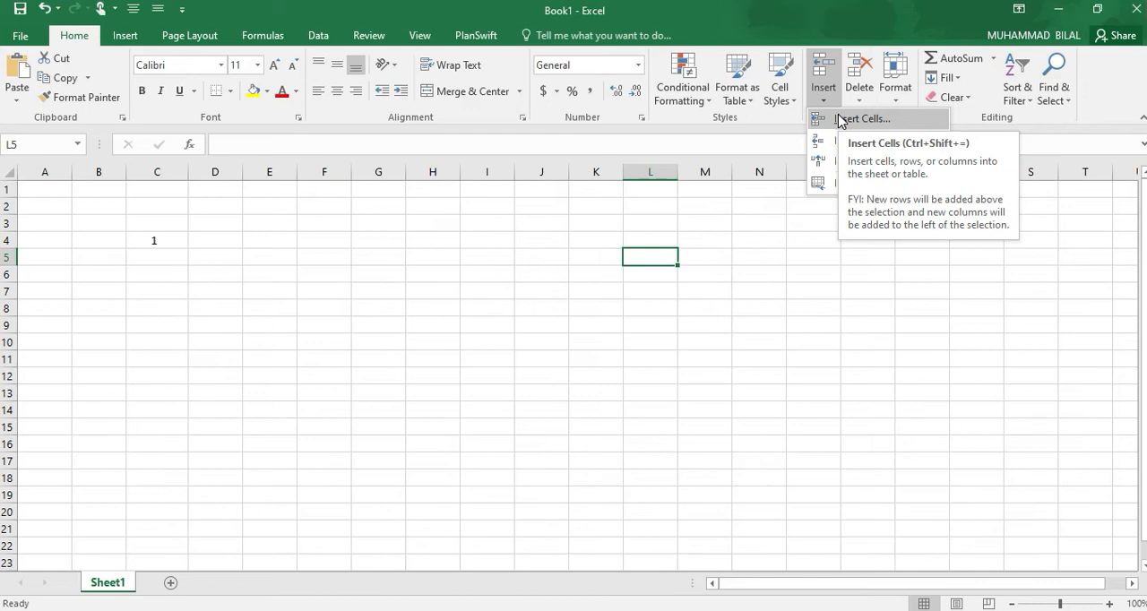
mouse_move(874, 141)
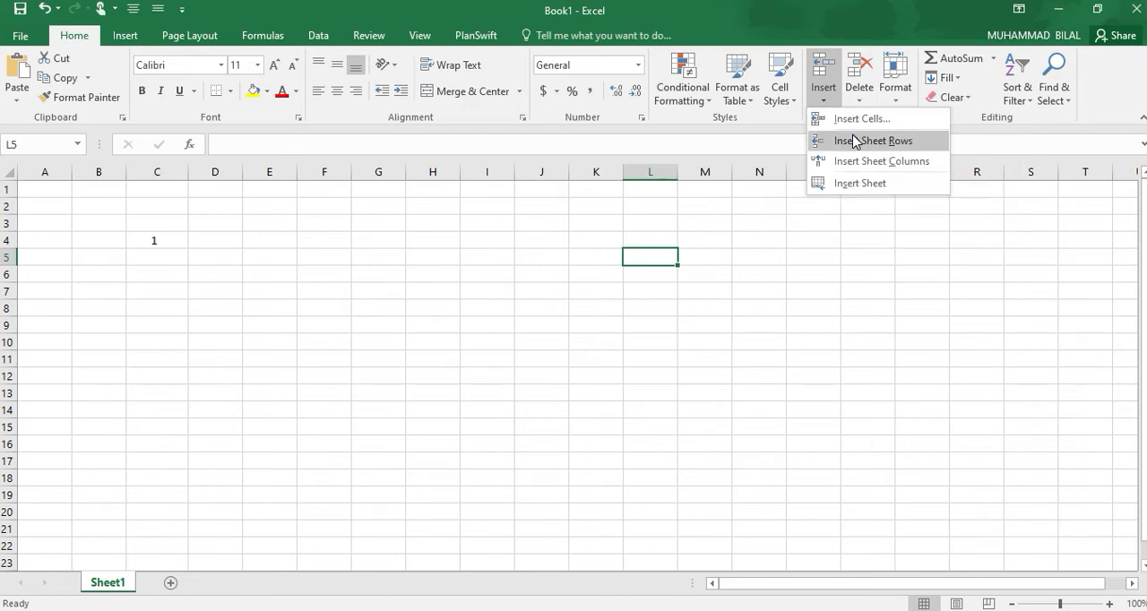
mouse_move(856, 162)
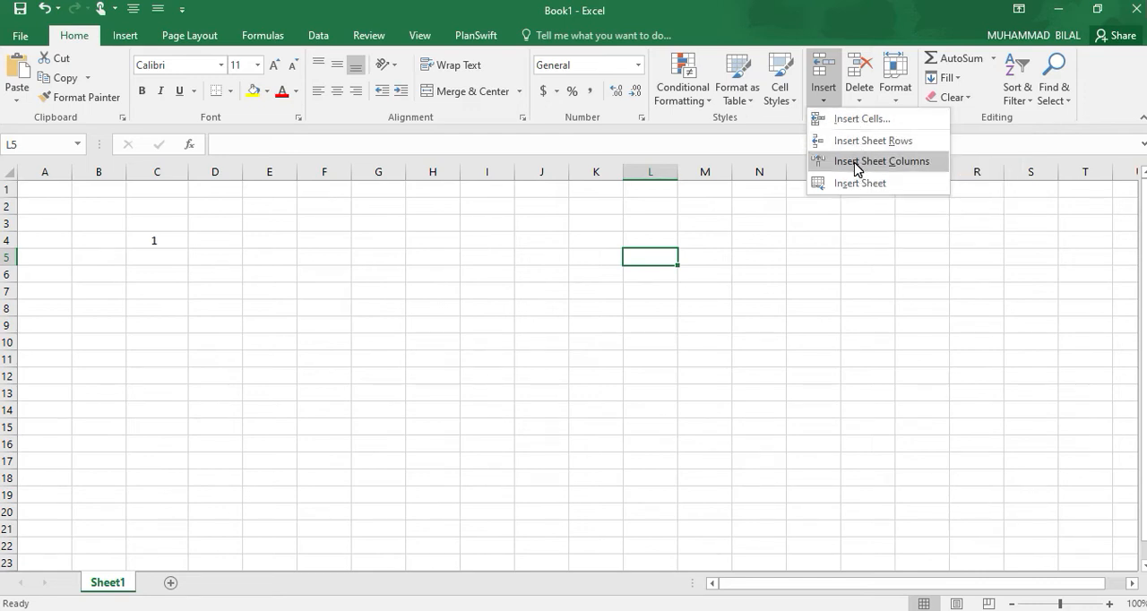
mouse_move(860, 183)
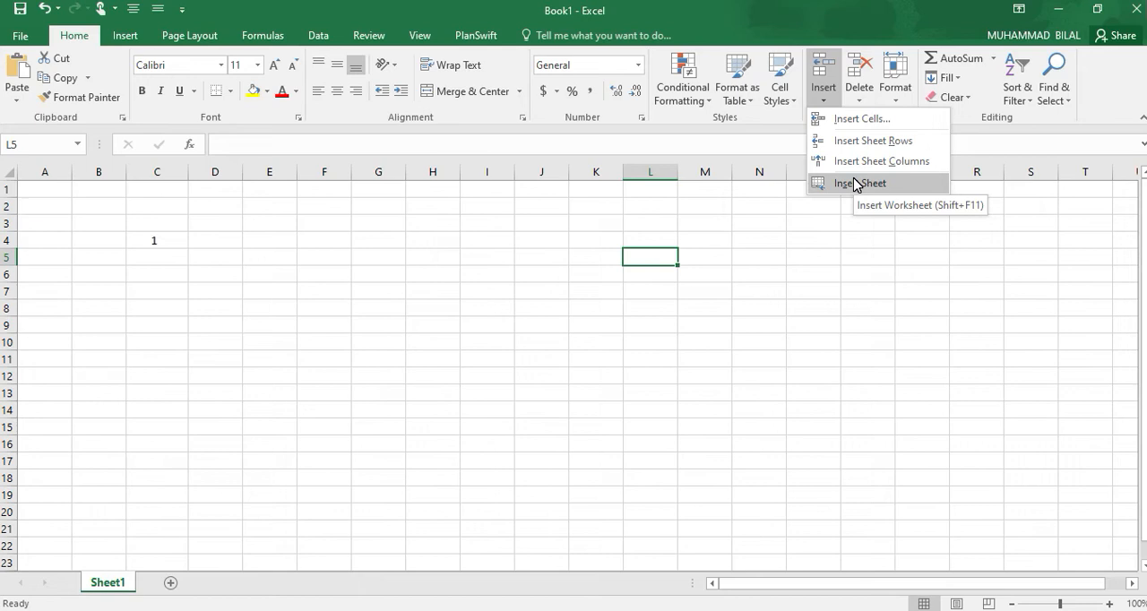
Review the Delete and Format options in the Cells group, then close them.
left_click(859, 79)
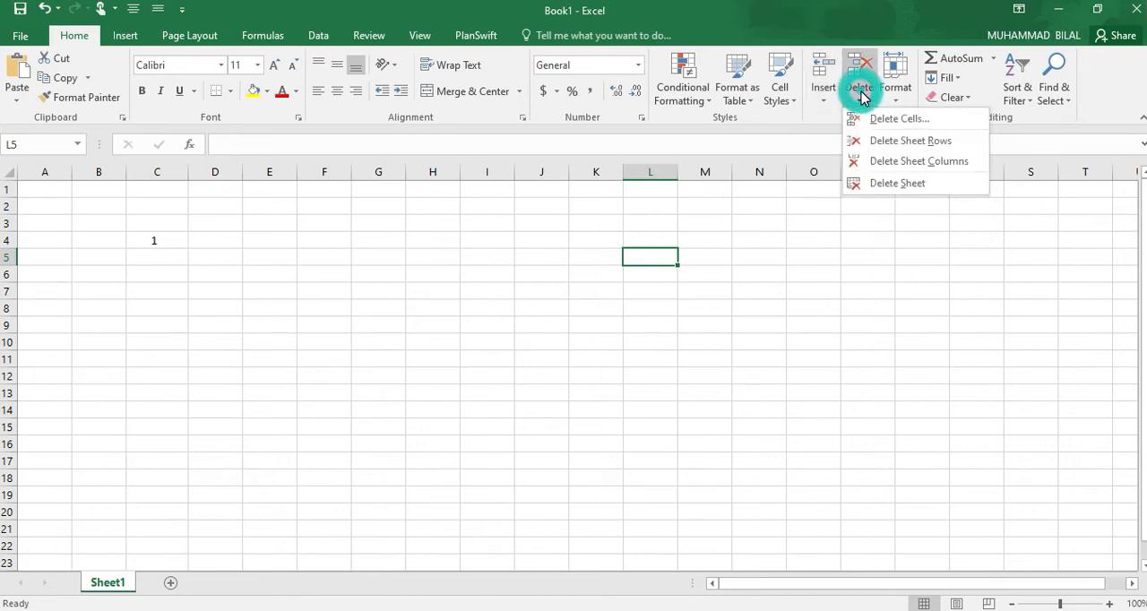
mouse_move(910, 141)
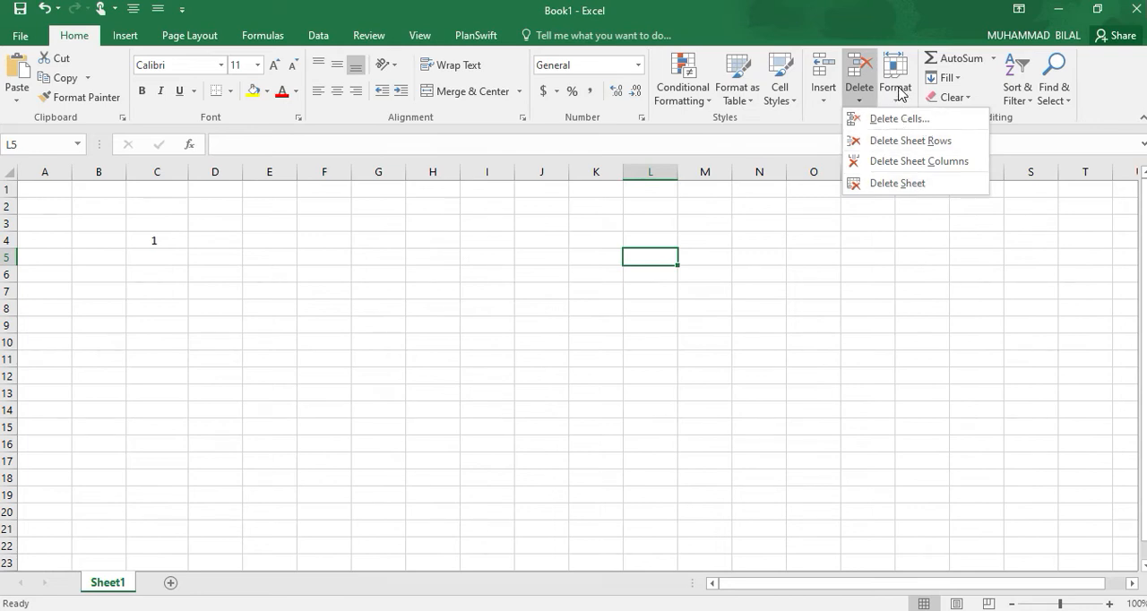
left_click(895, 76)
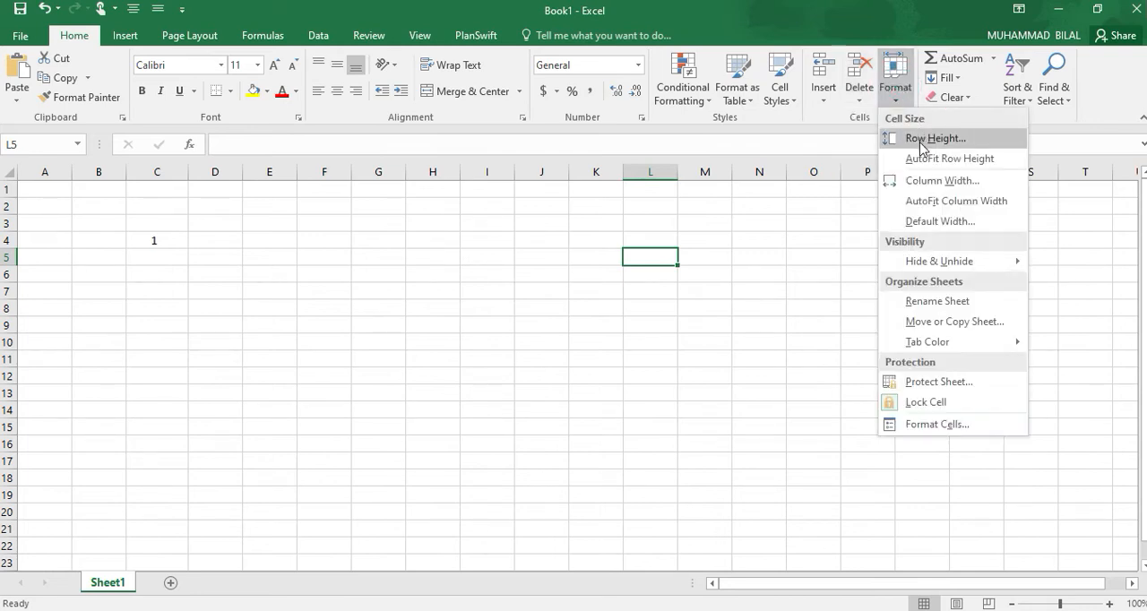
mouse_move(941, 180)
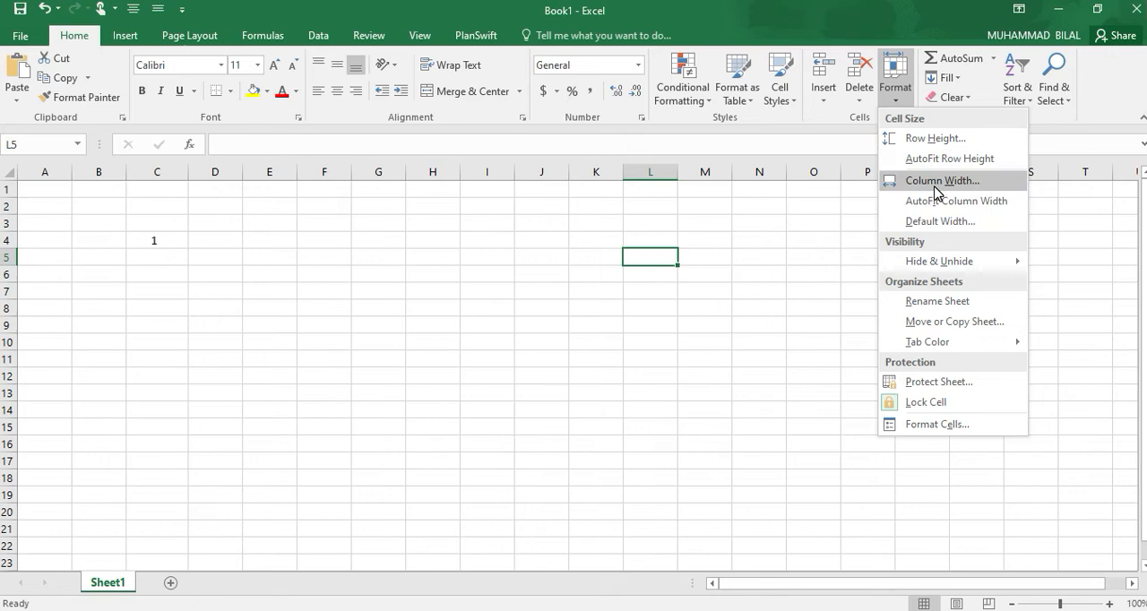
mouse_move(940, 222)
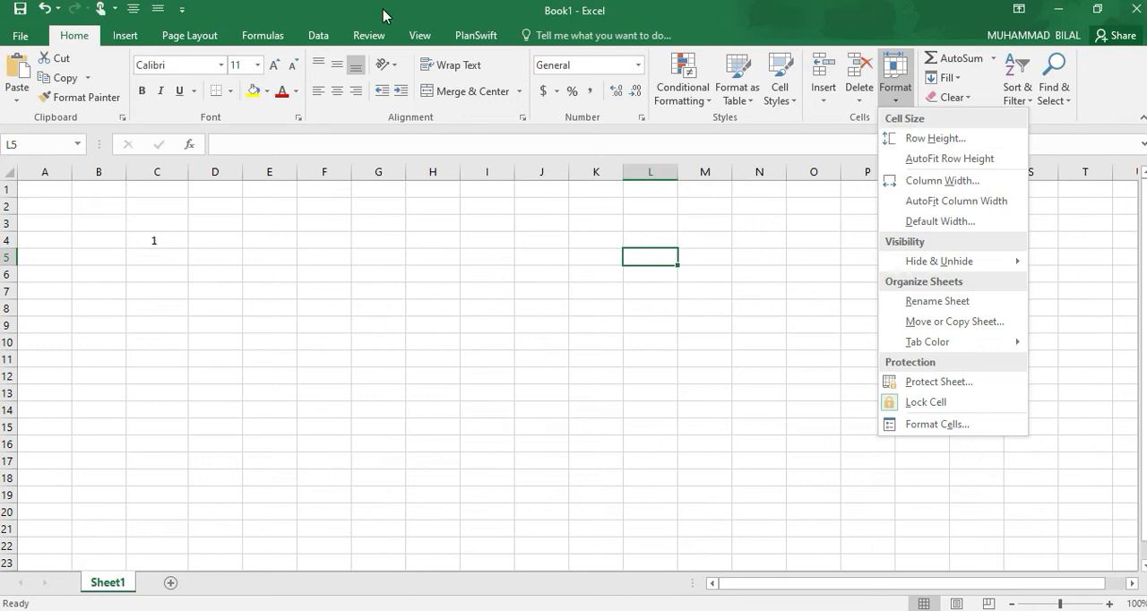
left_click(124, 35)
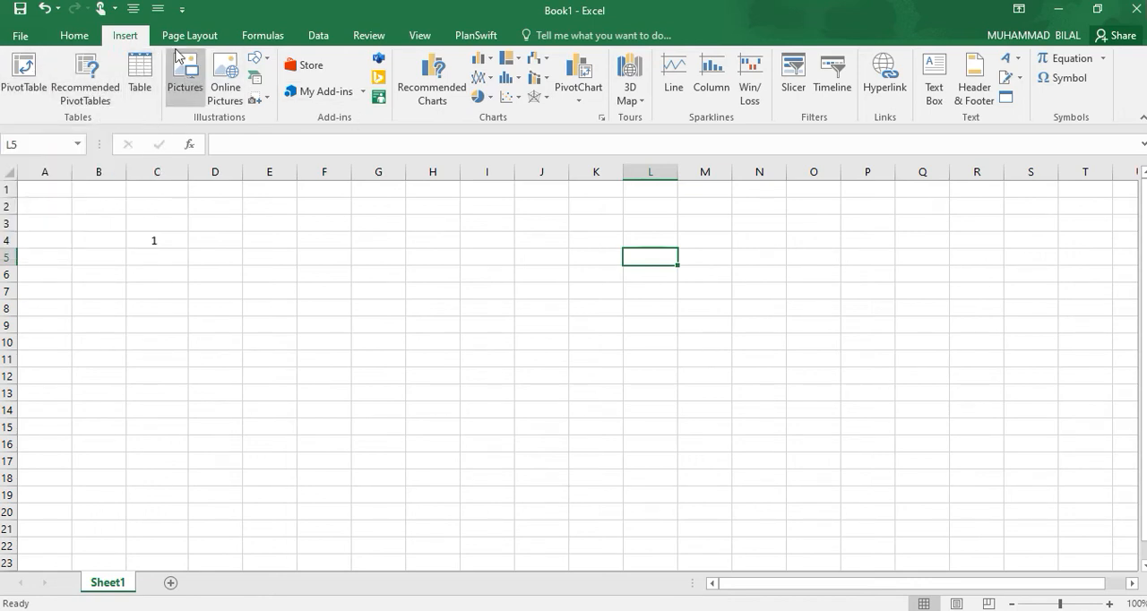
mouse_move(140, 76)
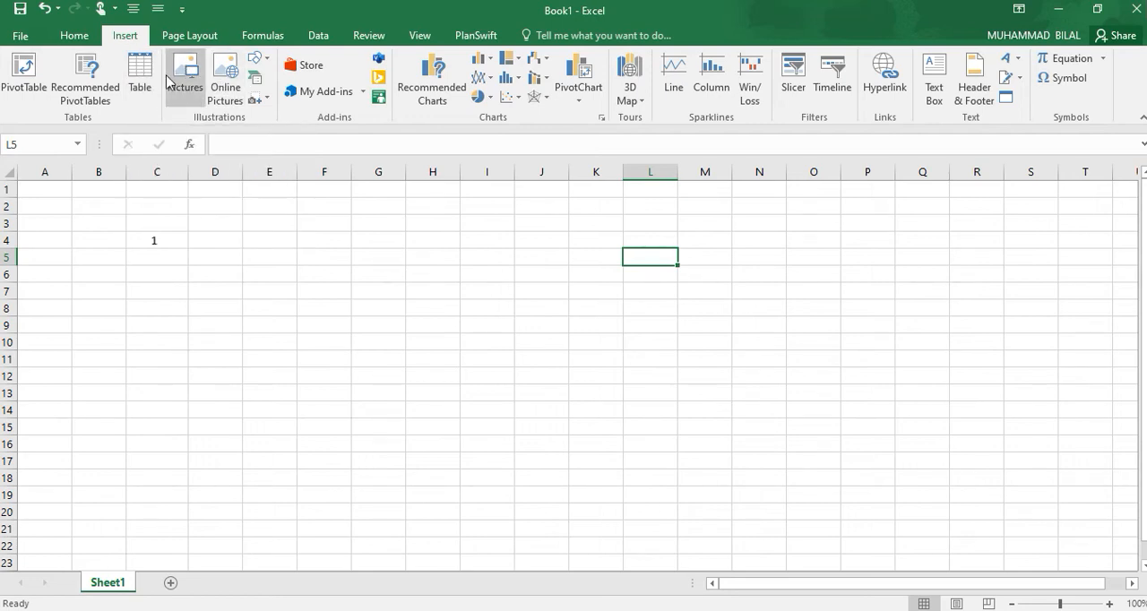
mouse_move(139, 76)
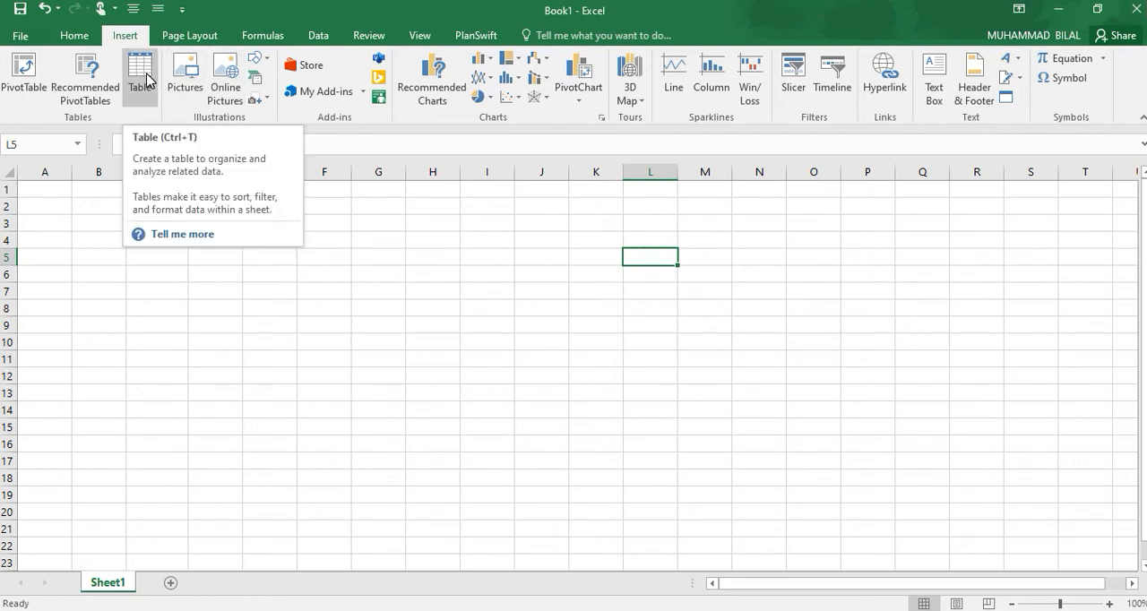
mouse_move(225, 77)
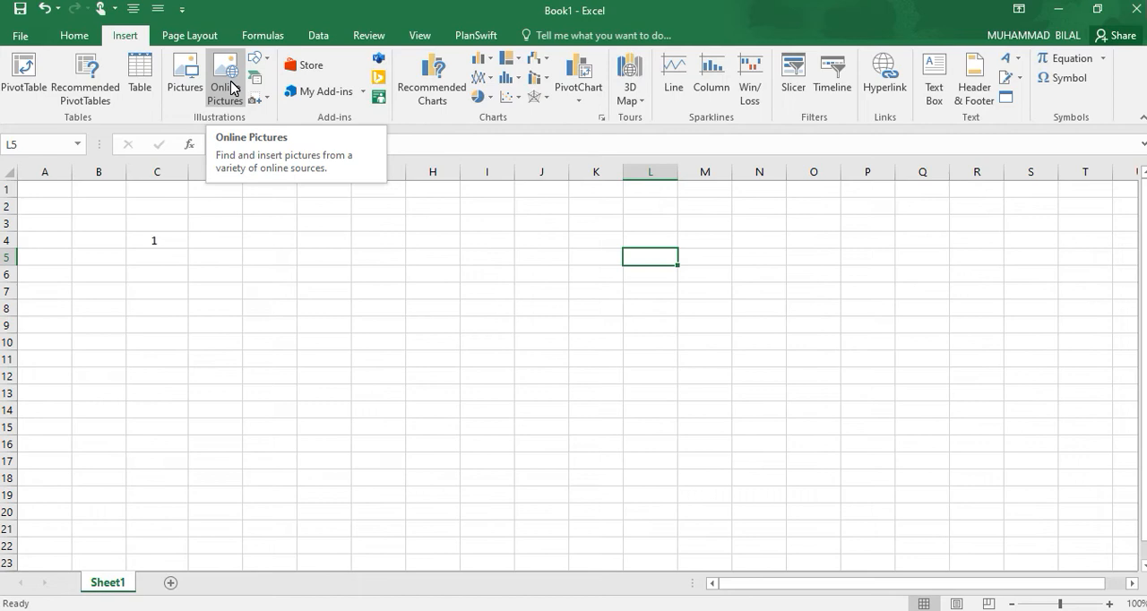
mouse_move(376, 81)
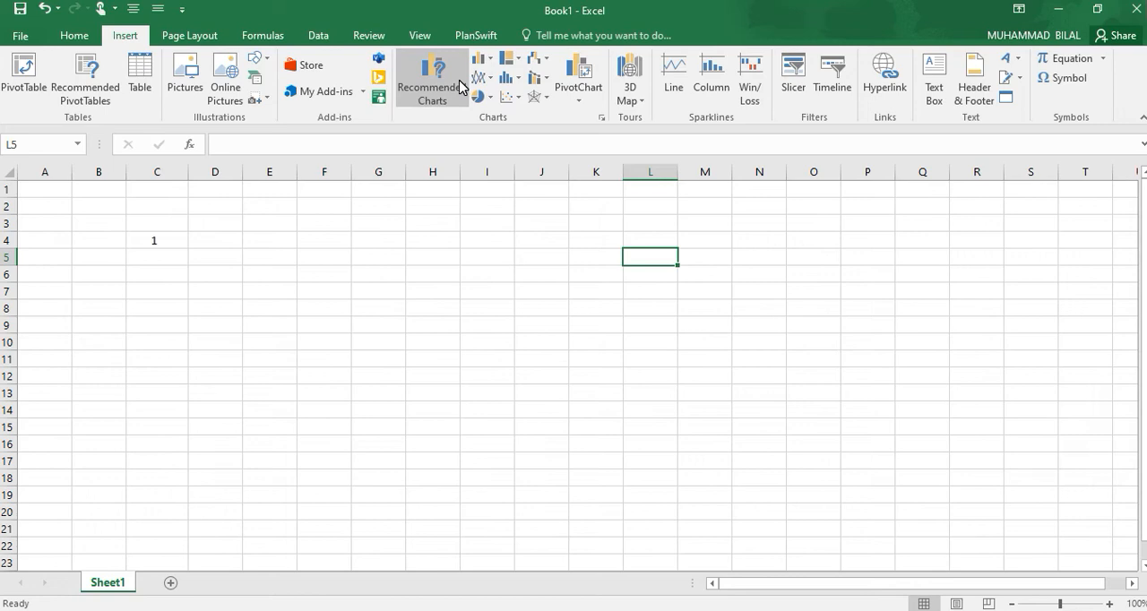
mouse_move(467, 93)
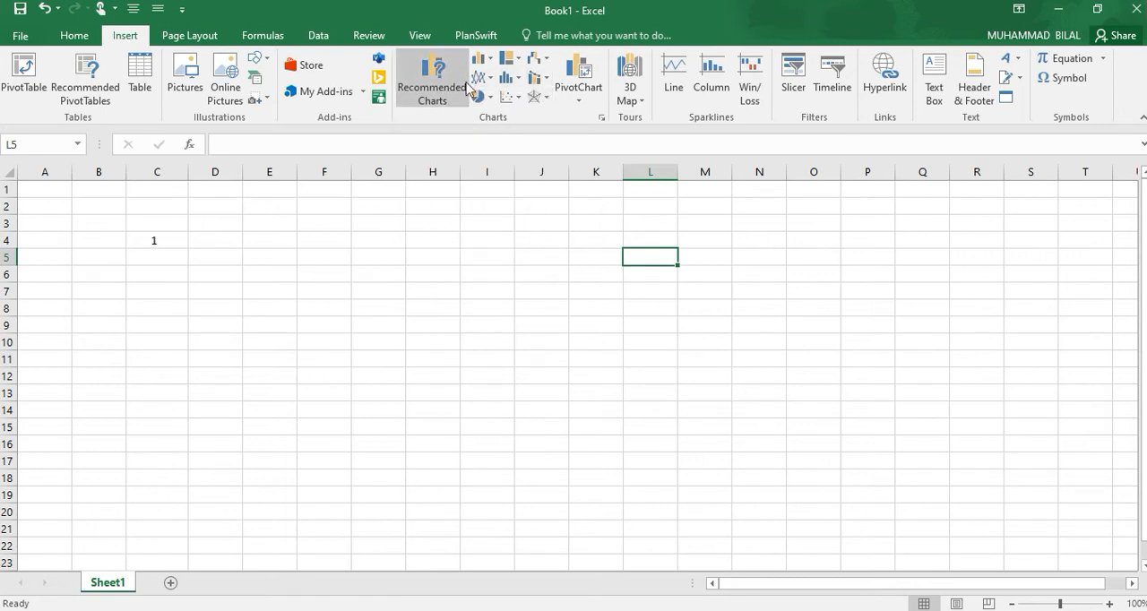
mouse_move(545, 67)
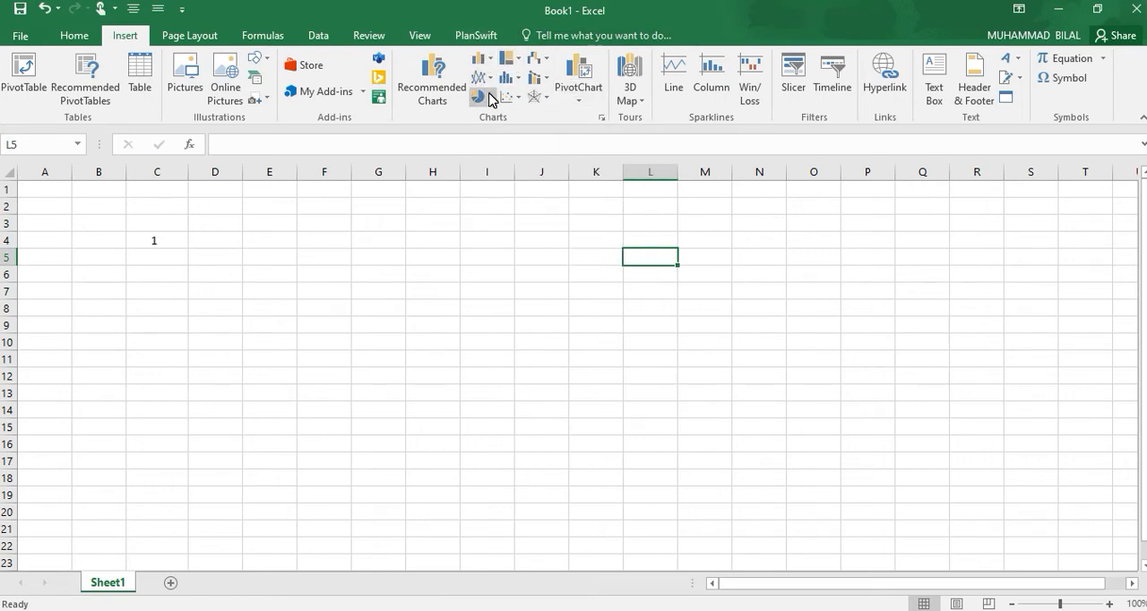
left_click(480, 96)
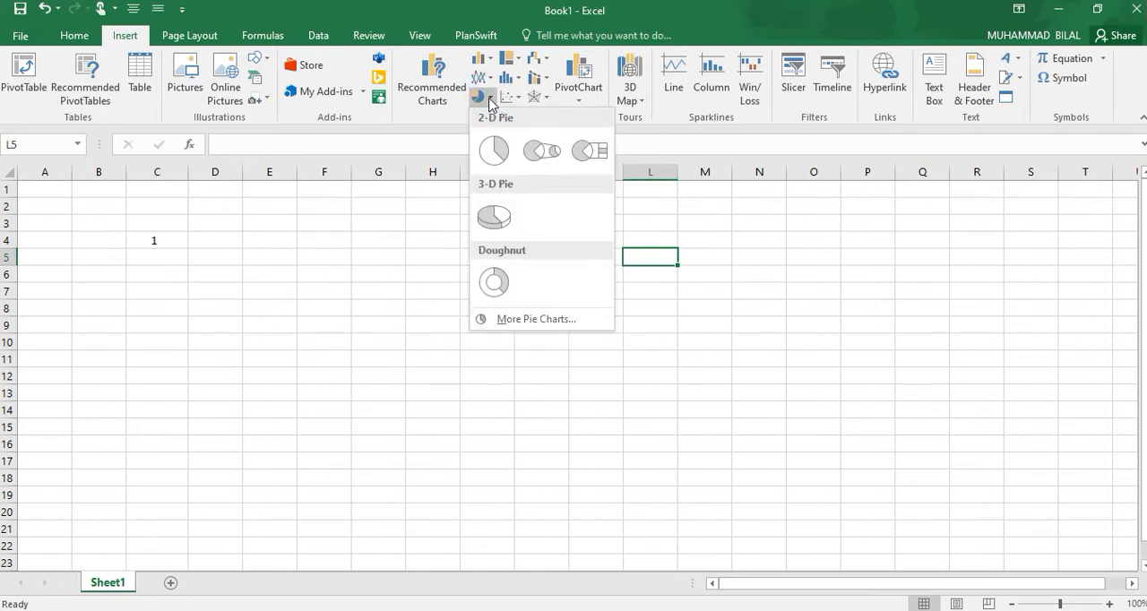
mouse_move(509, 102)
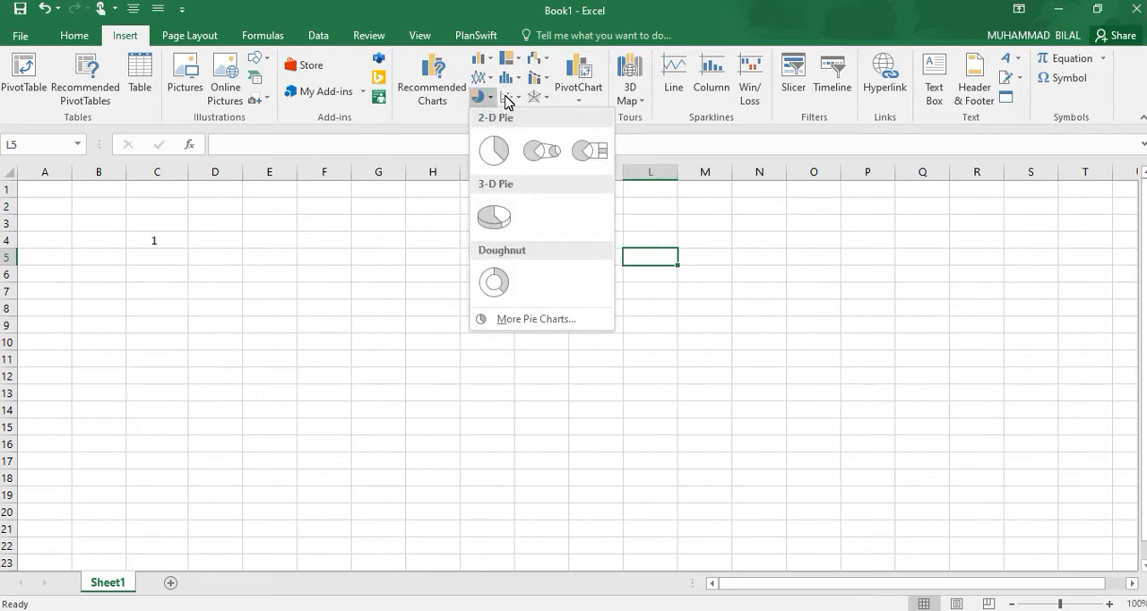
left_click(511, 76)
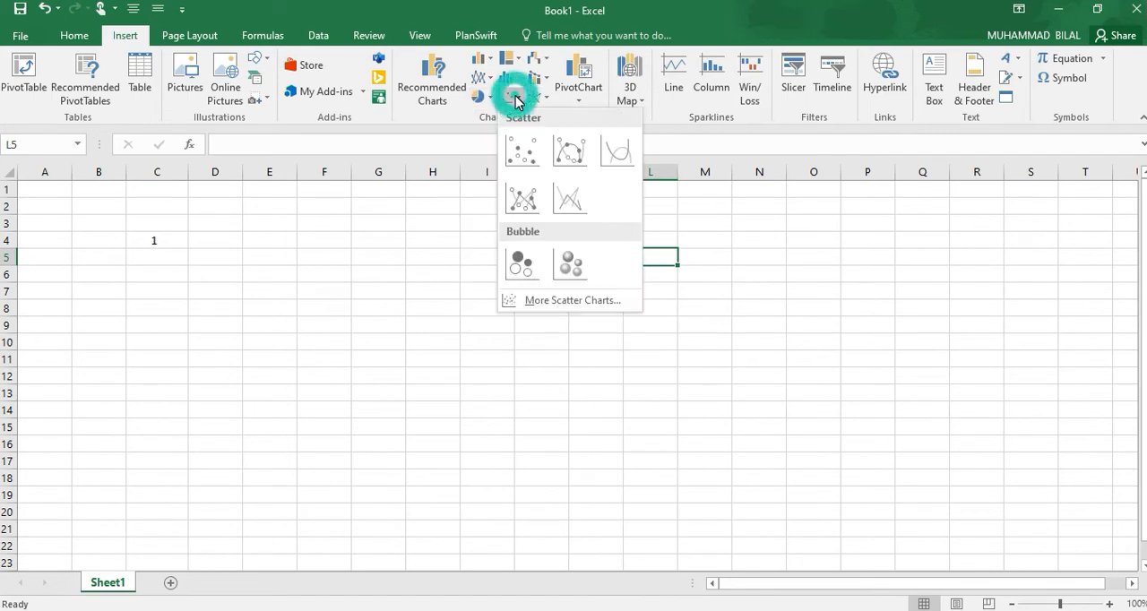
left_click(521, 150)
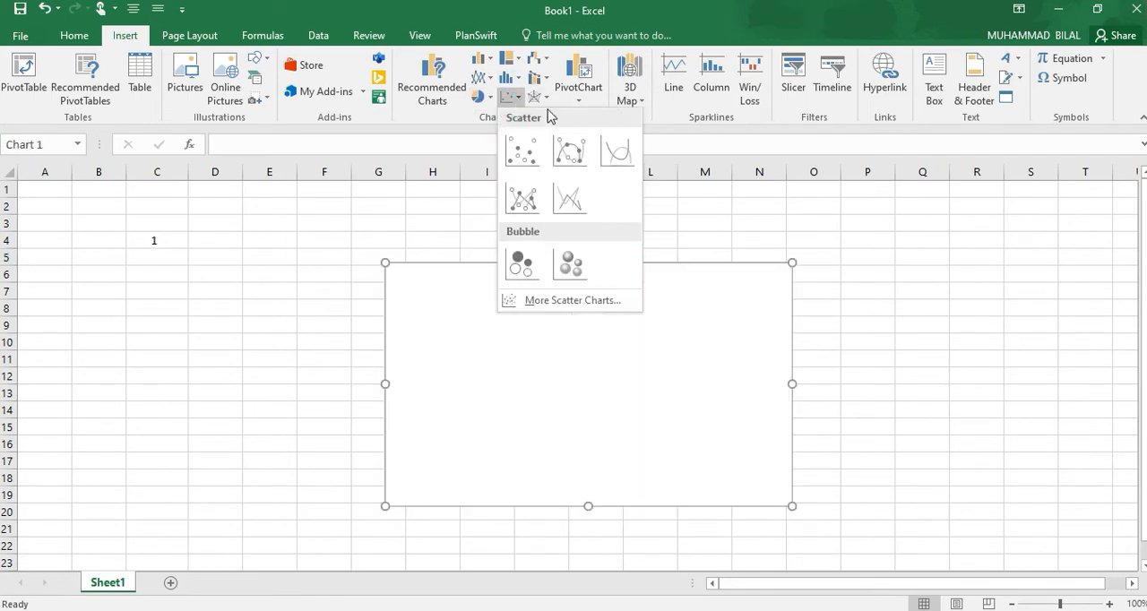
left_click(537, 96)
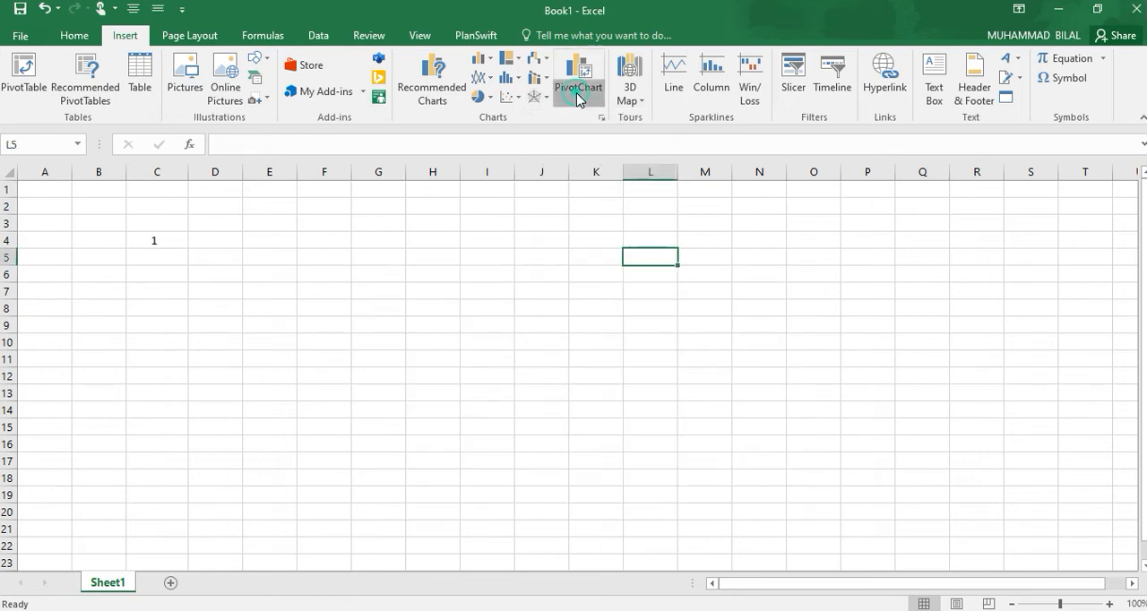
left_click(579, 81)
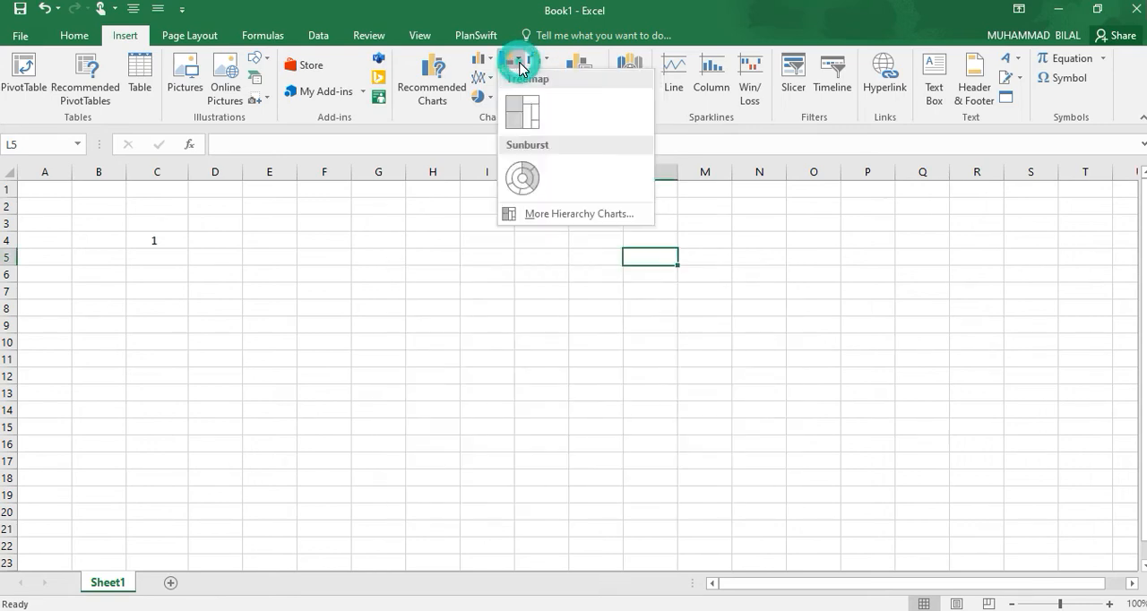
mouse_move(300, 232)
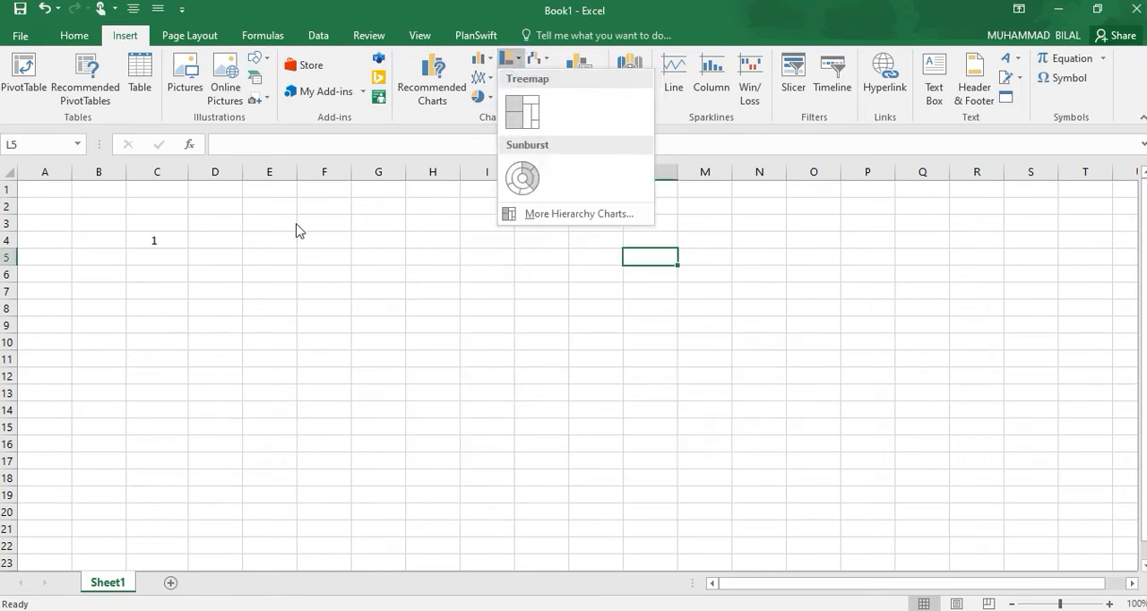
mouse_move(321, 296)
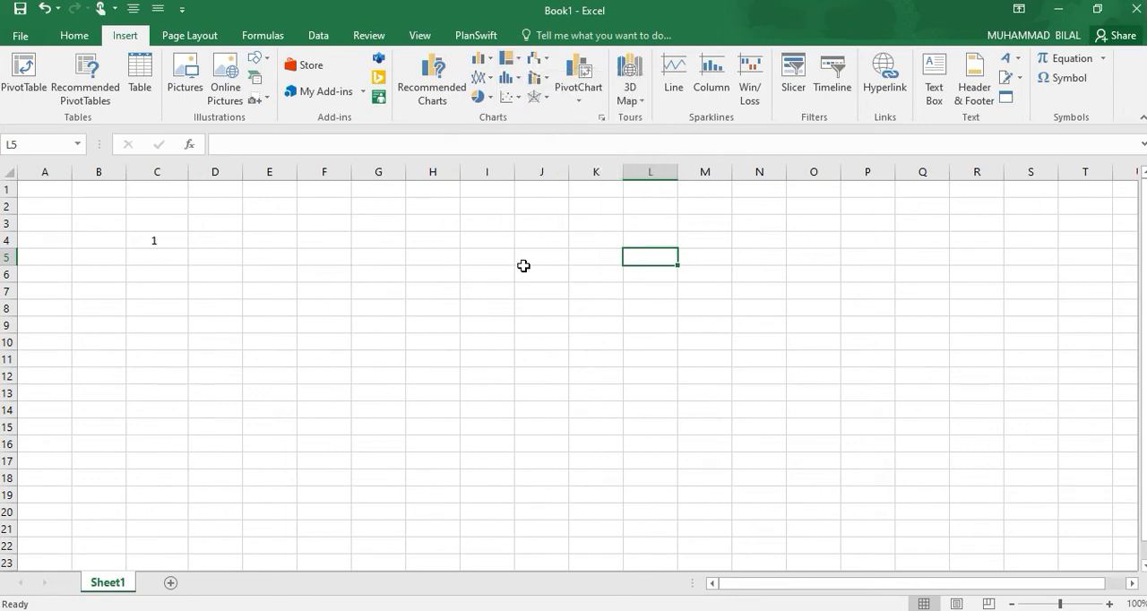
left_click(542, 64)
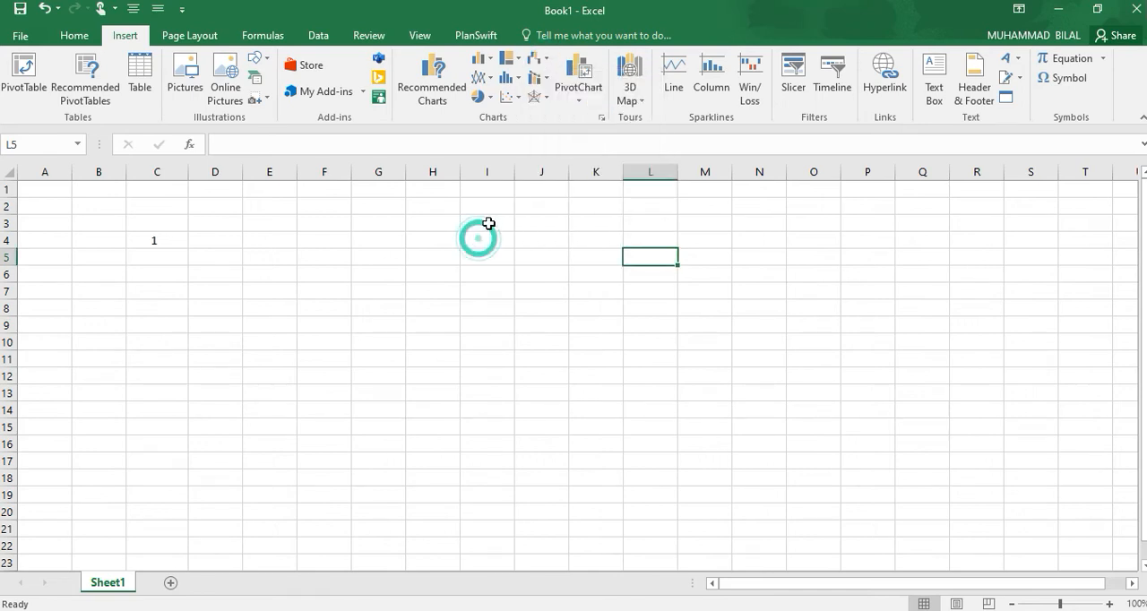
left_click(579, 76)
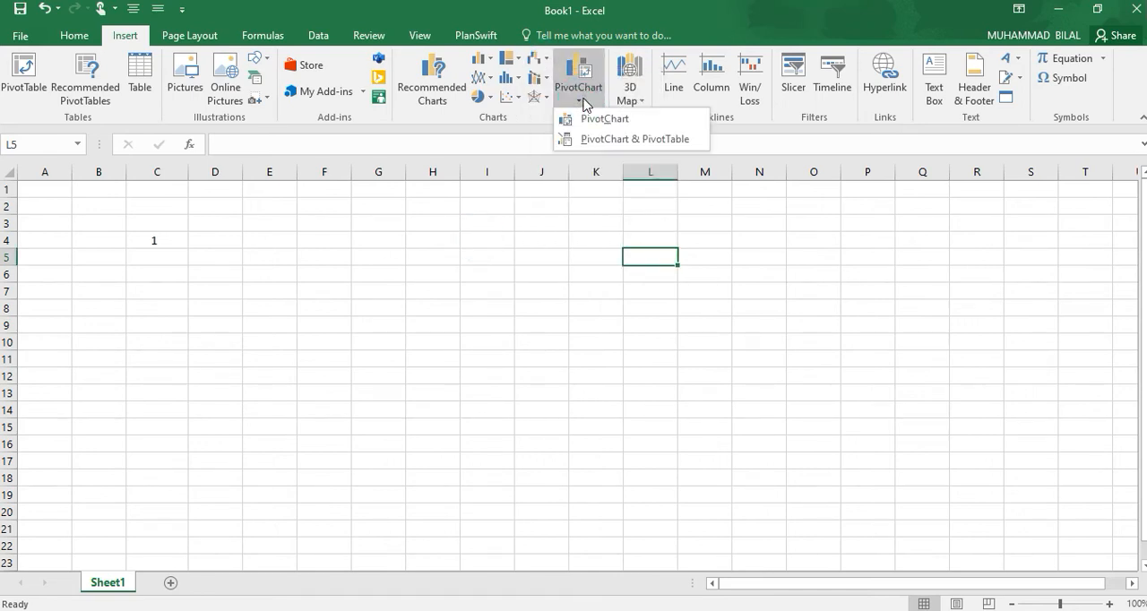
left_click(629, 76)
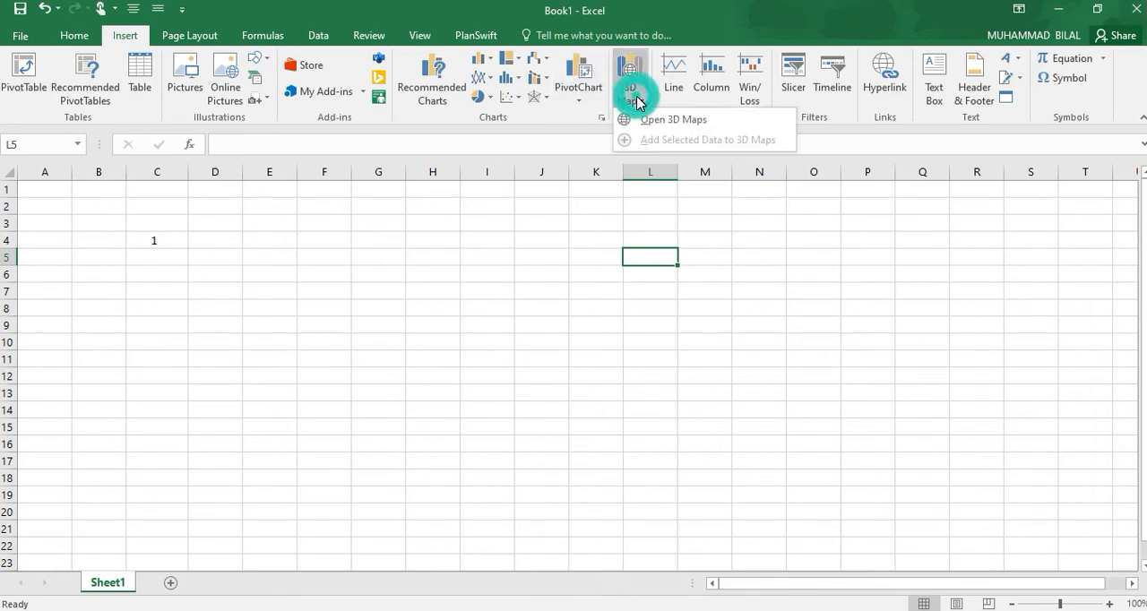
mouse_move(932, 115)
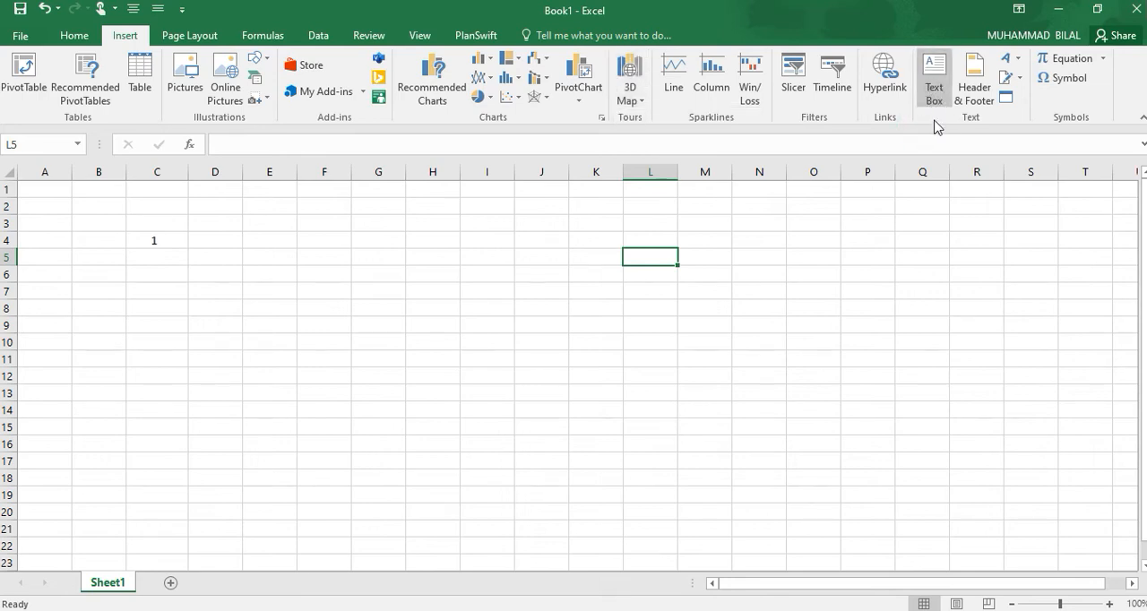
mouse_move(953, 137)
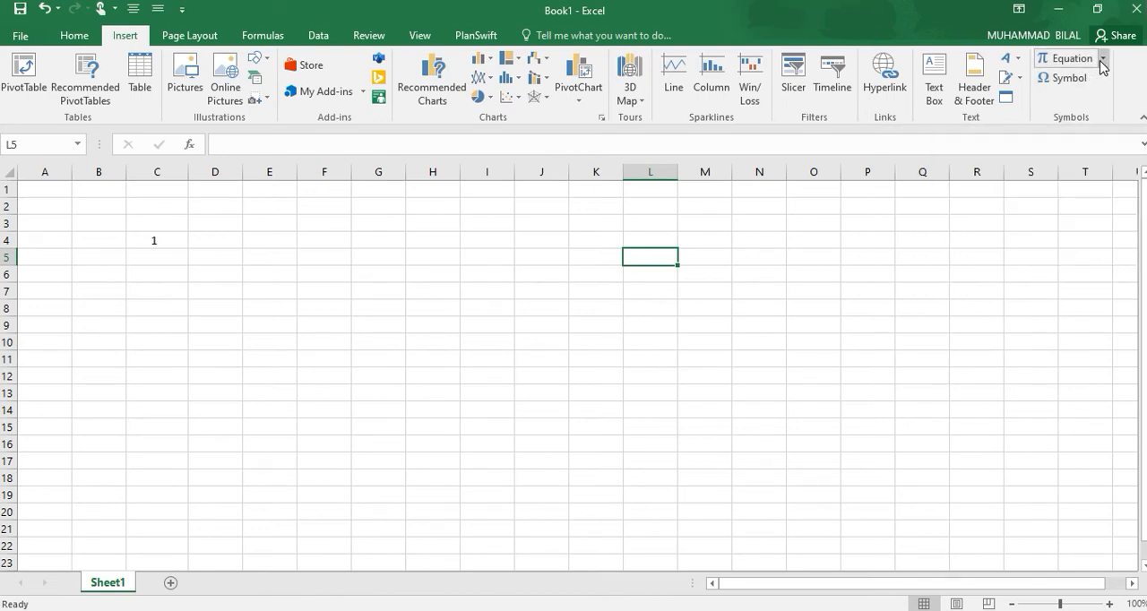
left_click(1107, 57)
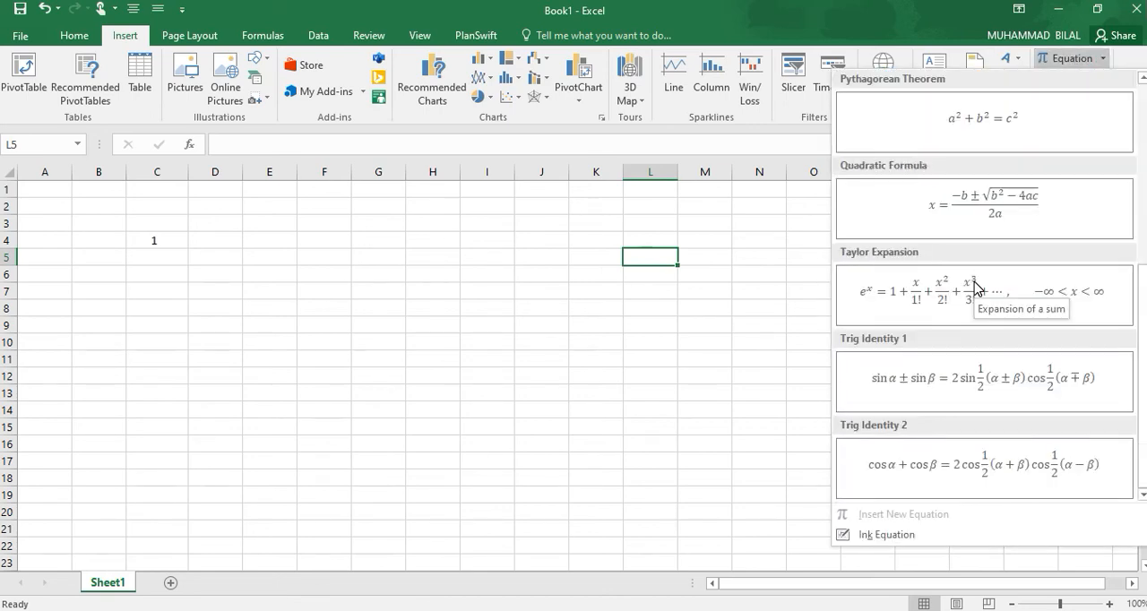
mouse_move(950, 359)
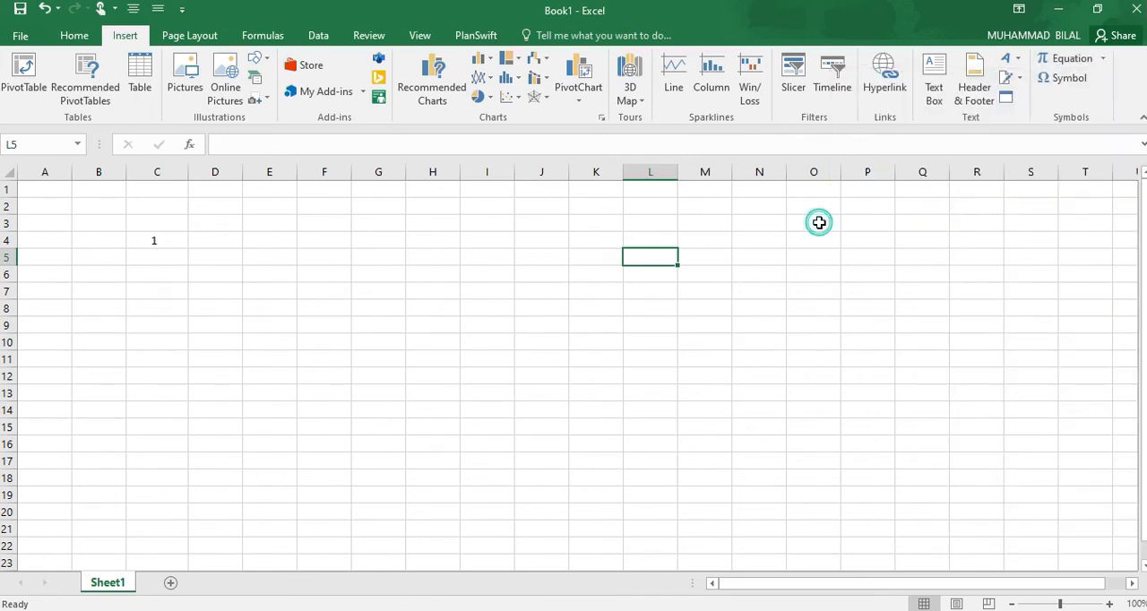
mouse_move(1068, 77)
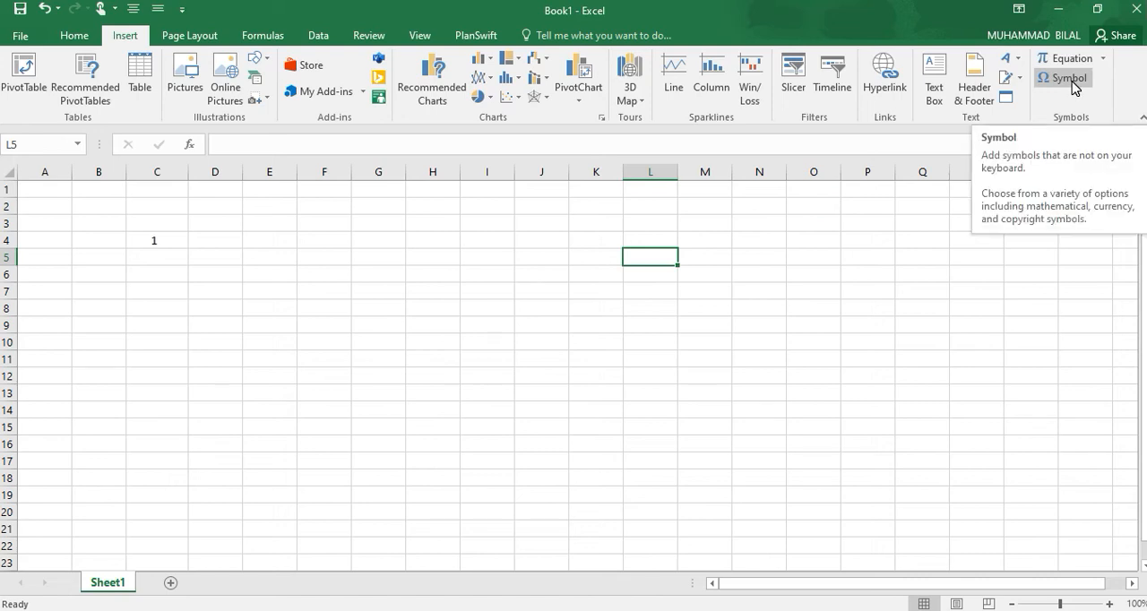
Browse the Symbol dialog's math operators and Arabic characters, then cancel.
left_click(1063, 78)
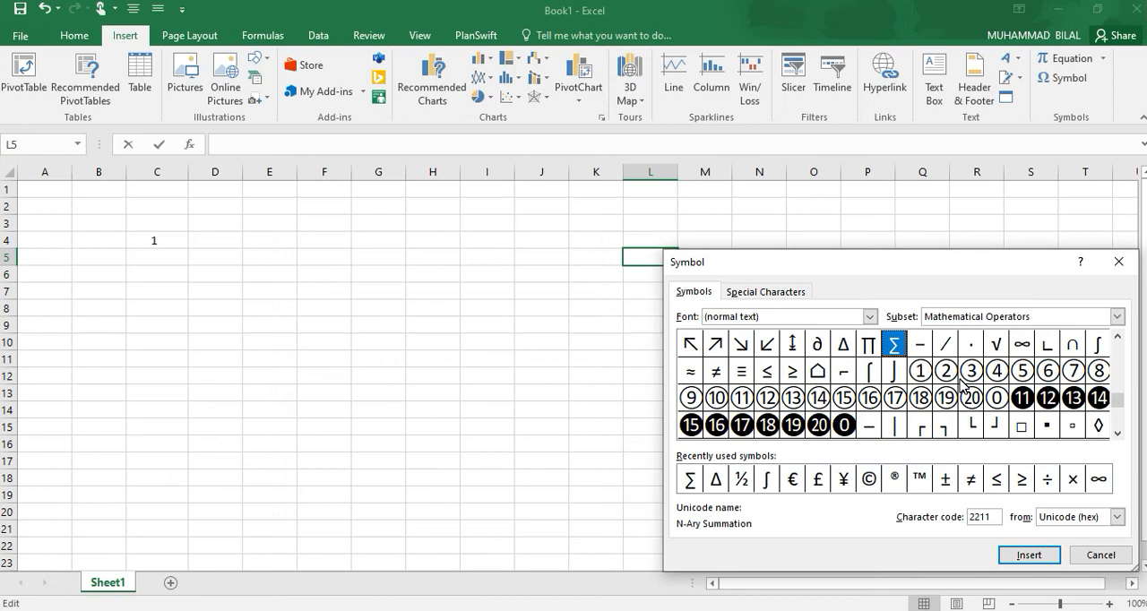
mouse_move(800, 459)
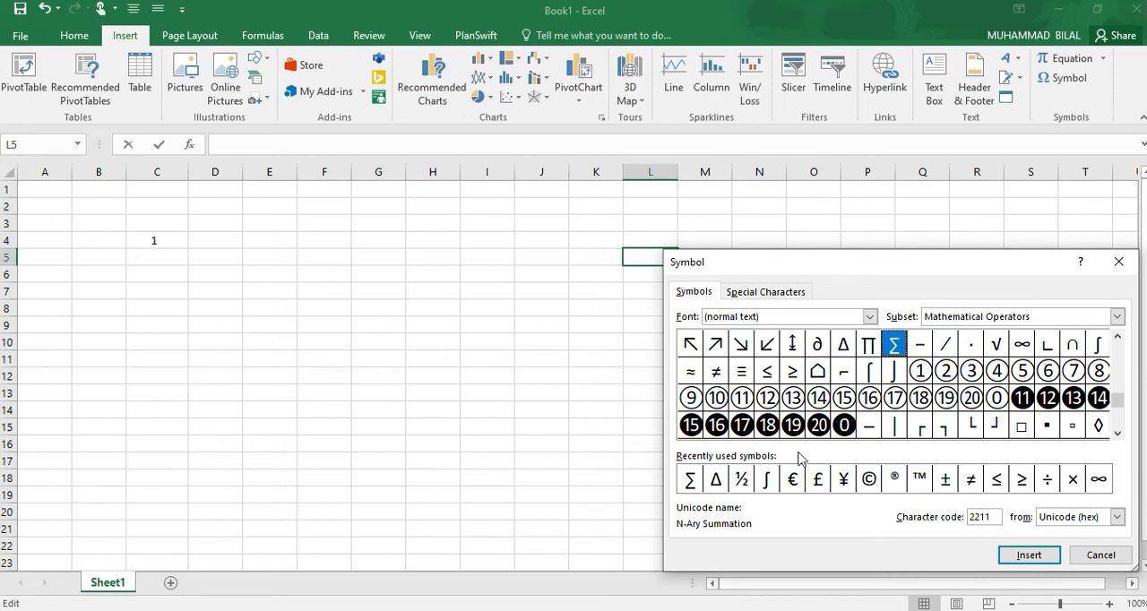
mouse_move(840, 359)
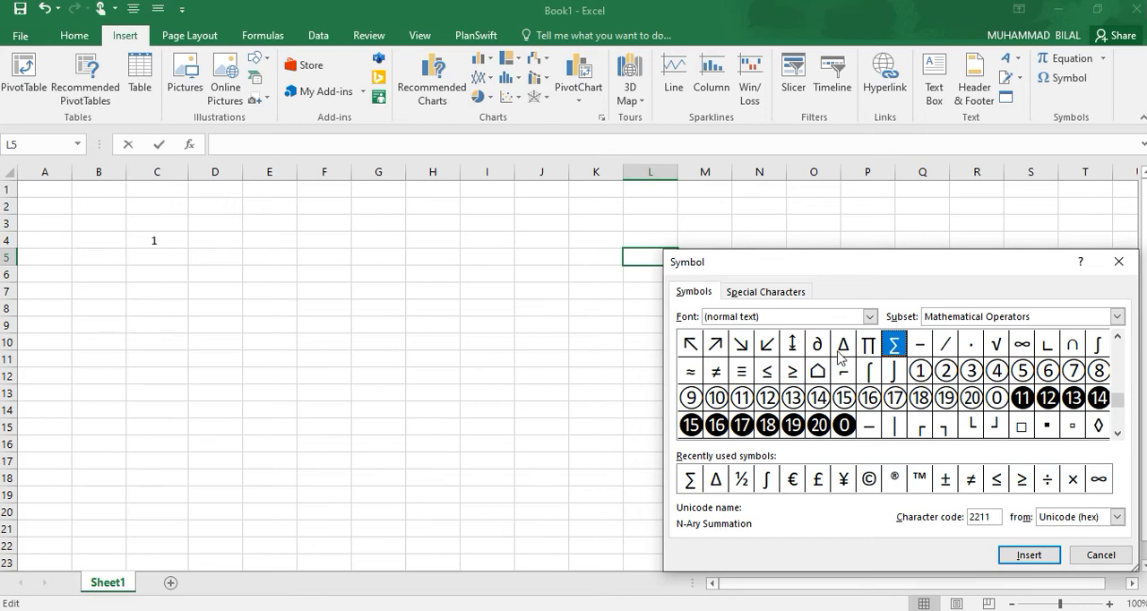
mouse_move(985, 385)
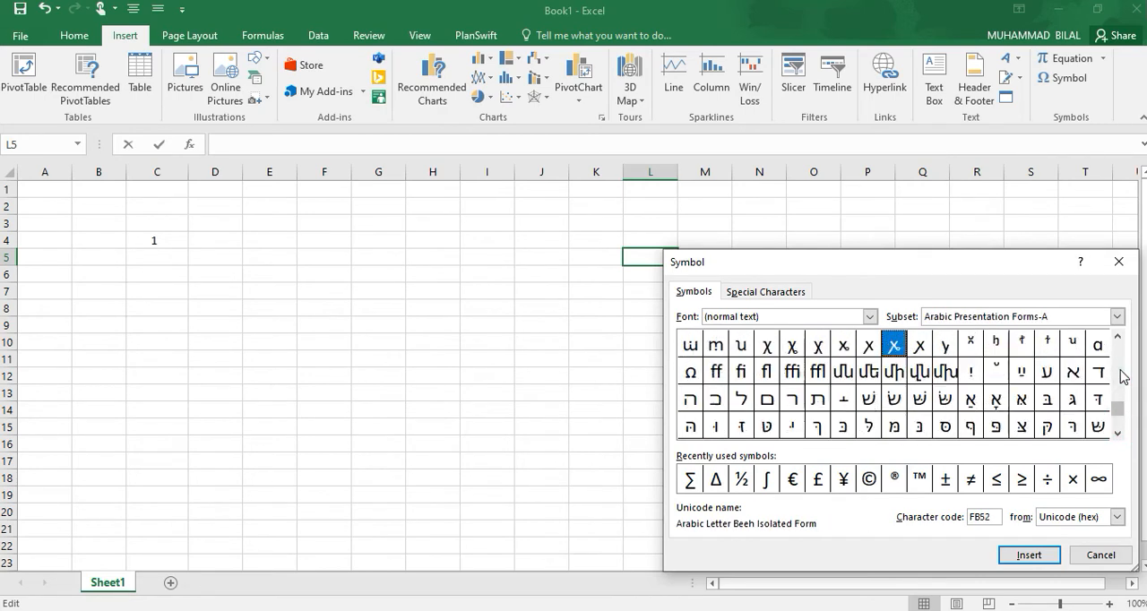
left_click(1116, 316)
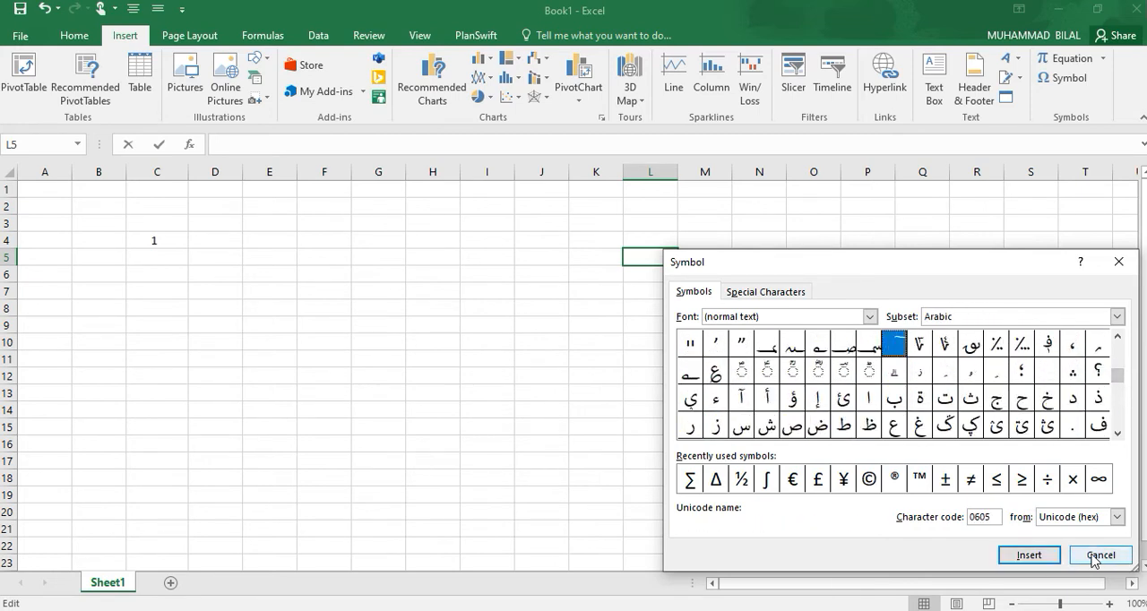
left_click(1099, 554)
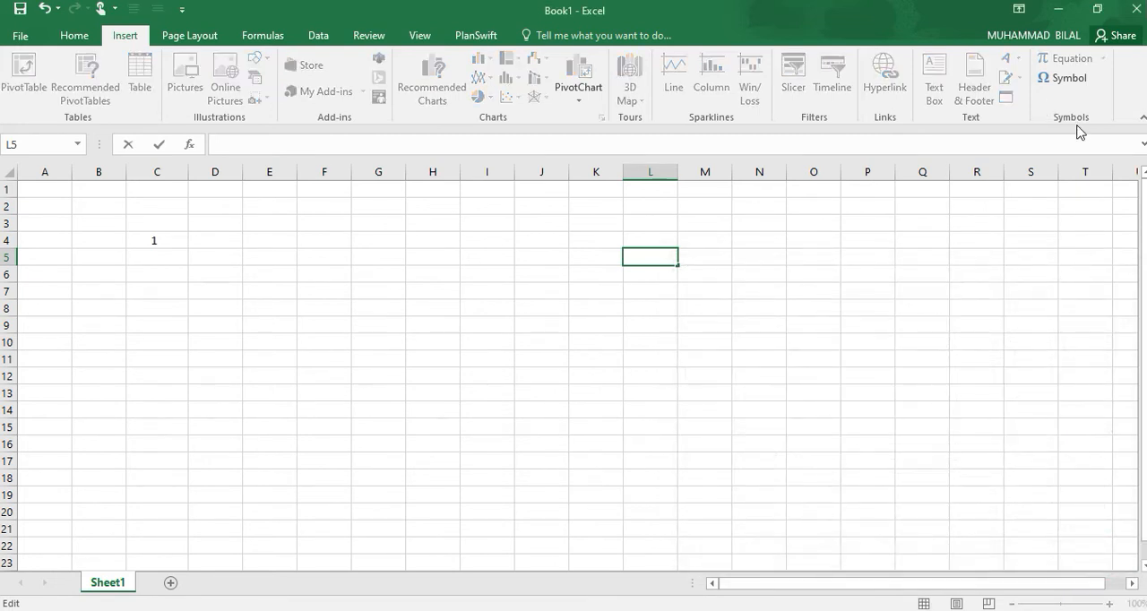
mouse_move(189, 35)
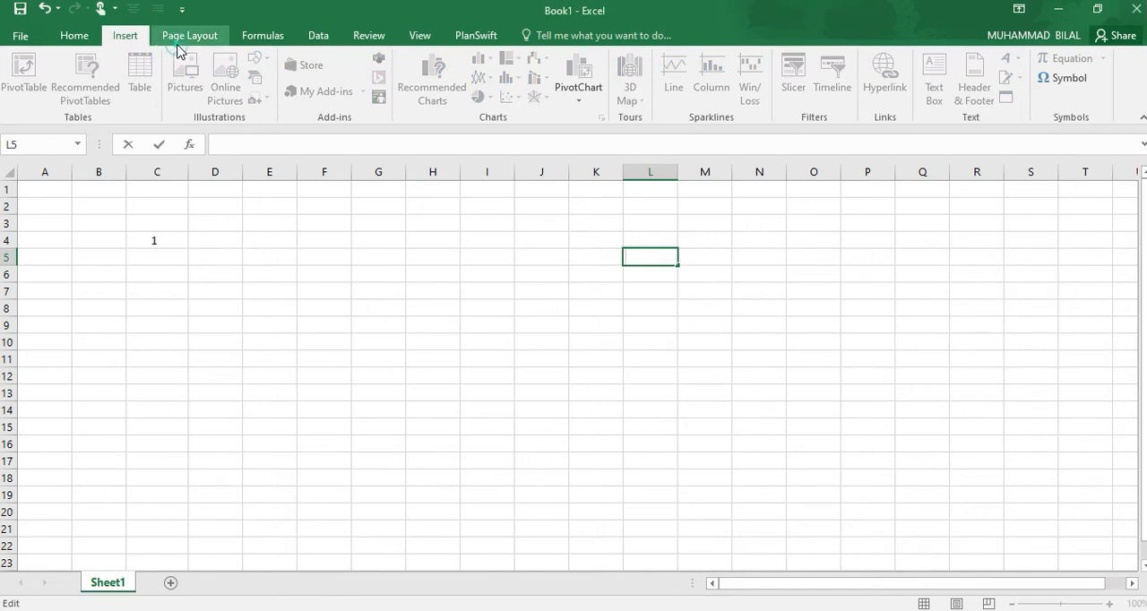
On Page Layout, preview the Themes gallery and Colors list, then close them without applying anything.
left_click(189, 35)
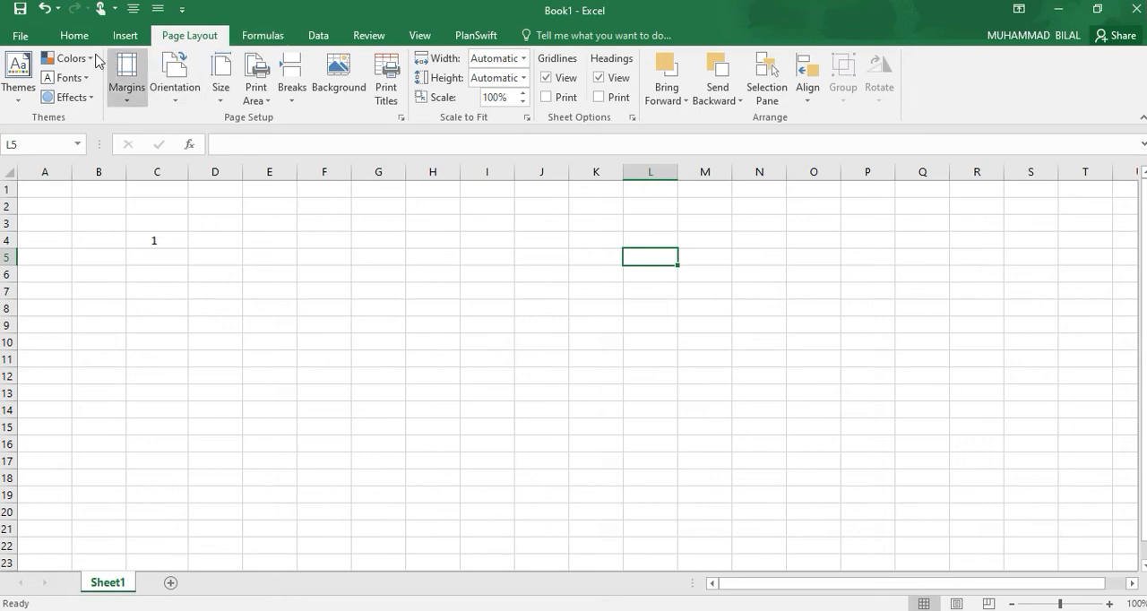
left_click(18, 71)
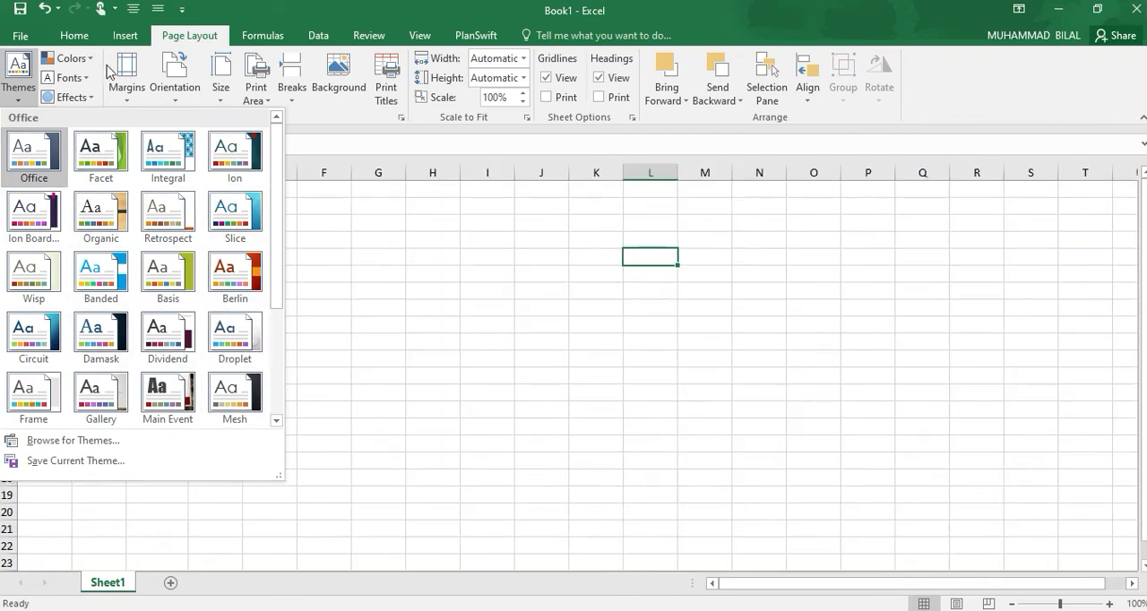
mouse_move(87, 67)
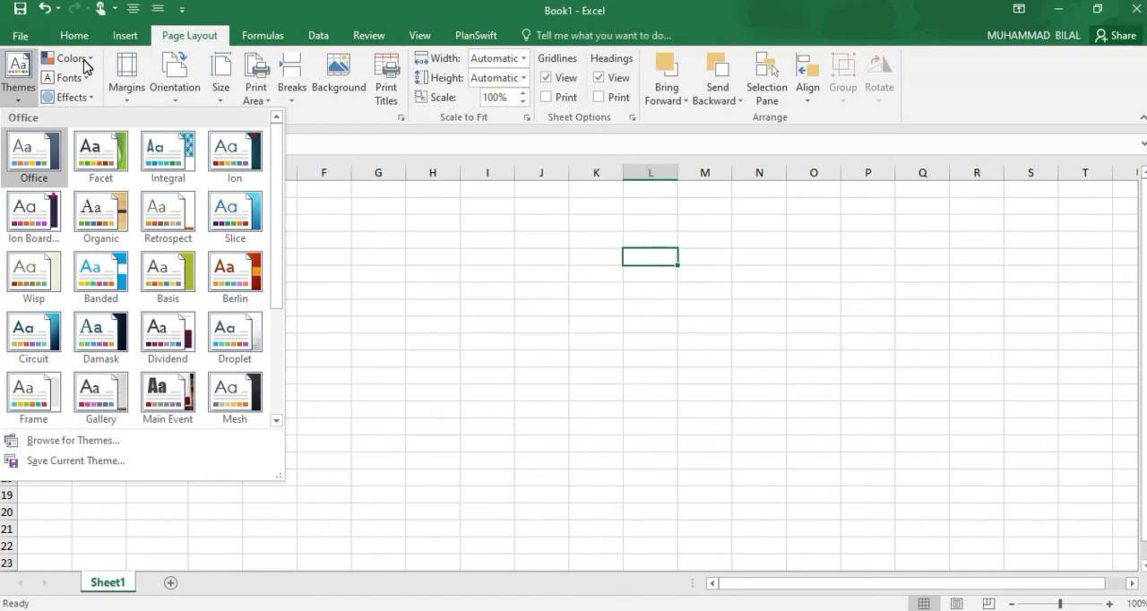
left_click(70, 58)
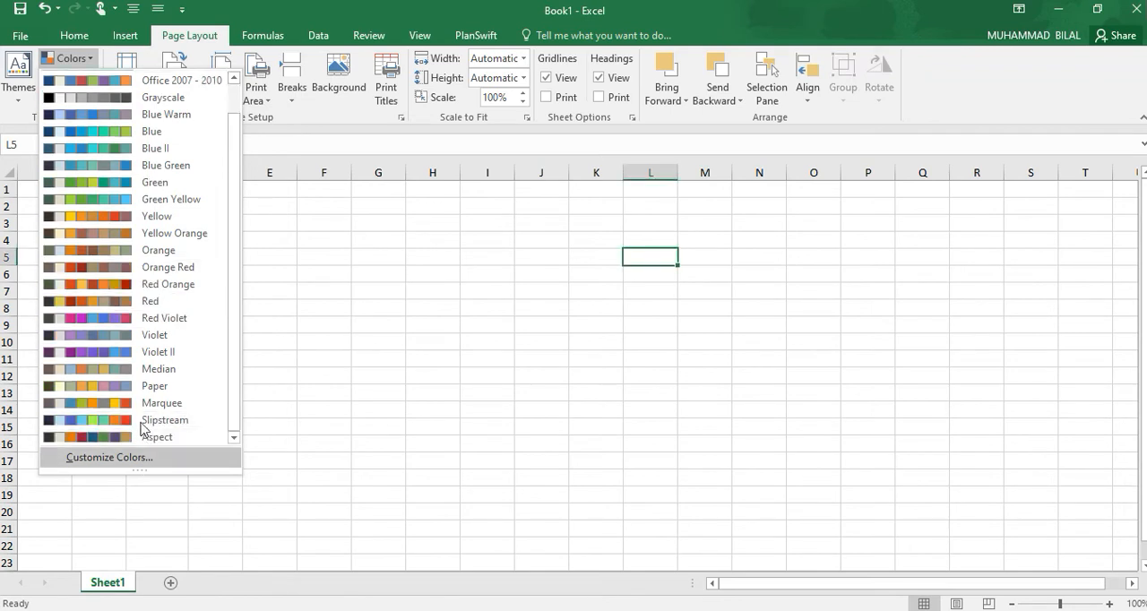
mouse_move(154, 182)
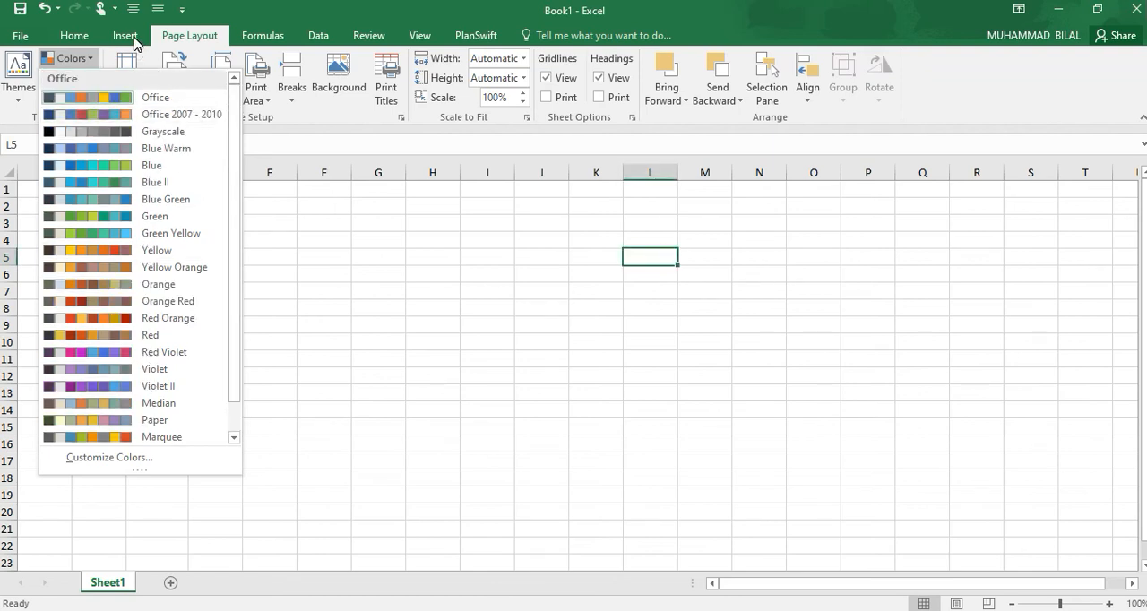
left_click(189, 35)
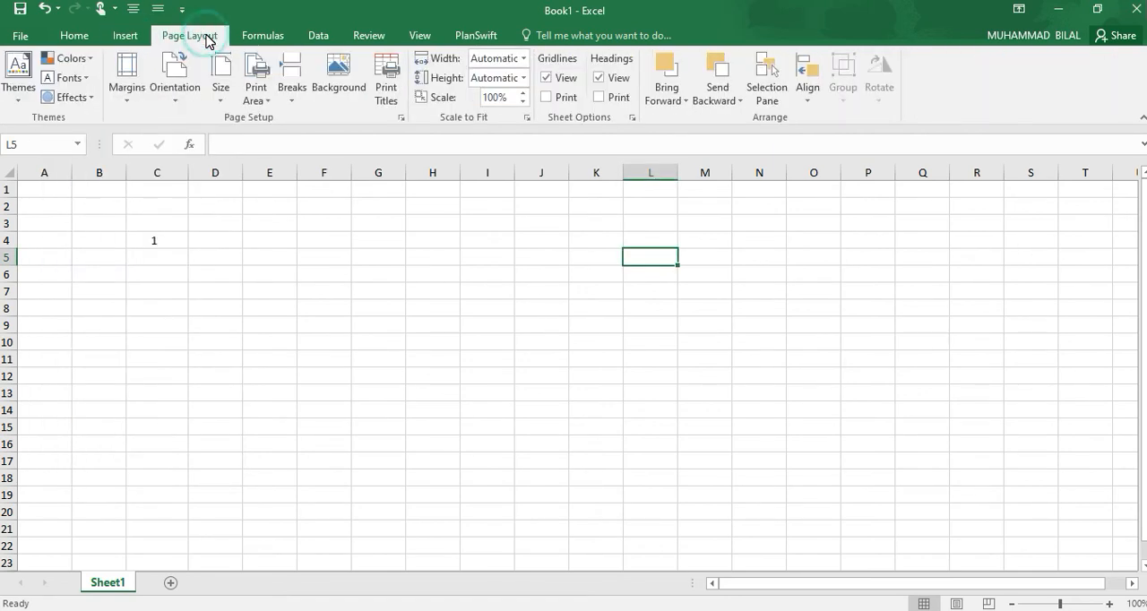
mouse_move(126, 81)
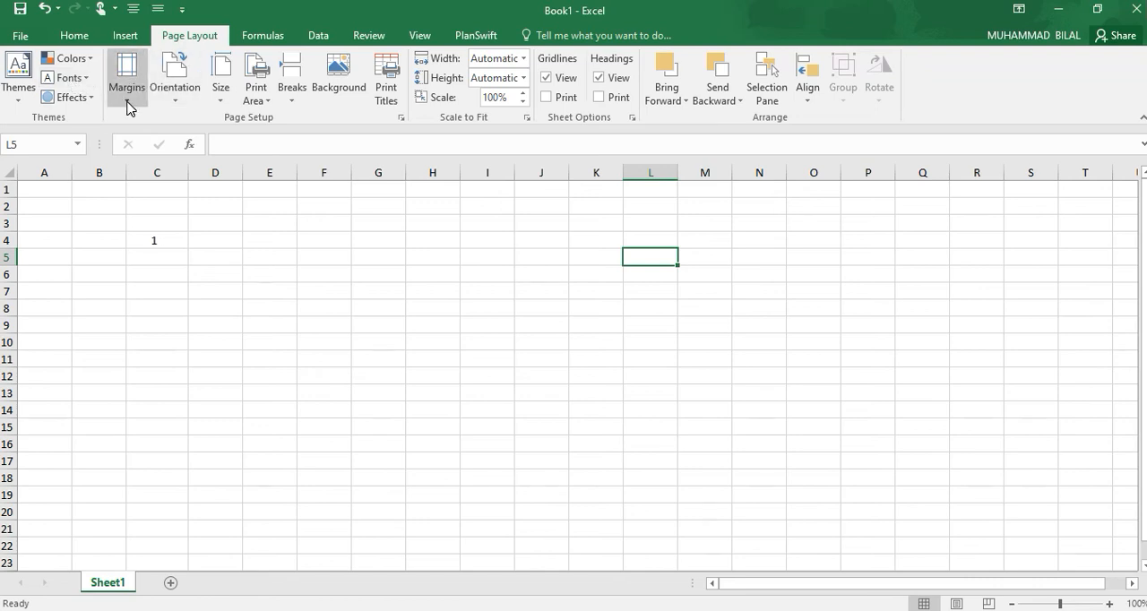
mouse_move(125, 75)
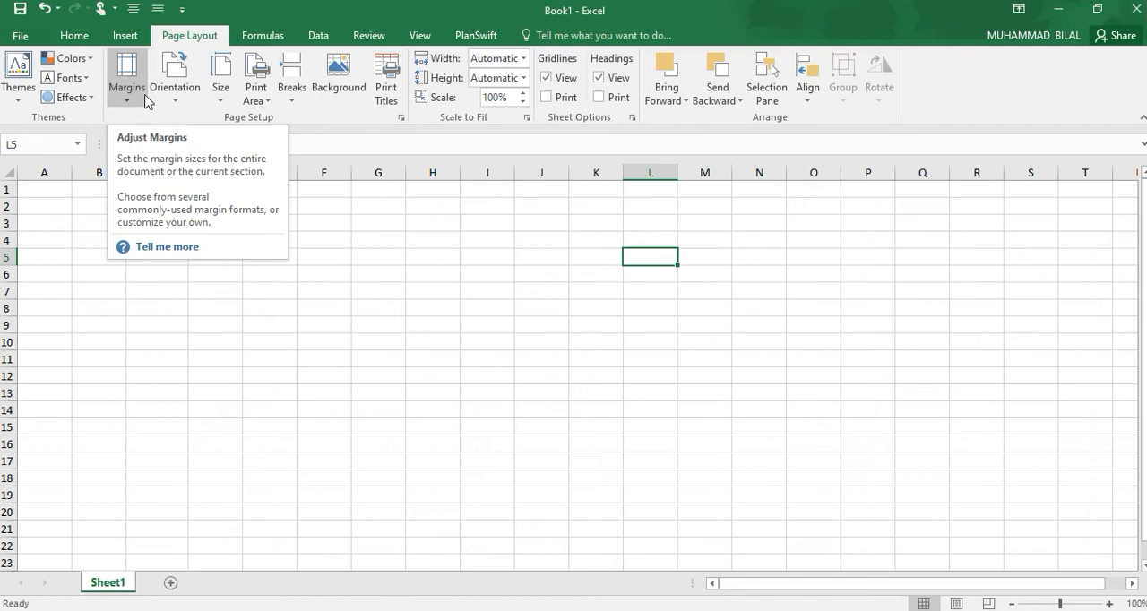
left_click(174, 77)
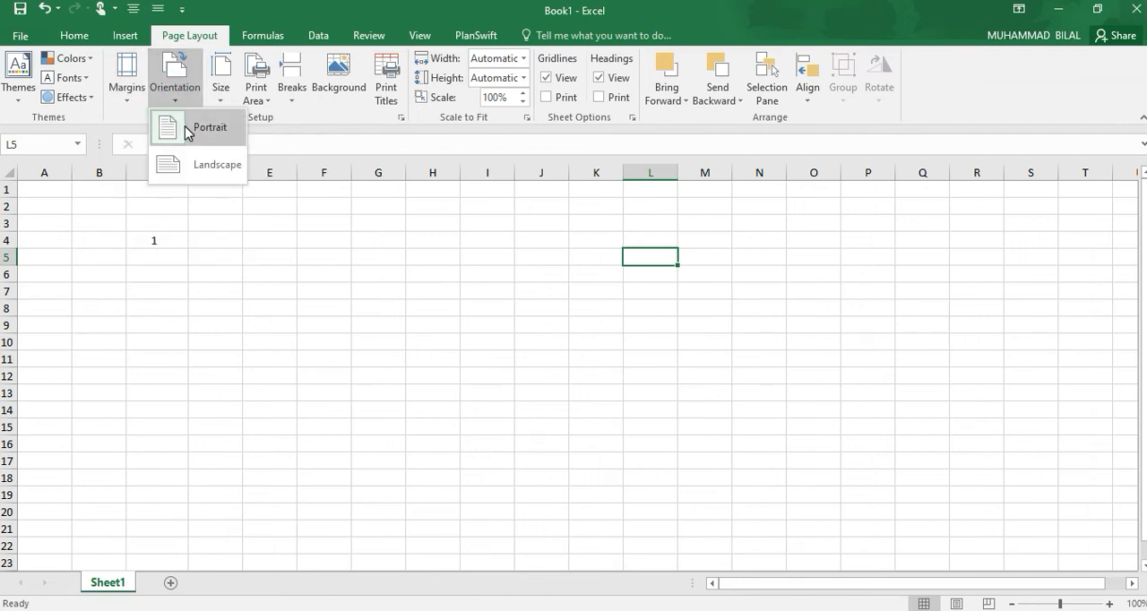
mouse_move(204, 162)
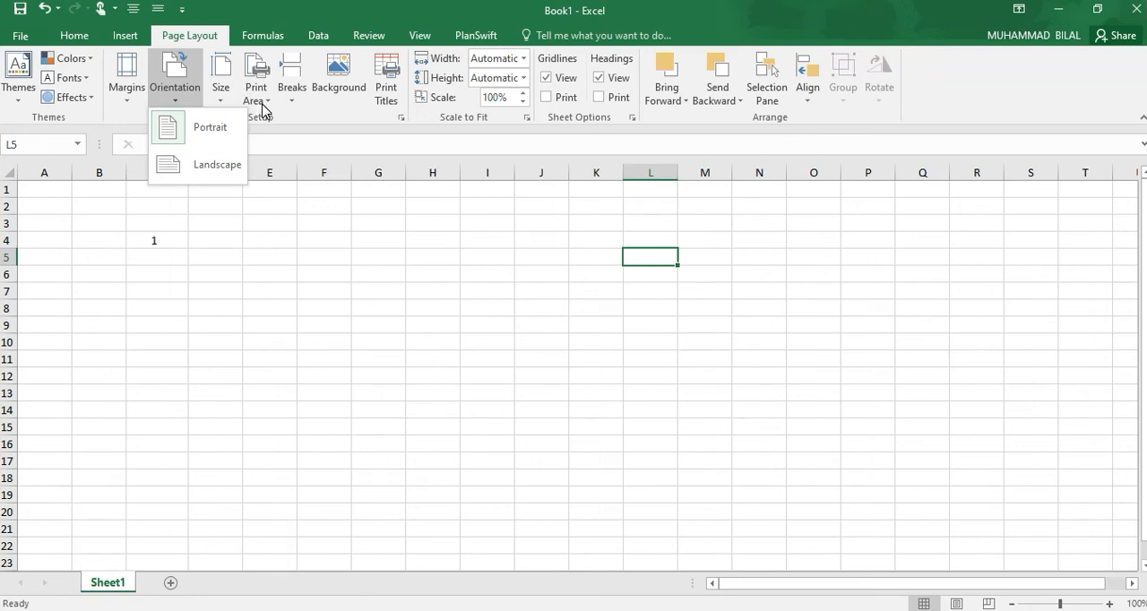
left_click(255, 77)
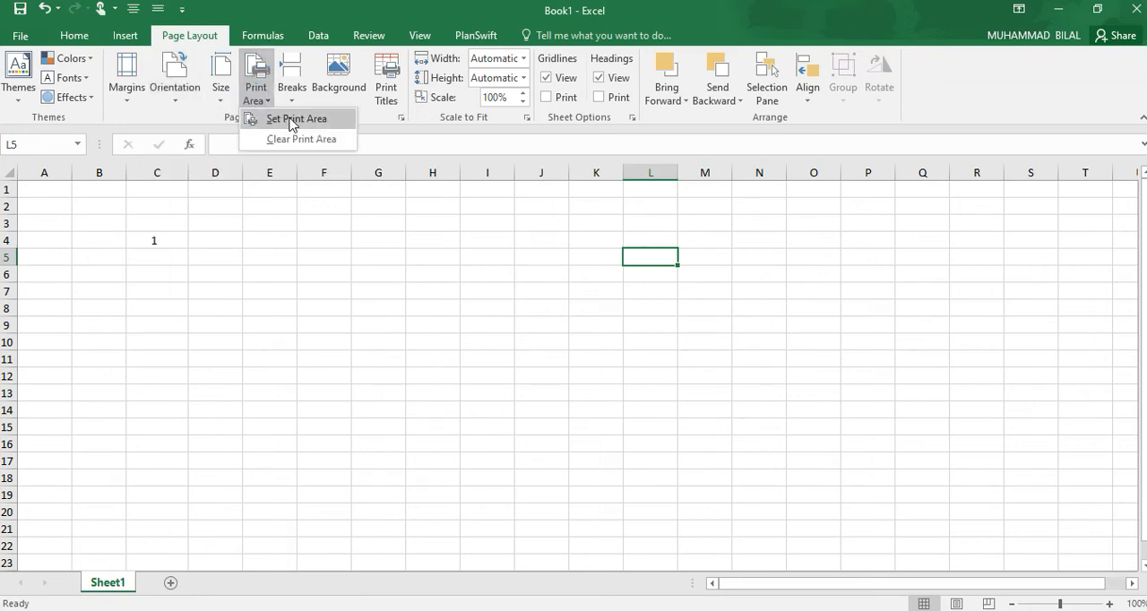
left_click(291, 73)
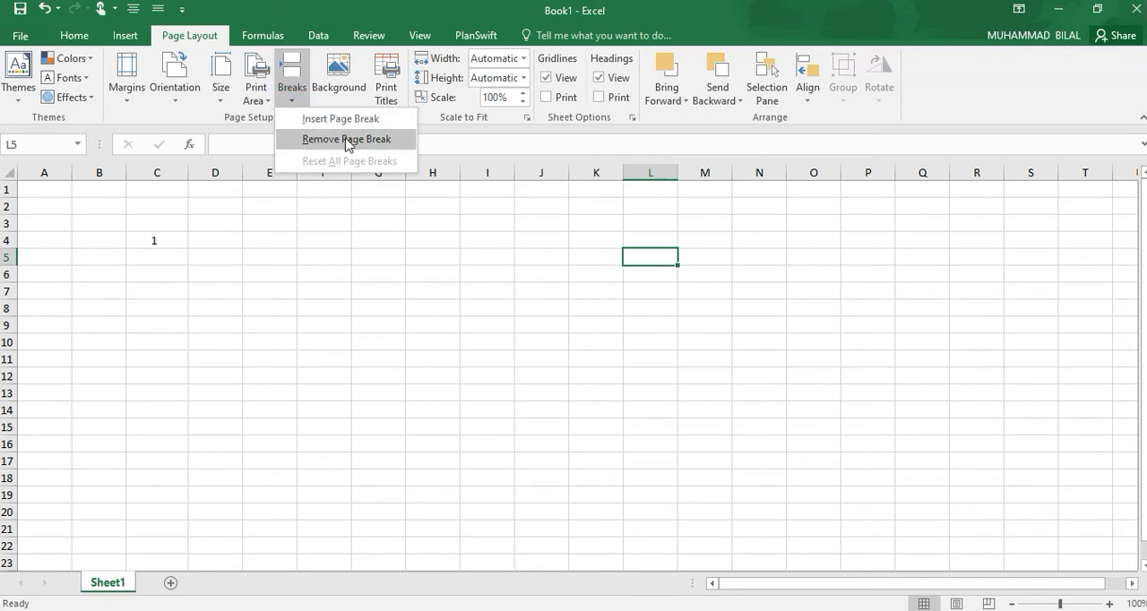
left_click(339, 74)
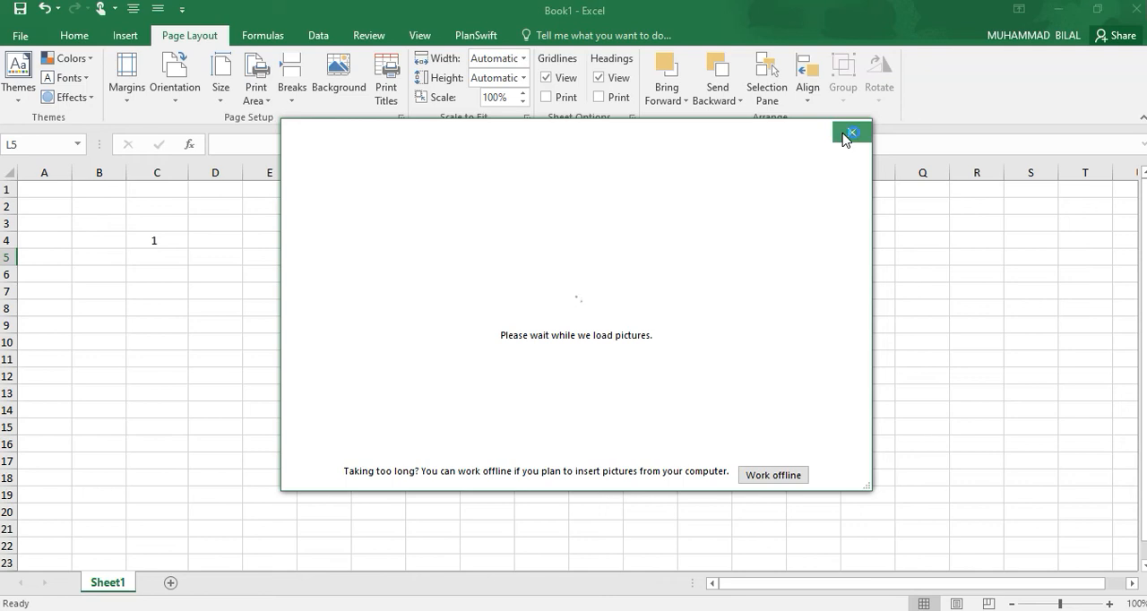
mouse_move(850, 133)
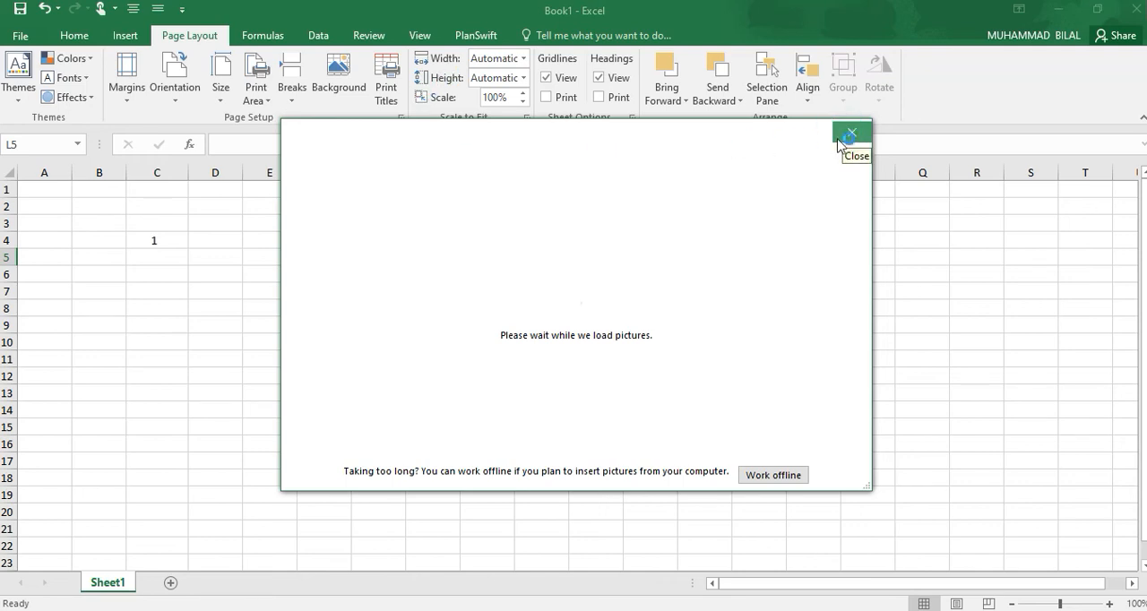
left_click(850, 132)
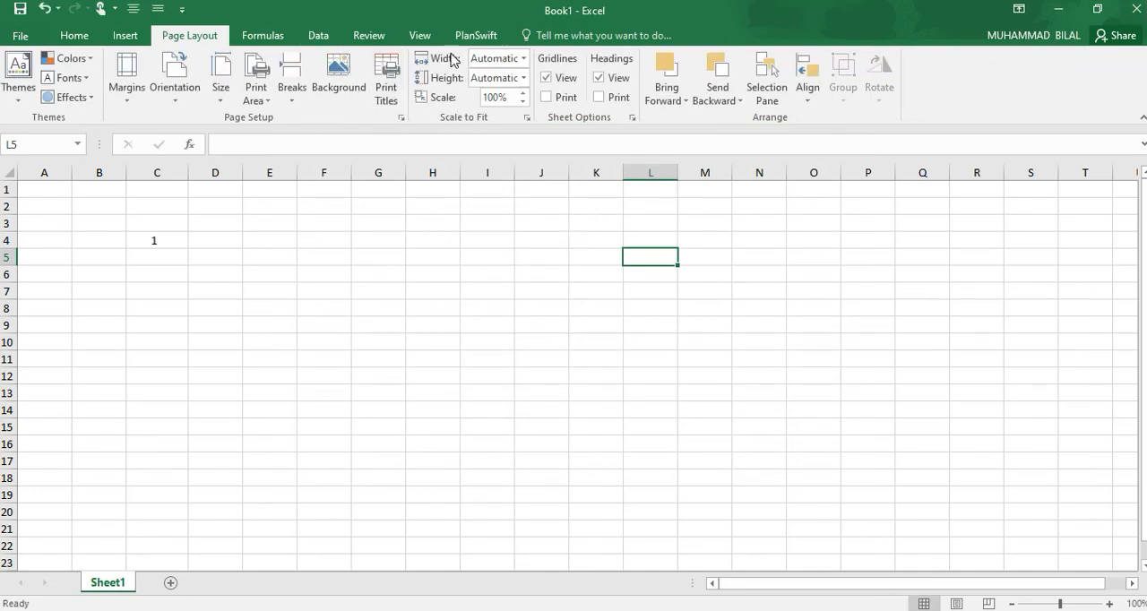
mouse_move(429, 35)
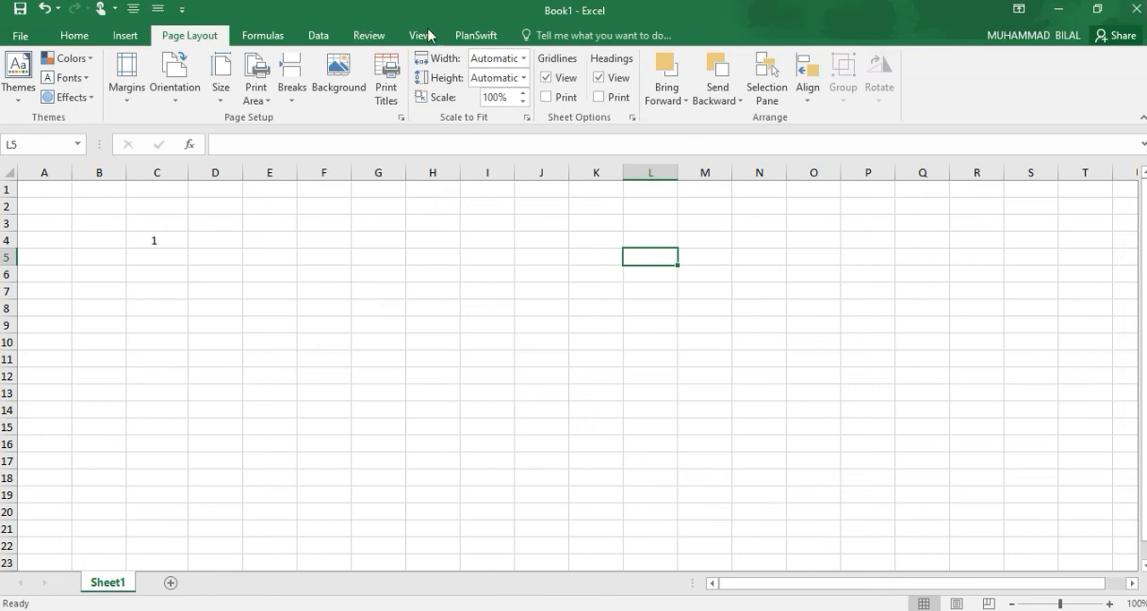
mouse_move(74, 35)
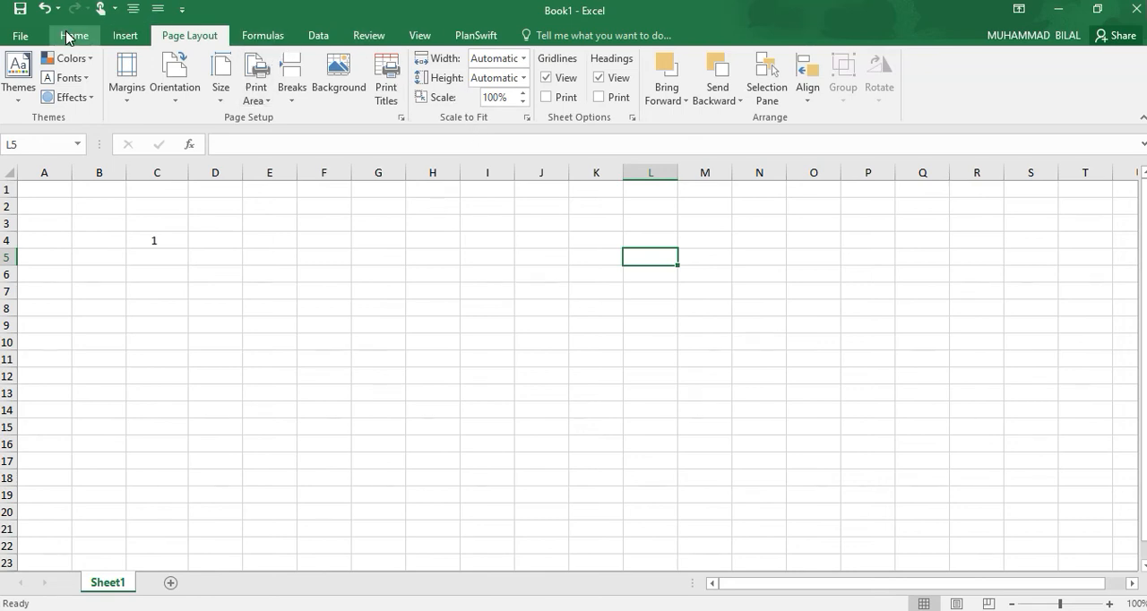
left_click(74, 35)
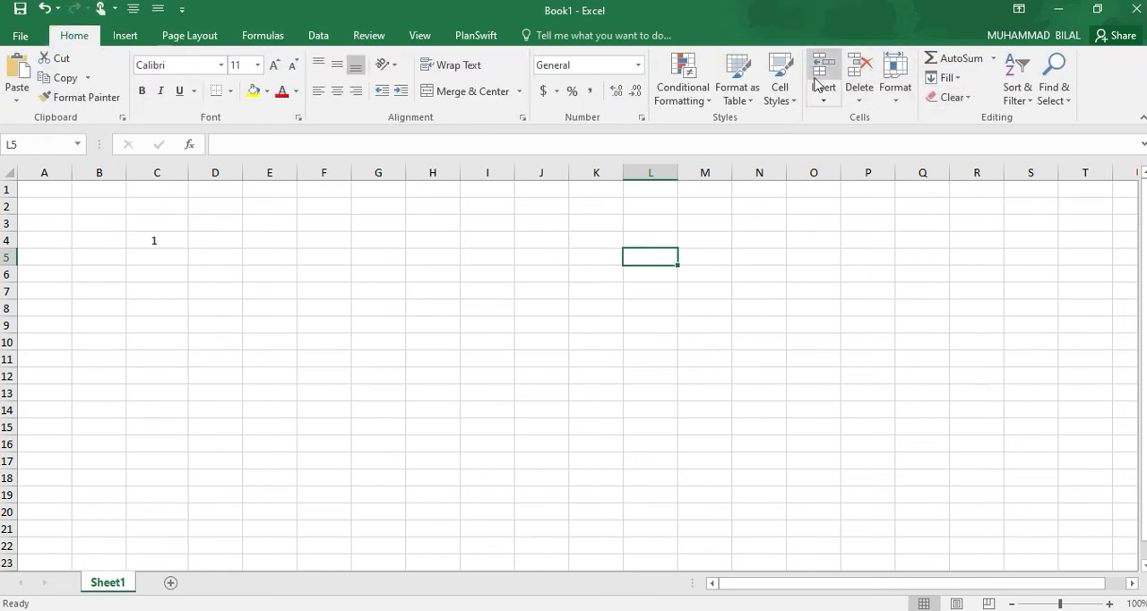
left_click(125, 35)
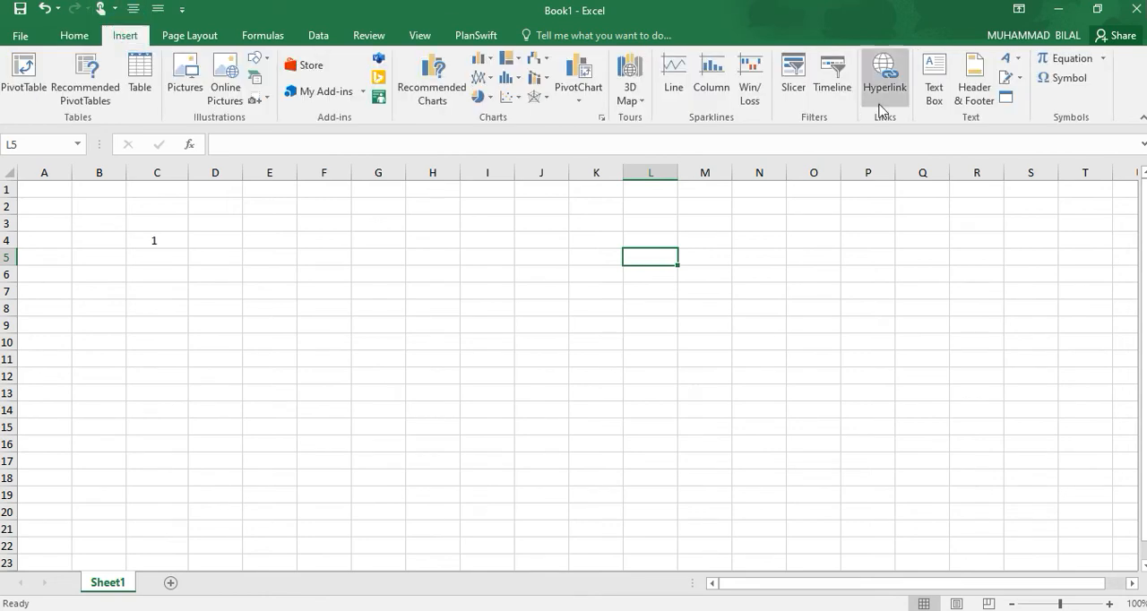
mouse_move(905, 121)
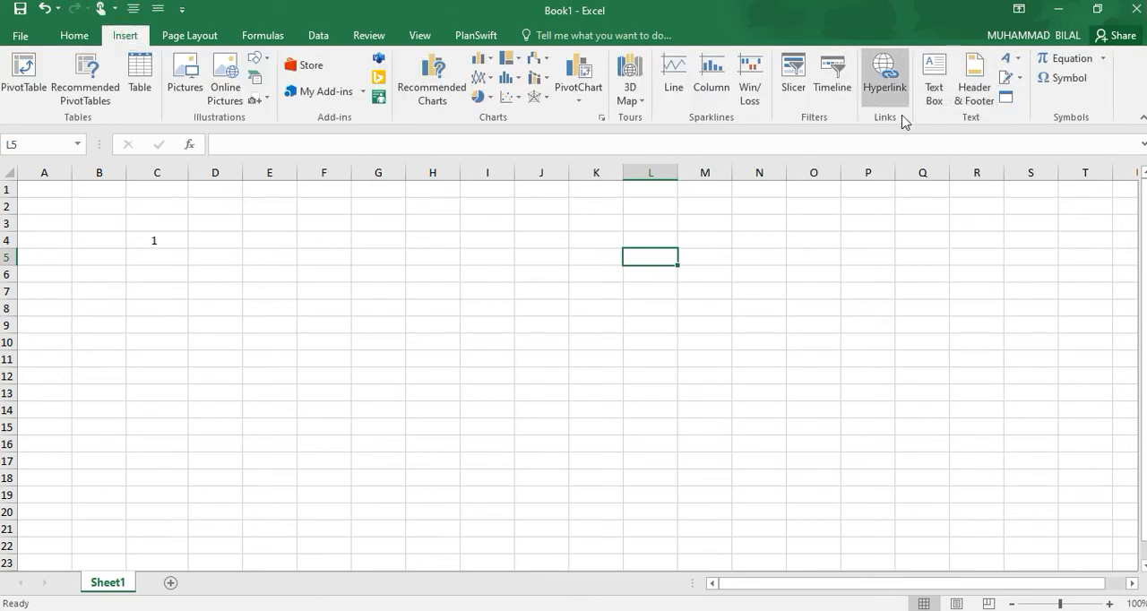
left_click(189, 35)
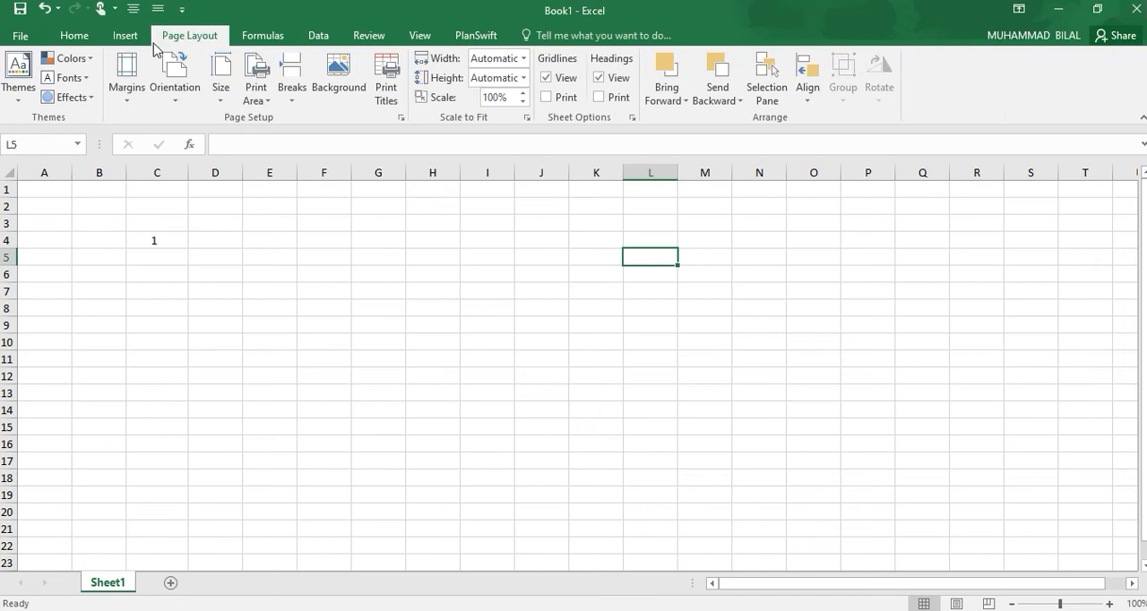
mouse_move(255, 76)
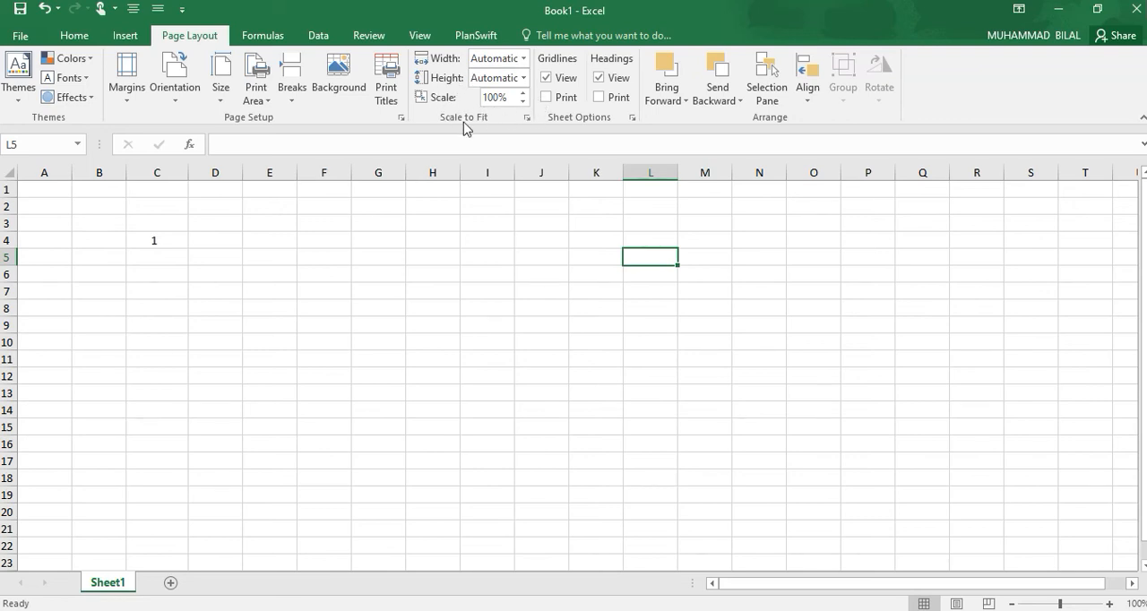
mouse_move(535, 109)
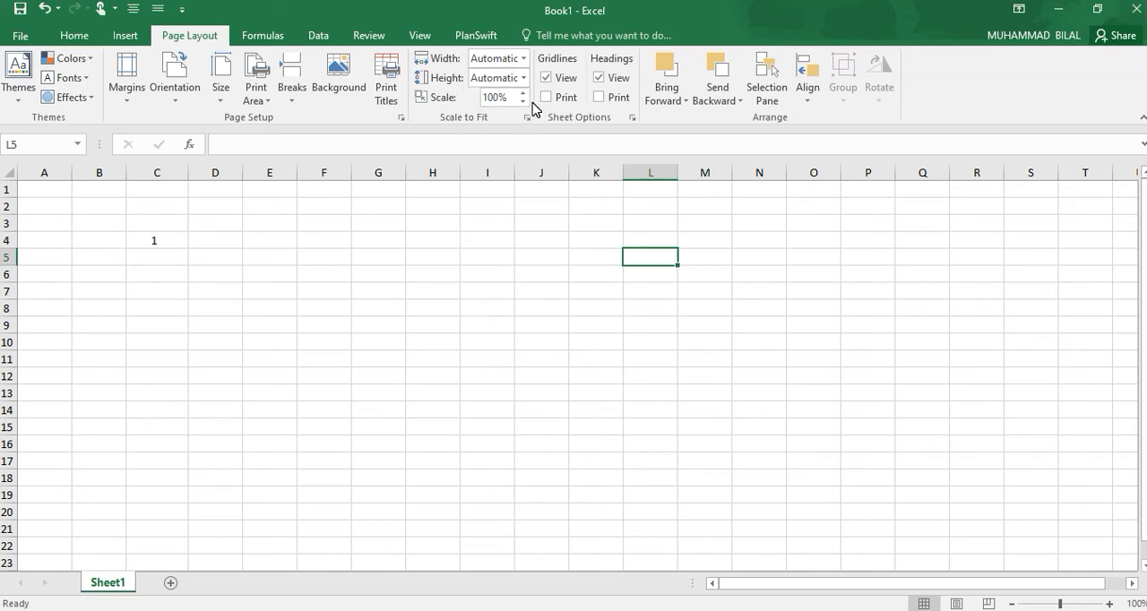
mouse_move(667, 79)
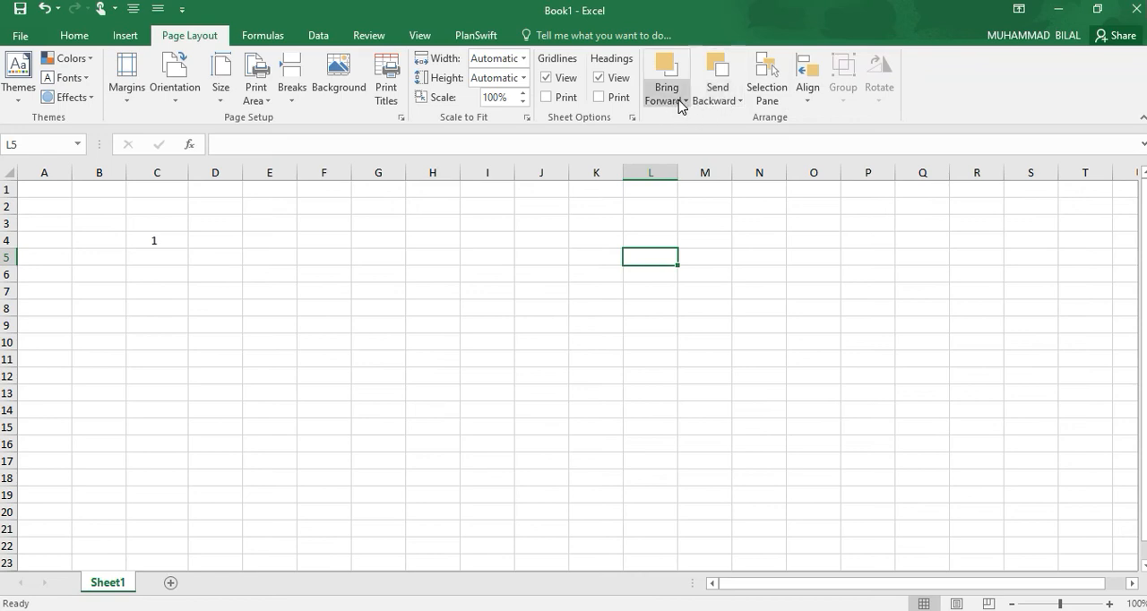
left_click(681, 99)
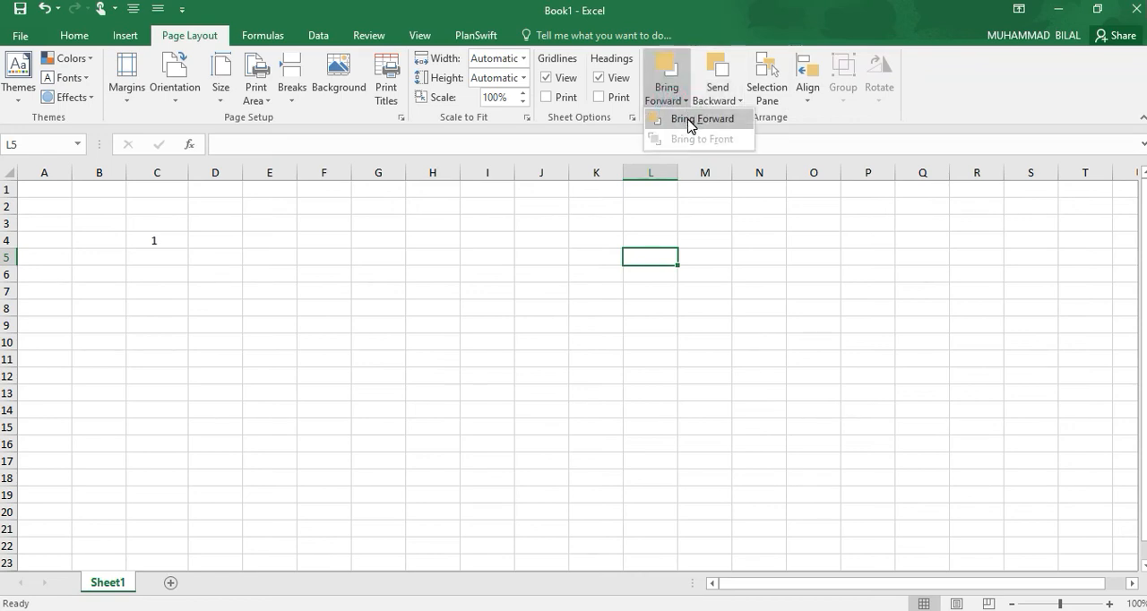
mouse_move(700, 118)
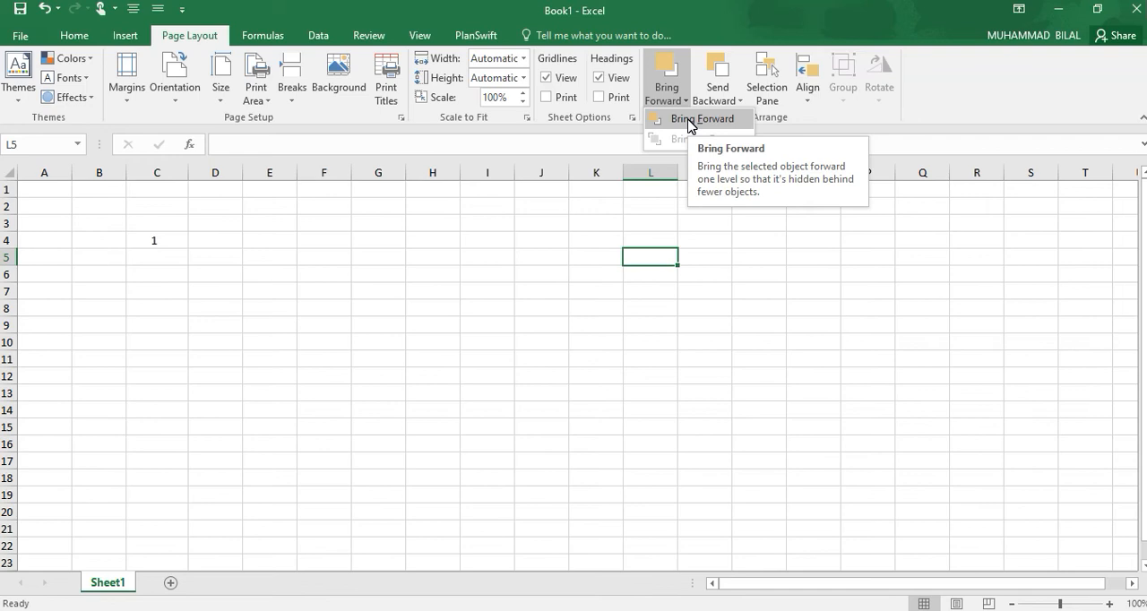
mouse_move(745, 117)
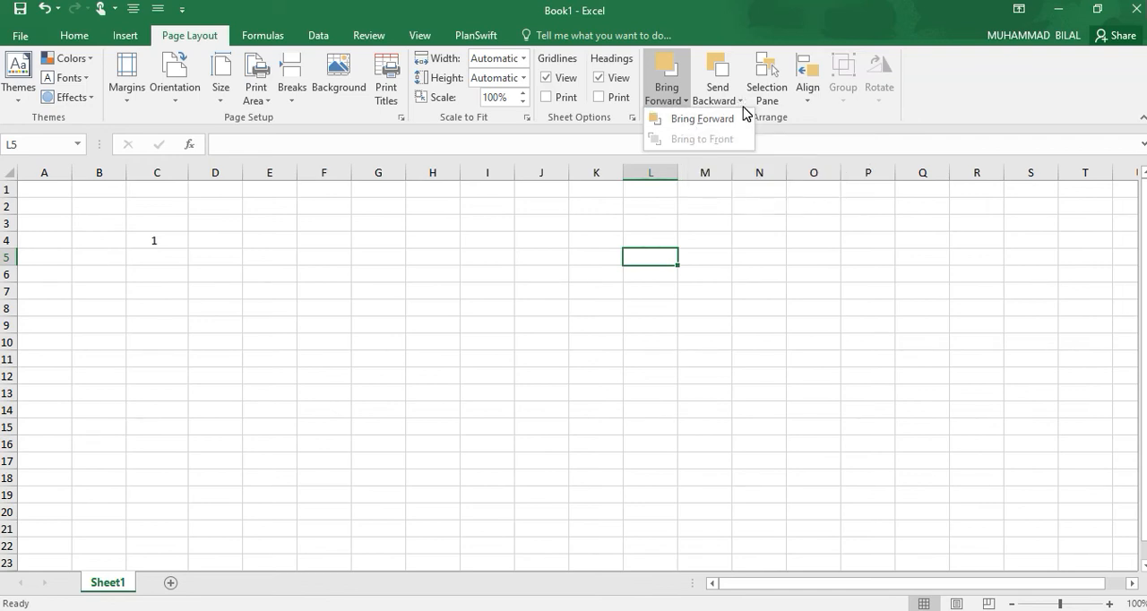
mouse_move(744, 108)
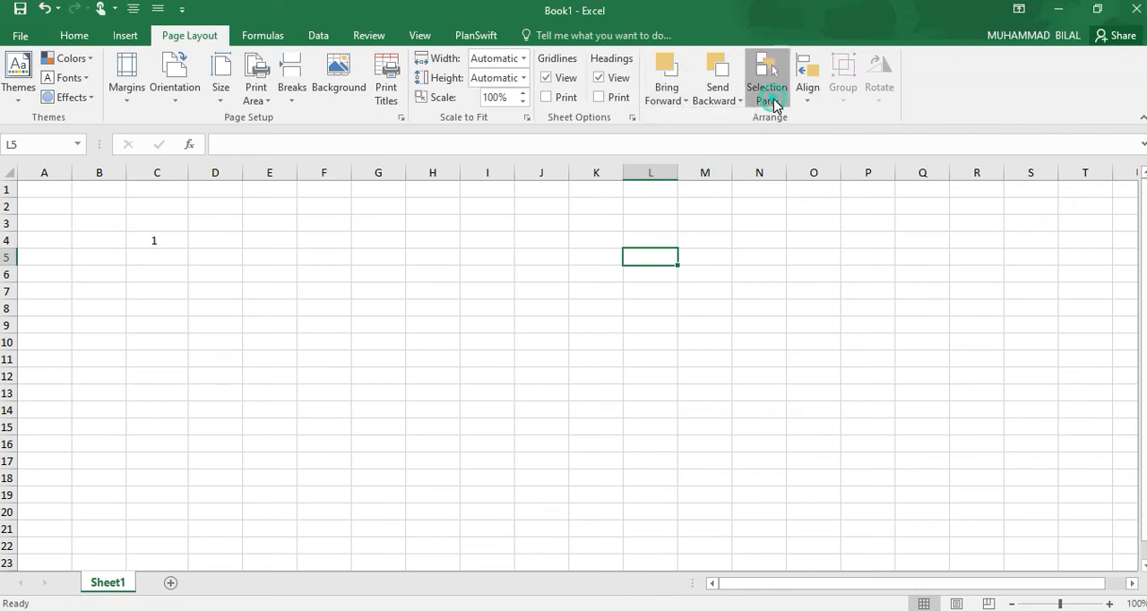
left_click(766, 76)
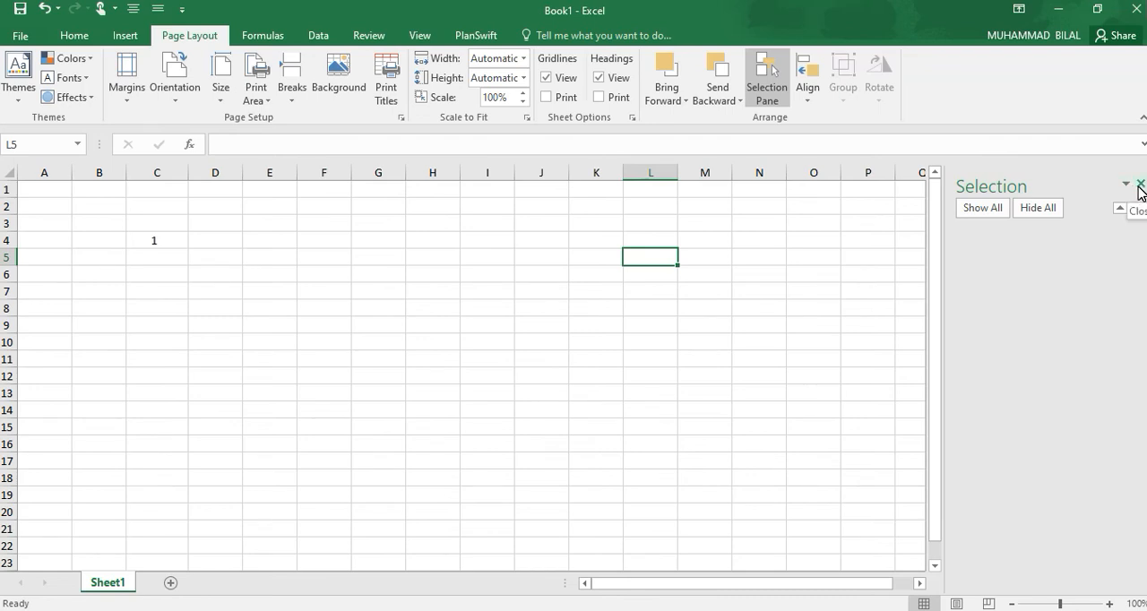
left_click(1140, 184)
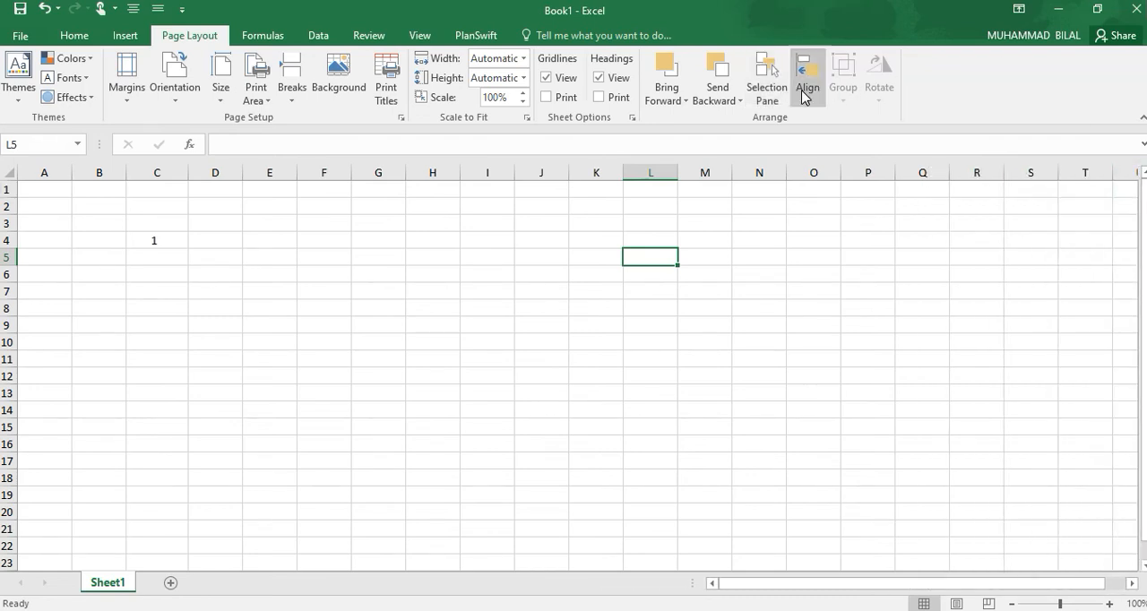
mouse_move(808, 76)
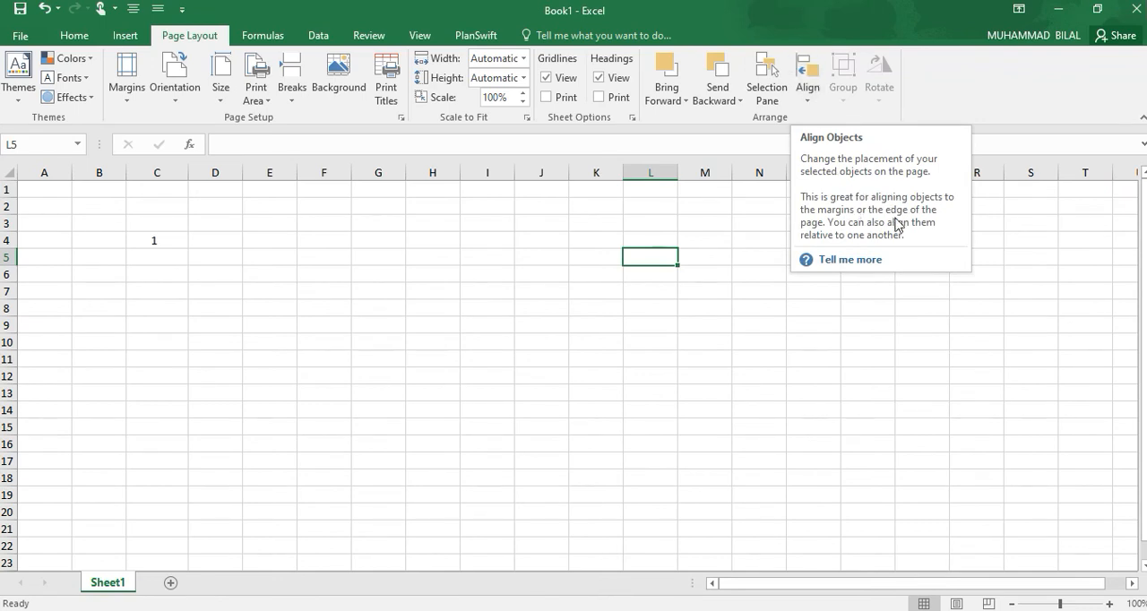
mouse_move(888, 233)
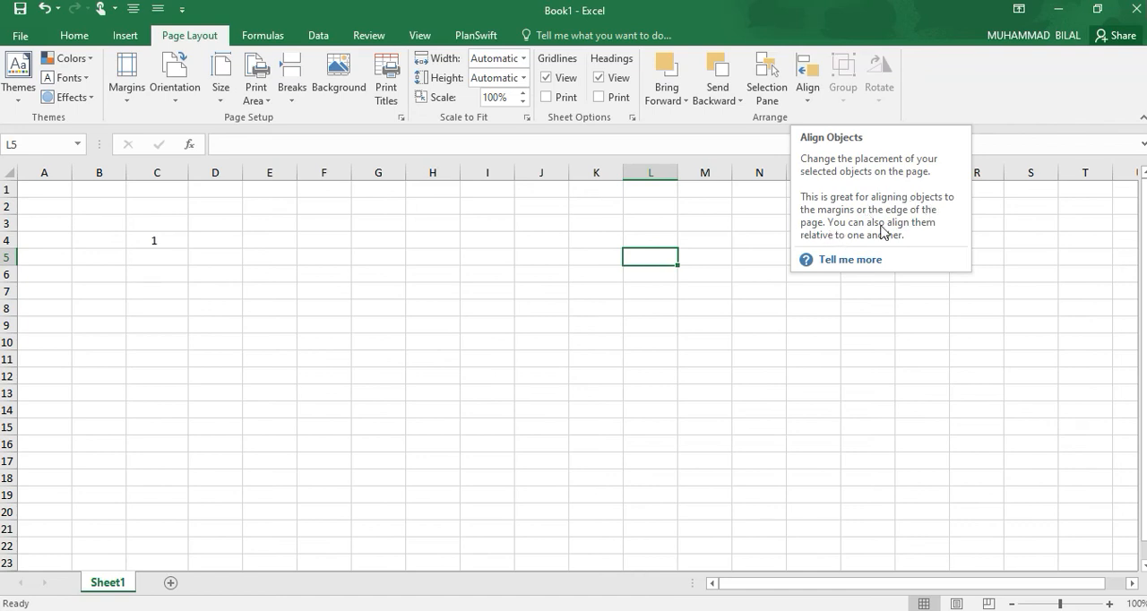
mouse_move(788, 229)
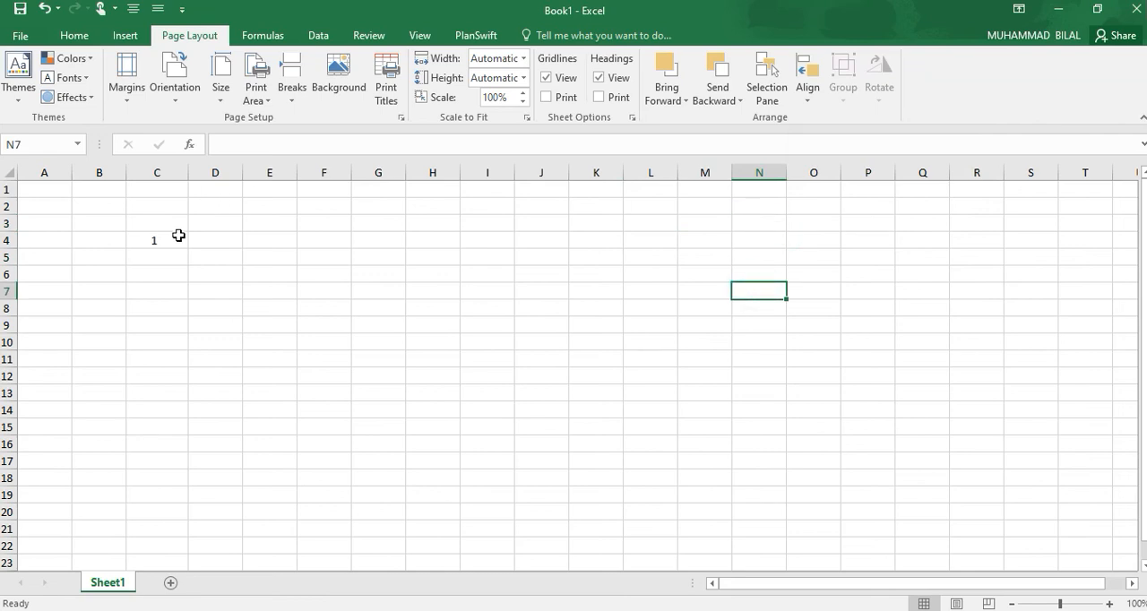
Clear the rounded result from cell C4, leaving Book1's sheet empty.
left_click(98, 223)
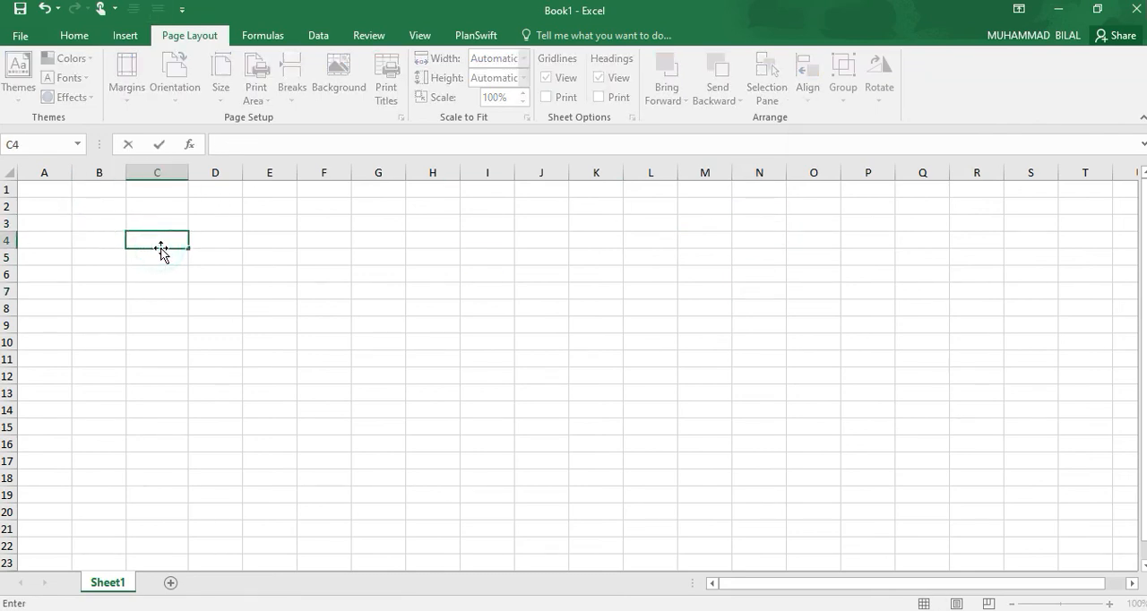
type("=12/24")
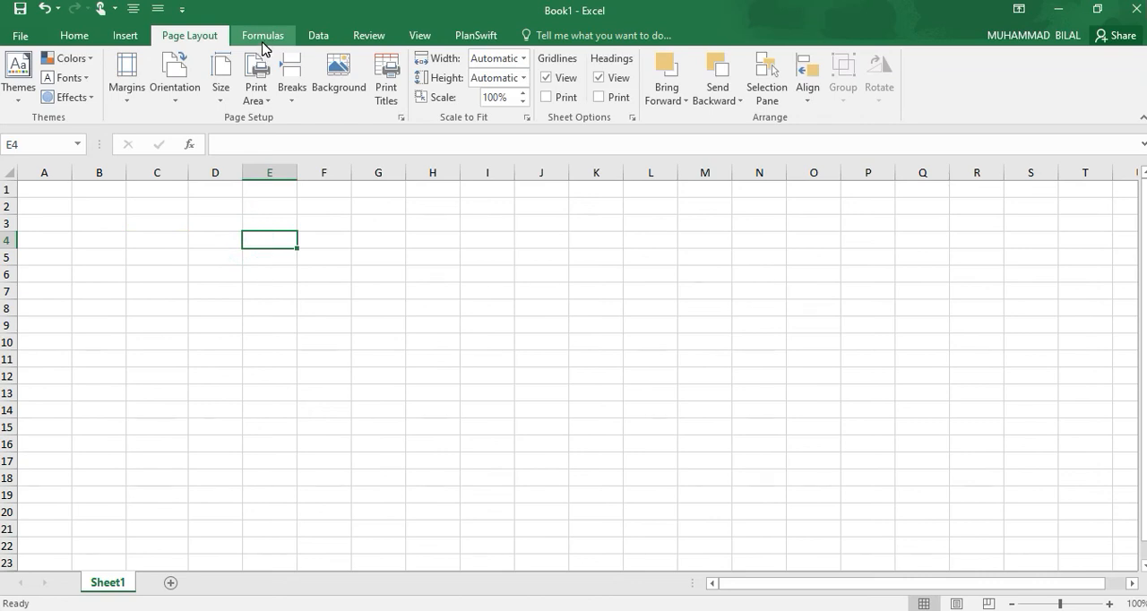
mouse_move(360, 27)
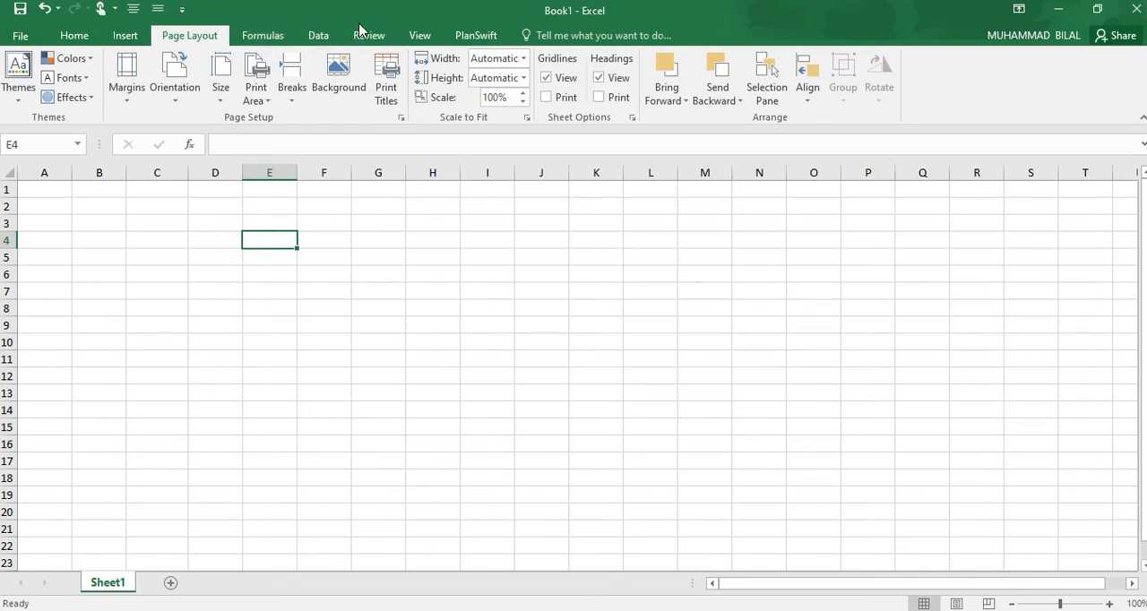
On the Formulas tab, view the AutoSum options, then show the Text functions list.
left_click(262, 35)
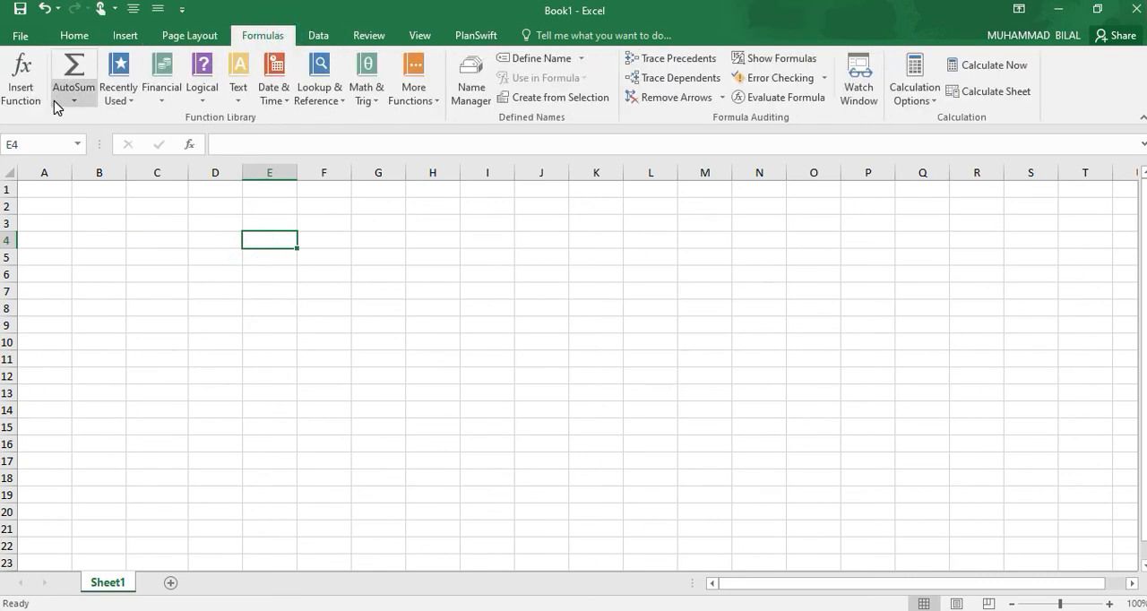
left_click(73, 73)
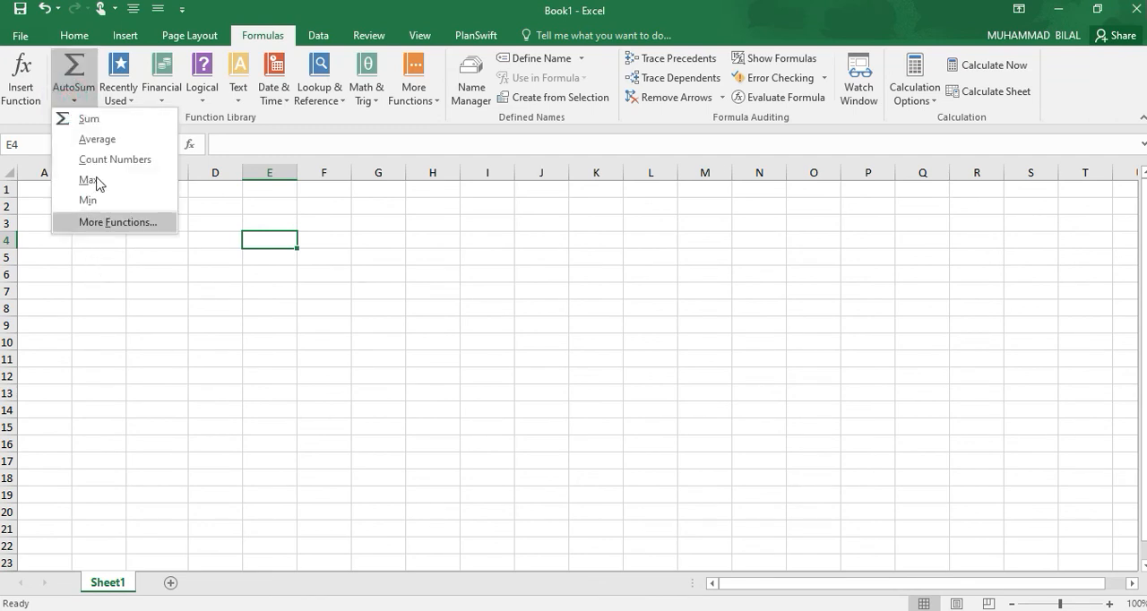
mouse_move(105, 118)
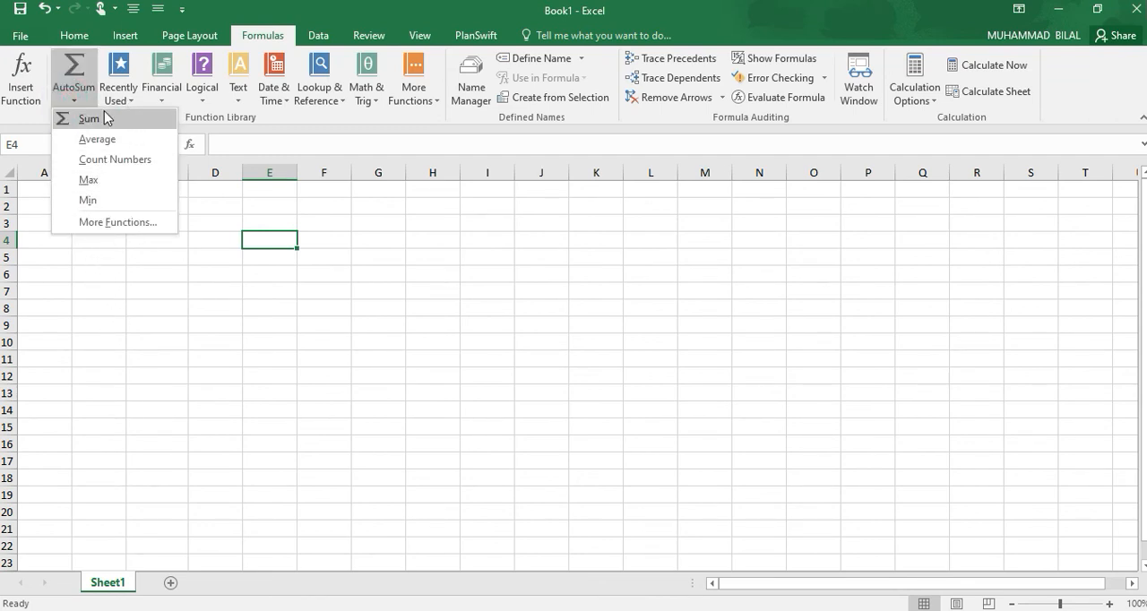
mouse_move(96, 139)
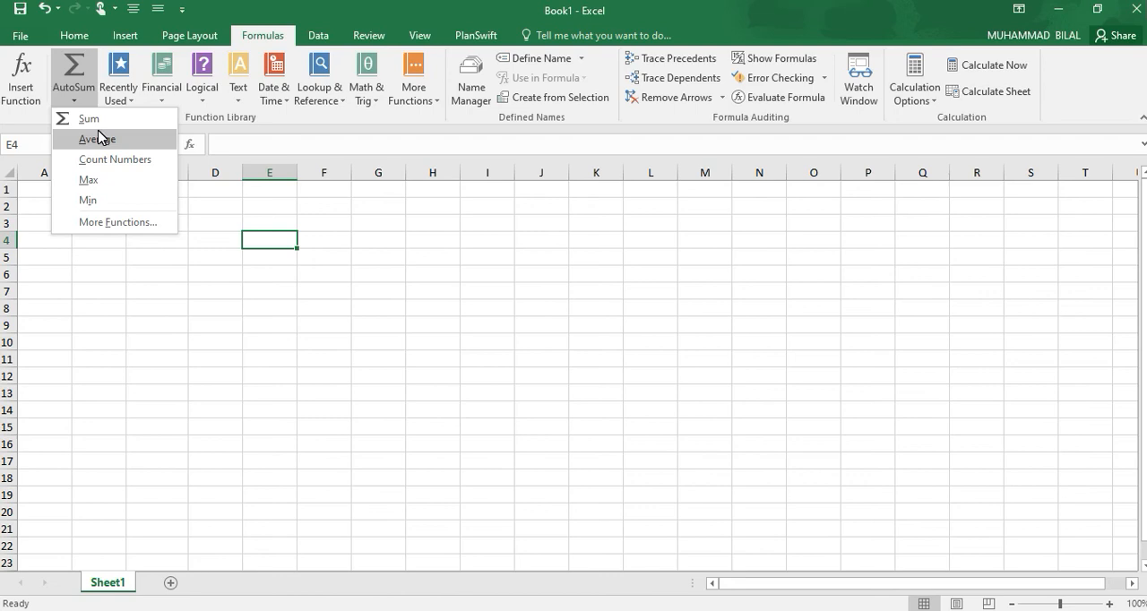
mouse_move(103, 162)
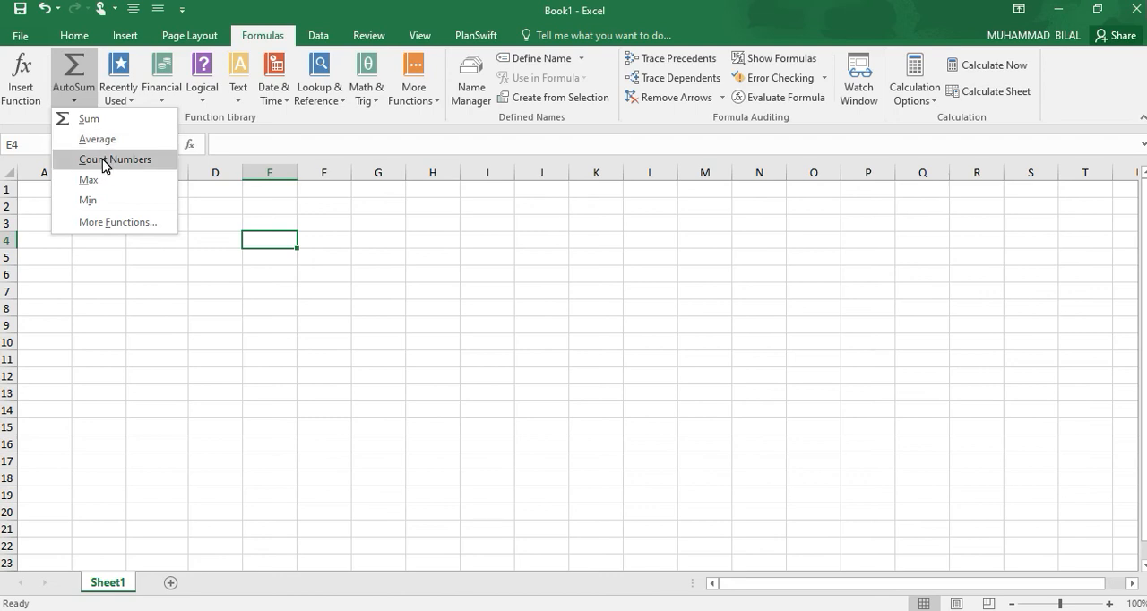
mouse_move(88, 179)
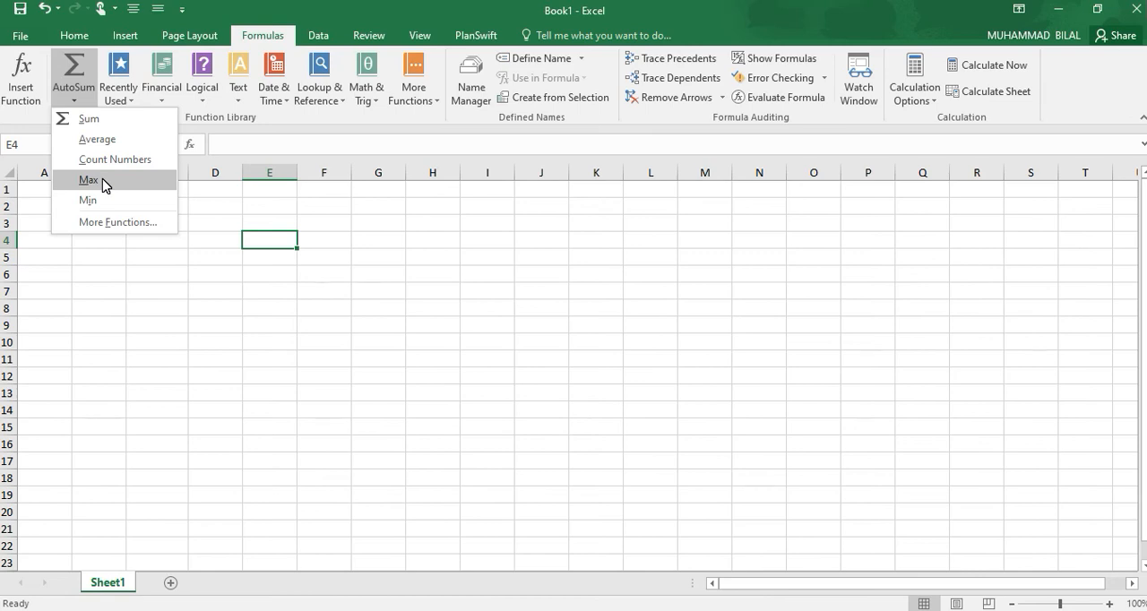
mouse_move(111, 222)
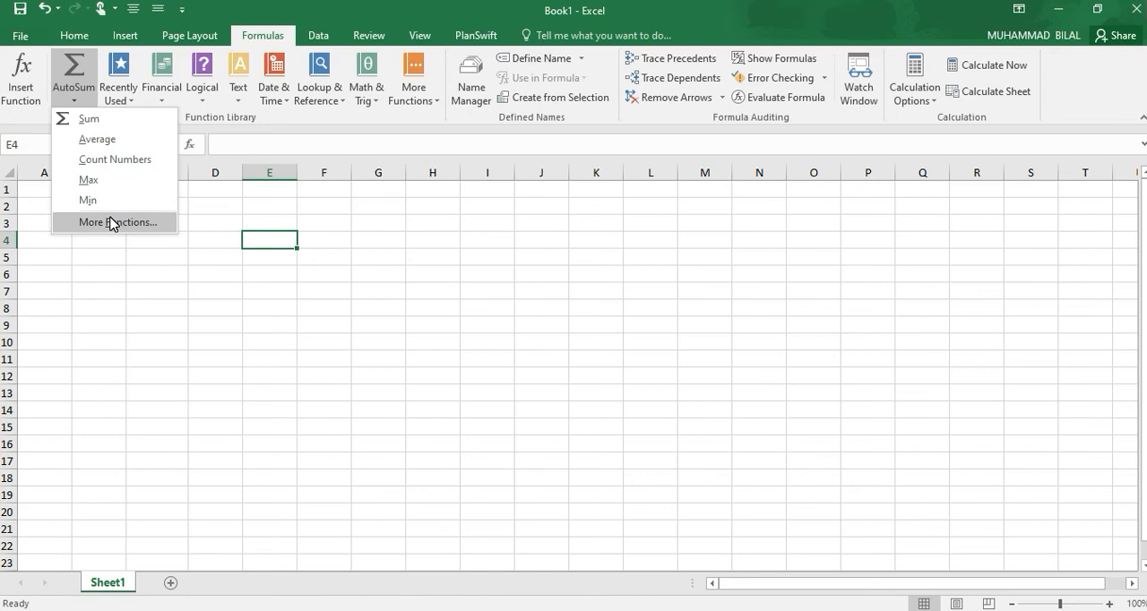
mouse_move(197, 92)
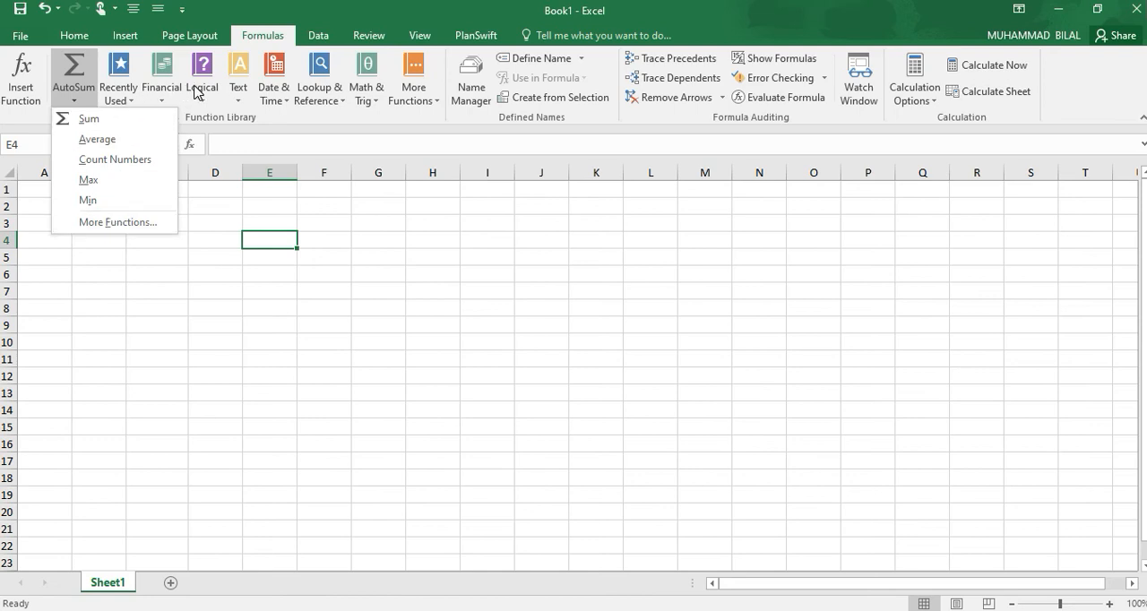
mouse_move(237, 106)
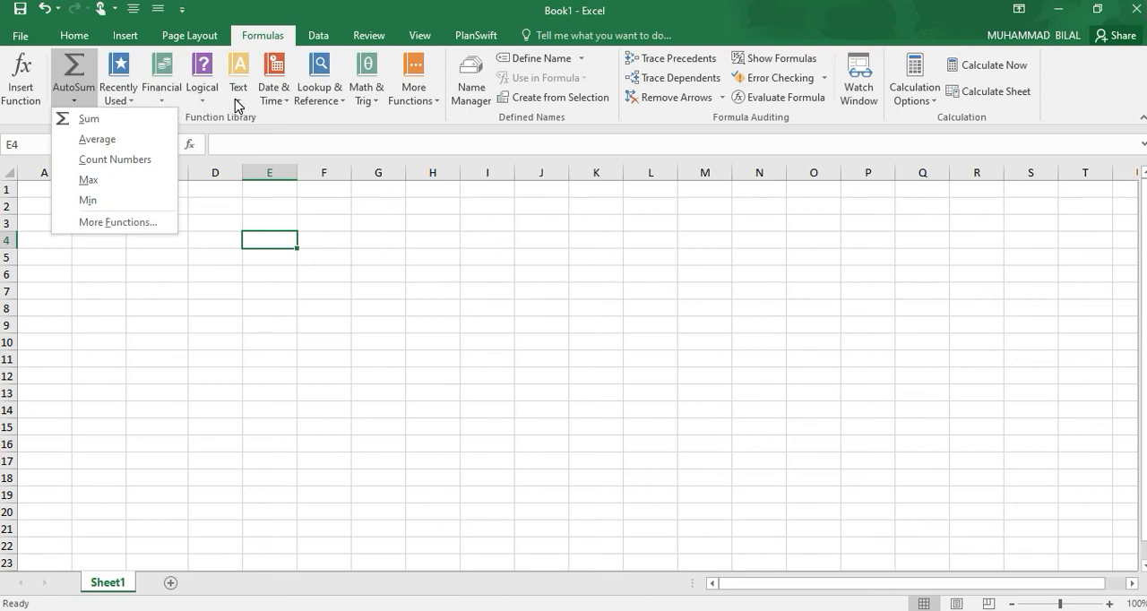
left_click(237, 77)
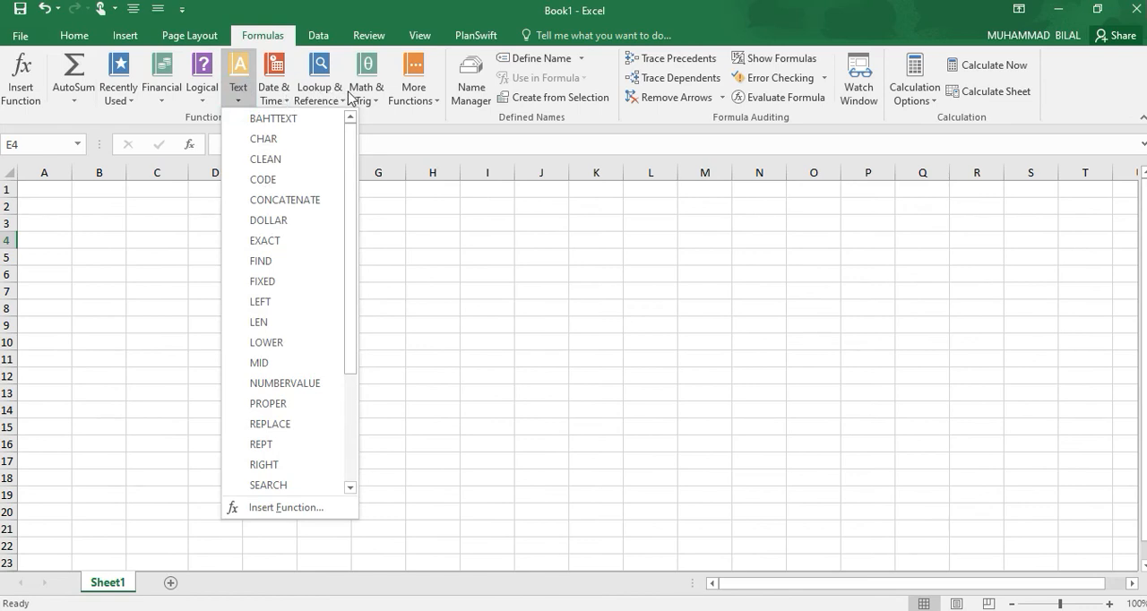
mouse_move(358, 22)
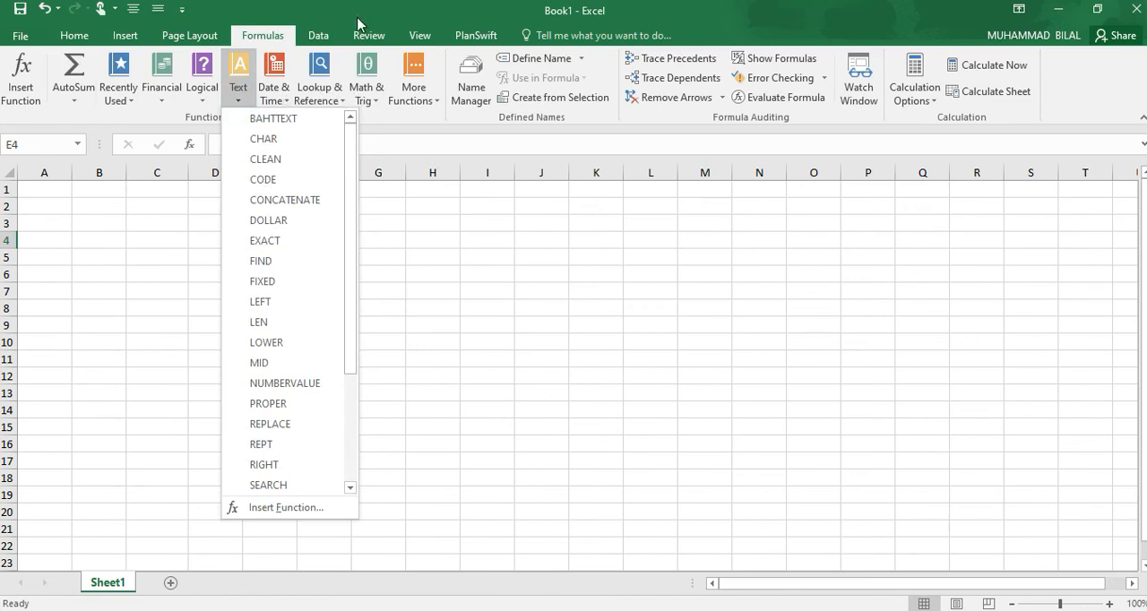
Look over the Data tab's import and sort tools, then the Review tab's proofing and protection tools.
left_click(318, 35)
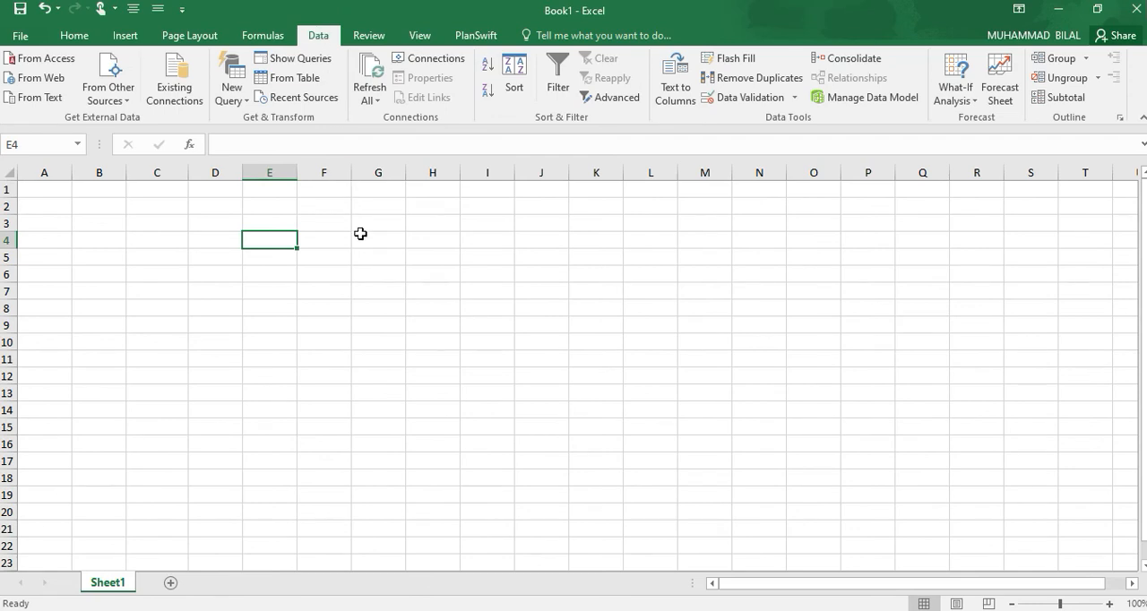
mouse_move(297, 77)
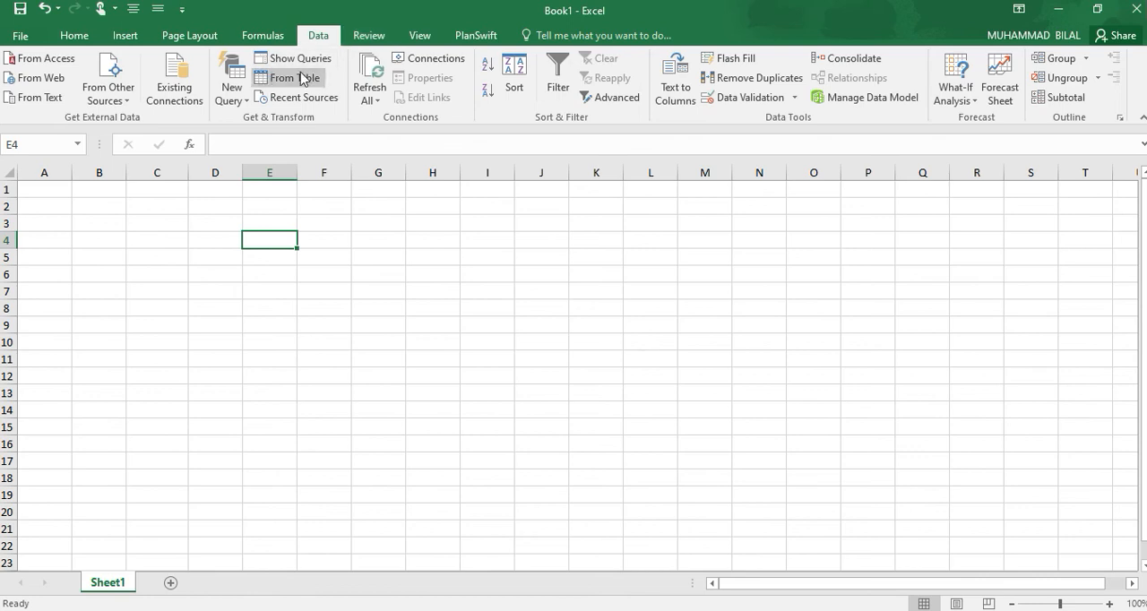
left_click(368, 35)
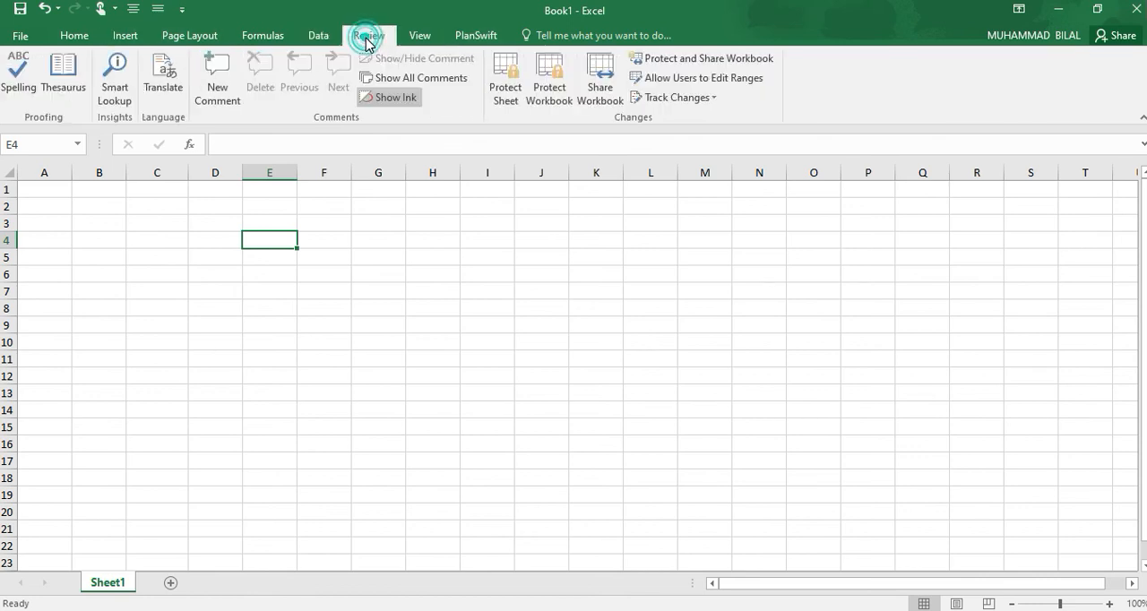
left_click(369, 35)
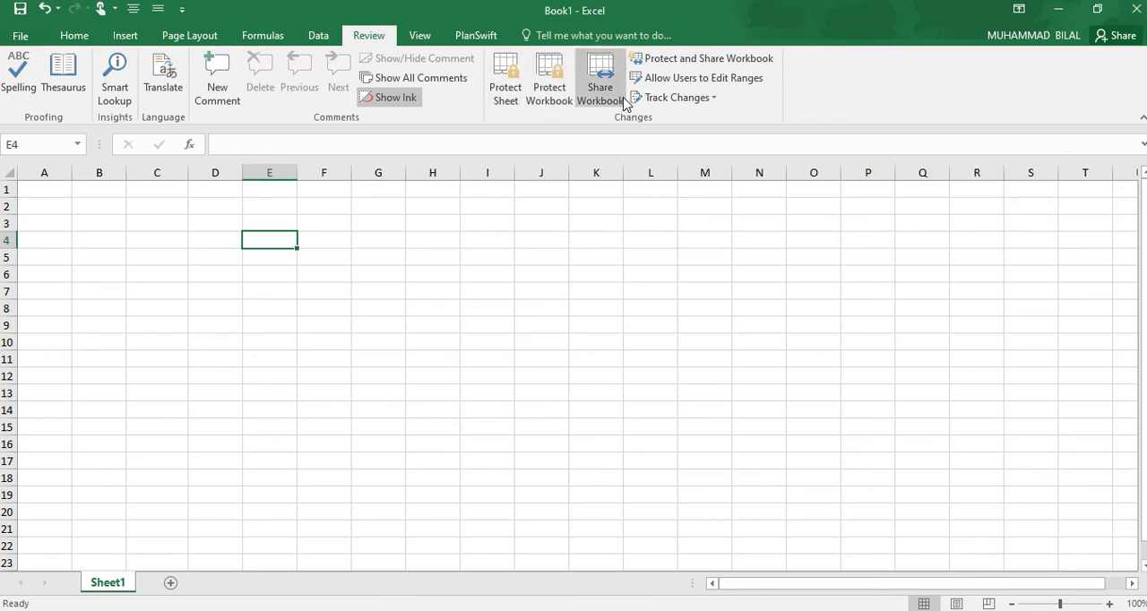
mouse_move(217, 77)
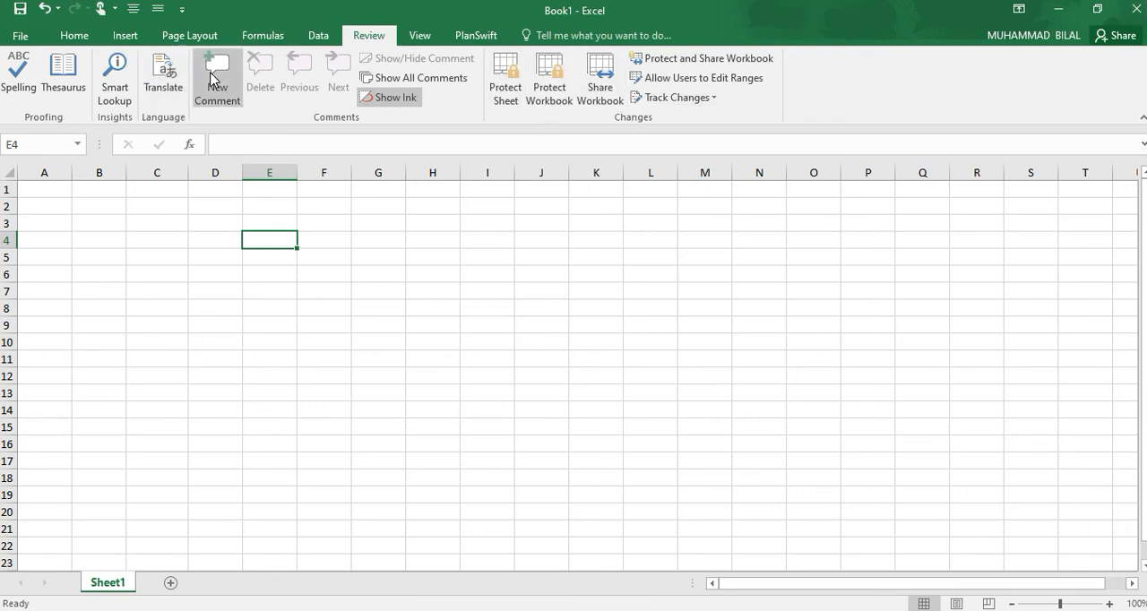
mouse_move(114, 73)
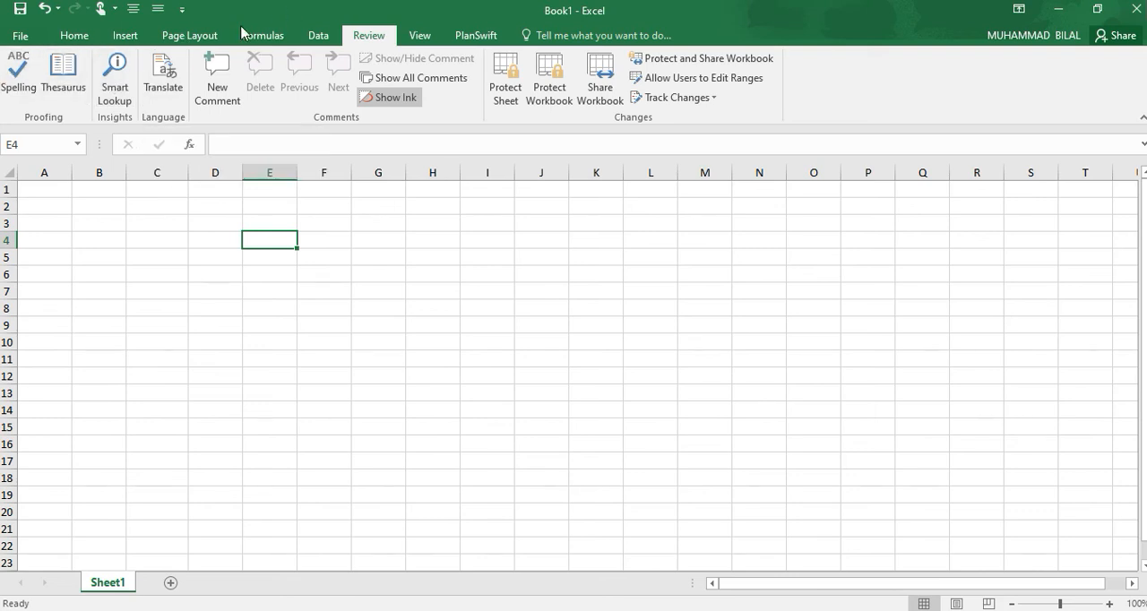
left_click(419, 35)
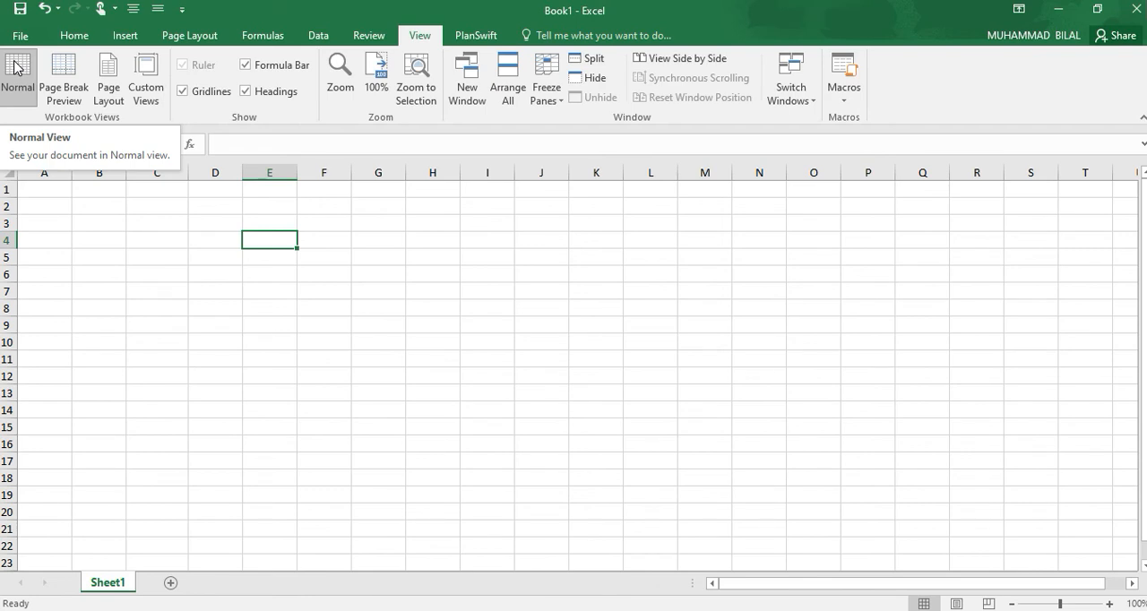
mouse_move(63, 81)
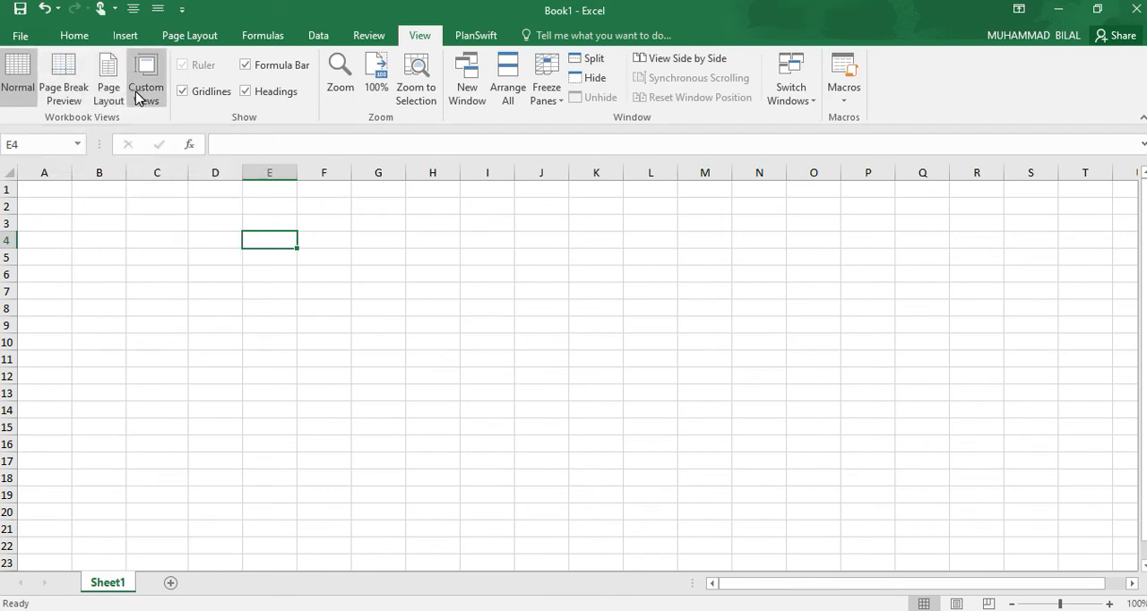
mouse_move(340, 73)
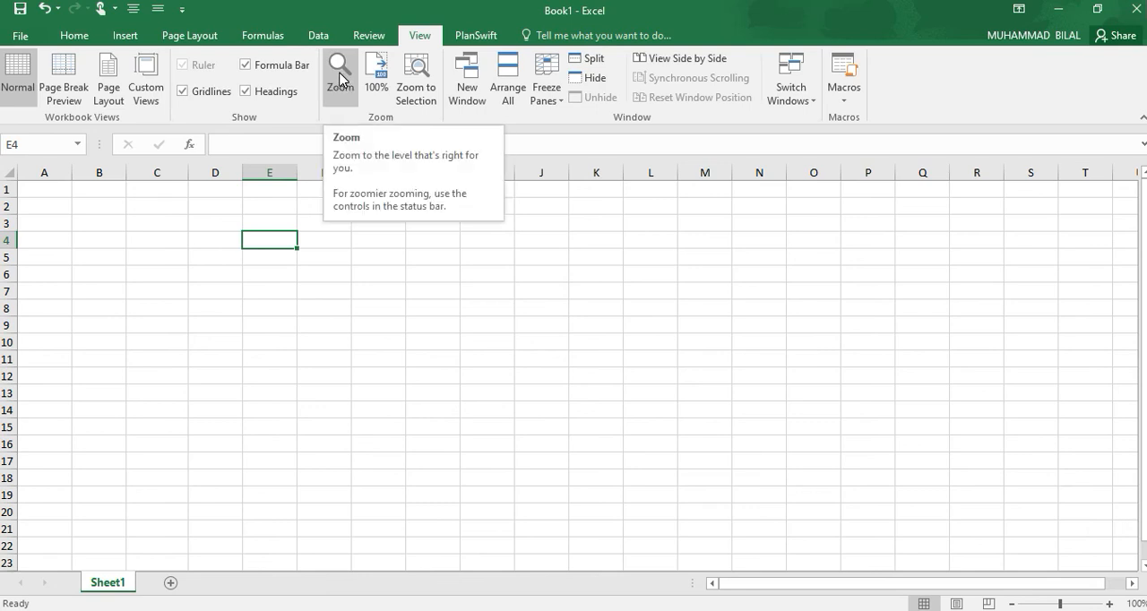
mouse_move(375, 73)
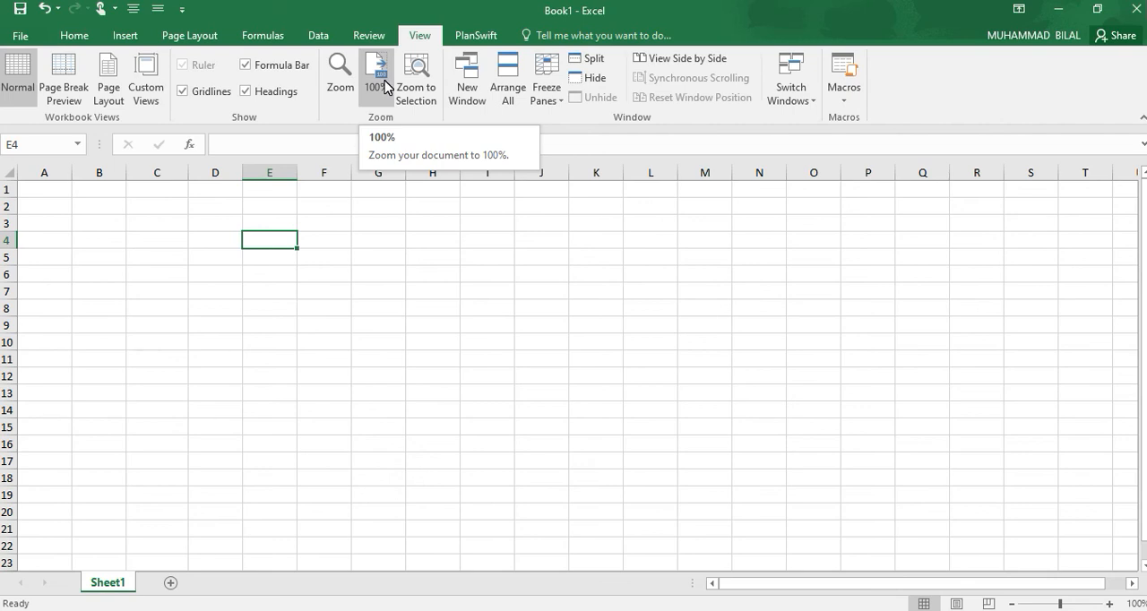
mouse_move(507, 76)
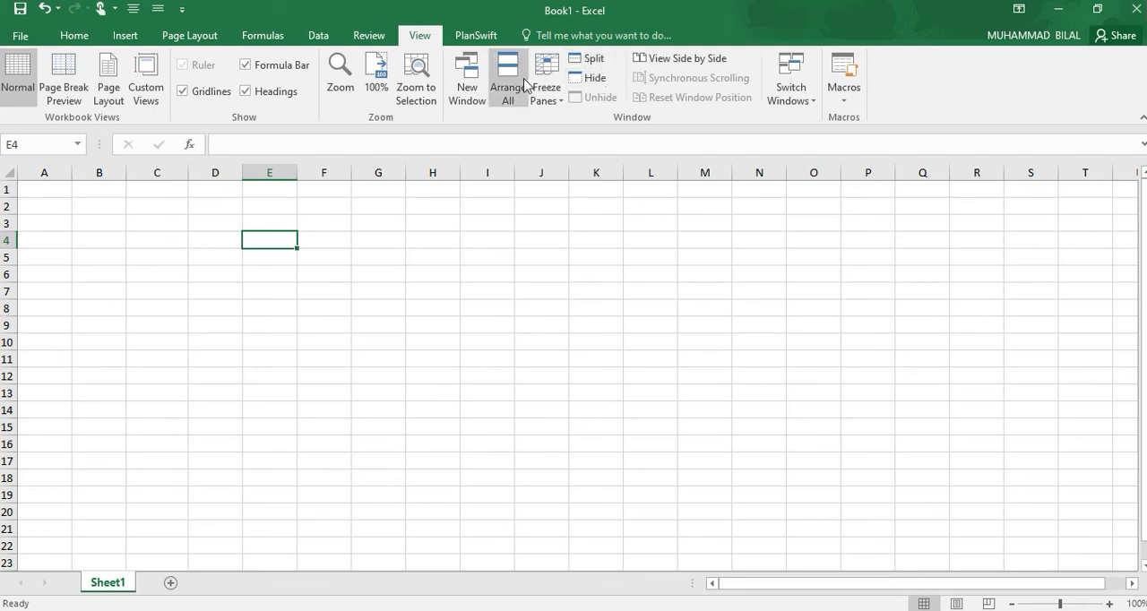
mouse_move(552, 42)
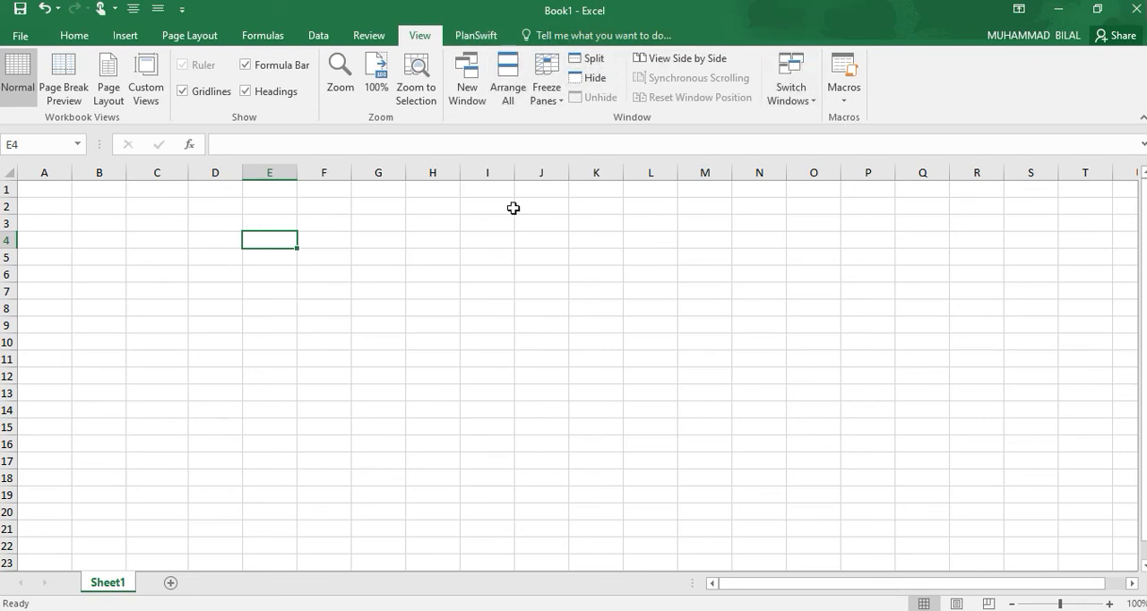
left_click(541, 273)
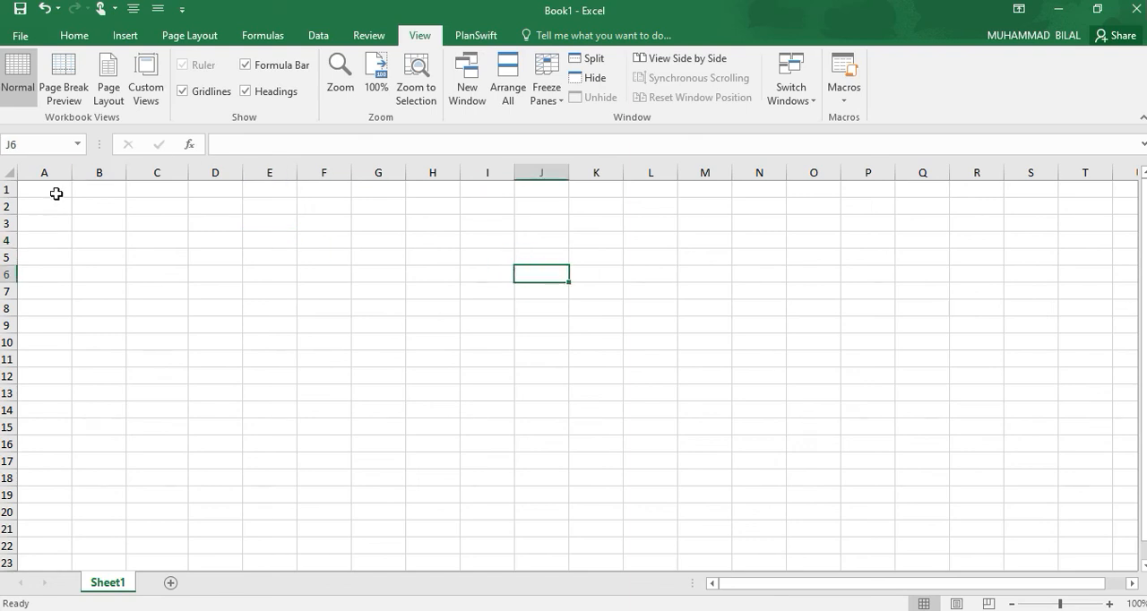
left_click_drag(44, 189, 44, 242)
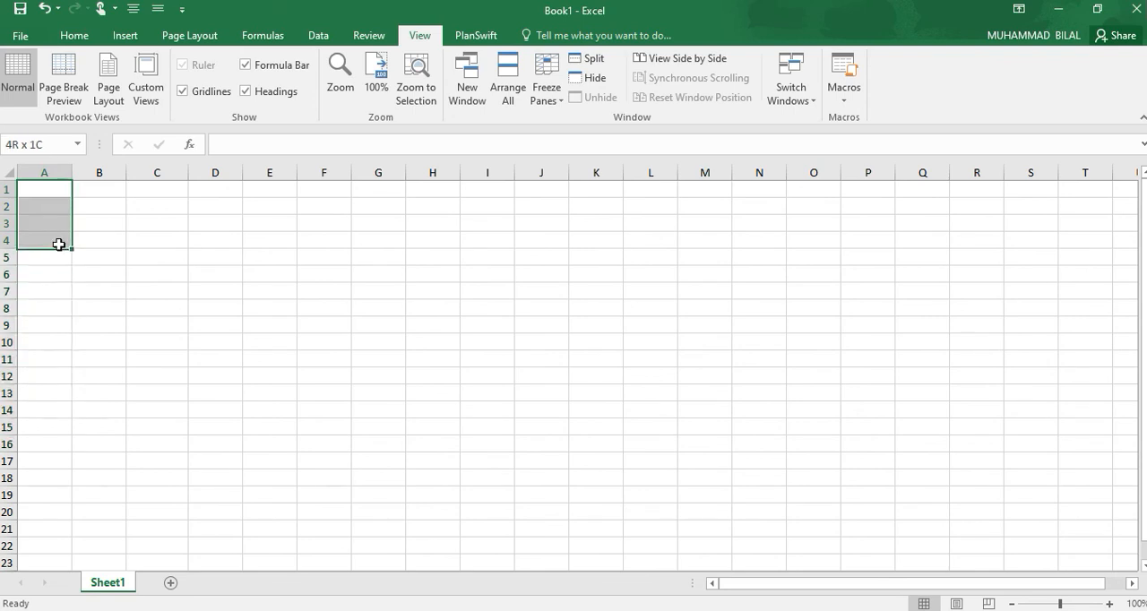
left_click(44, 207)
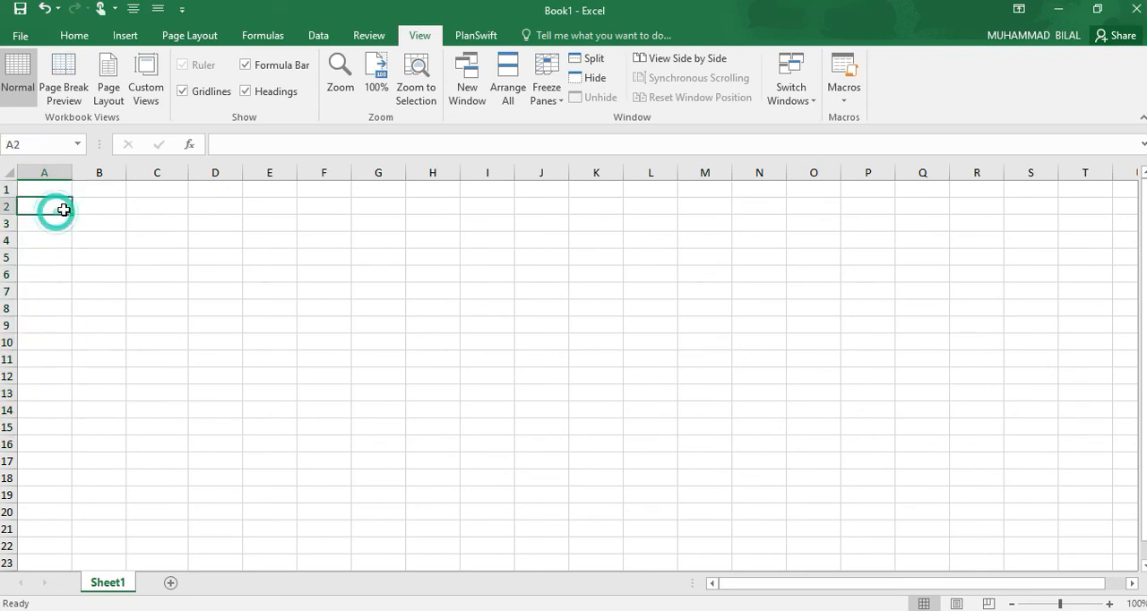
left_click_drag(43, 206, 433, 206)
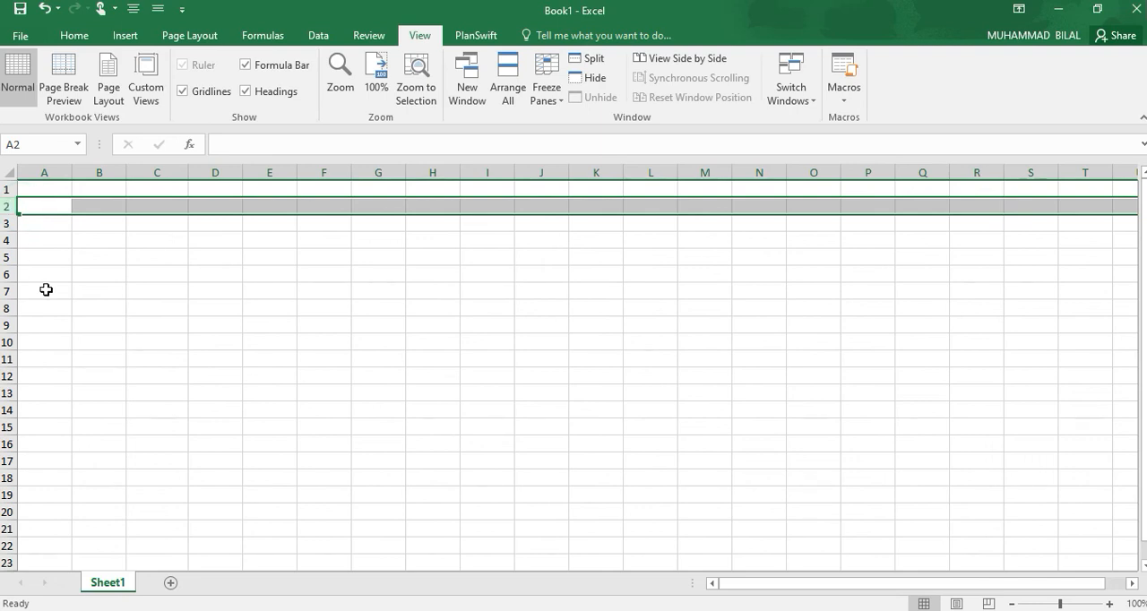
left_click(44, 206)
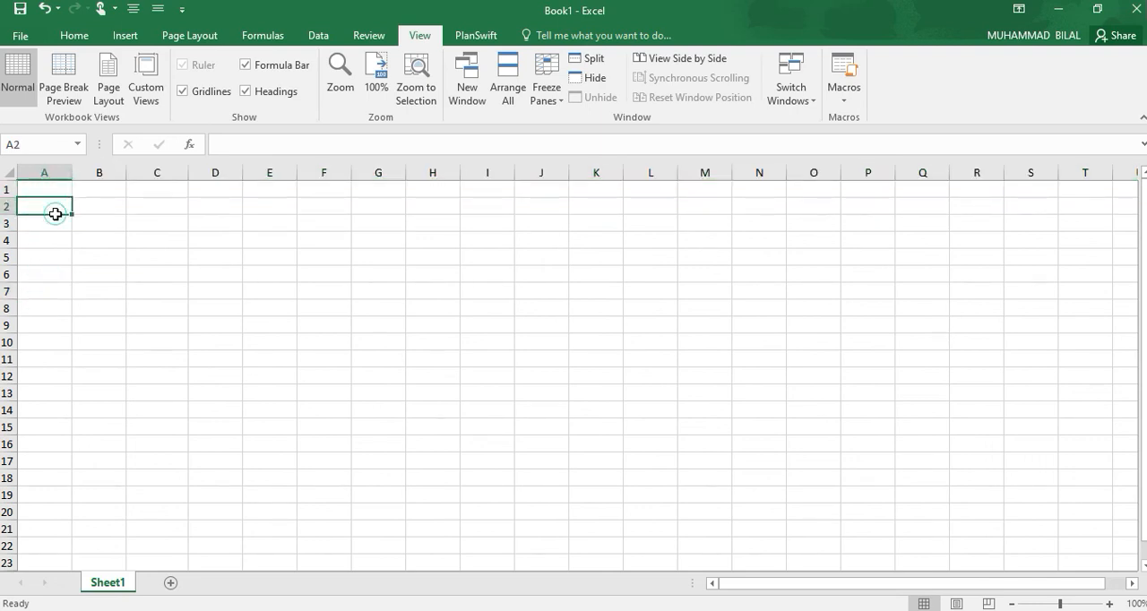
left_click_drag(43, 189, 43, 406)
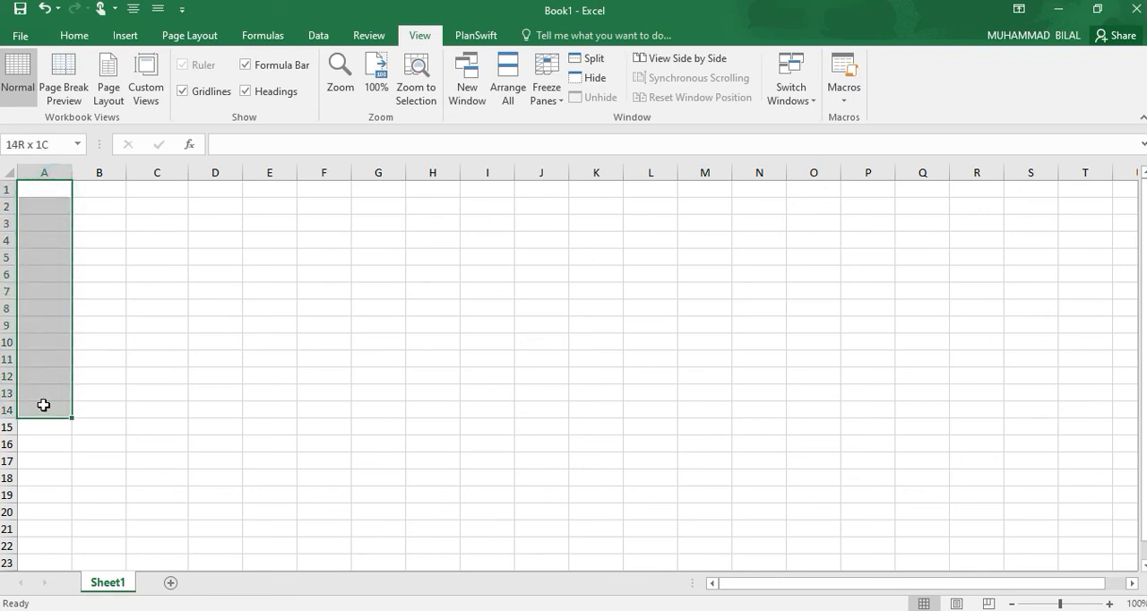
left_click(43, 173)
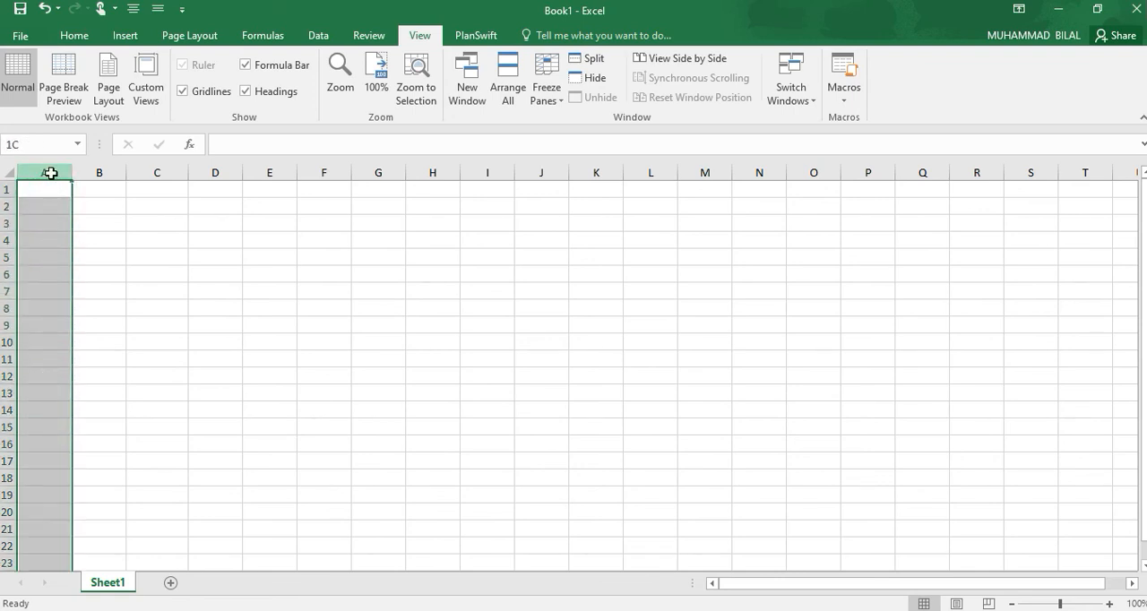
left_click(43, 189)
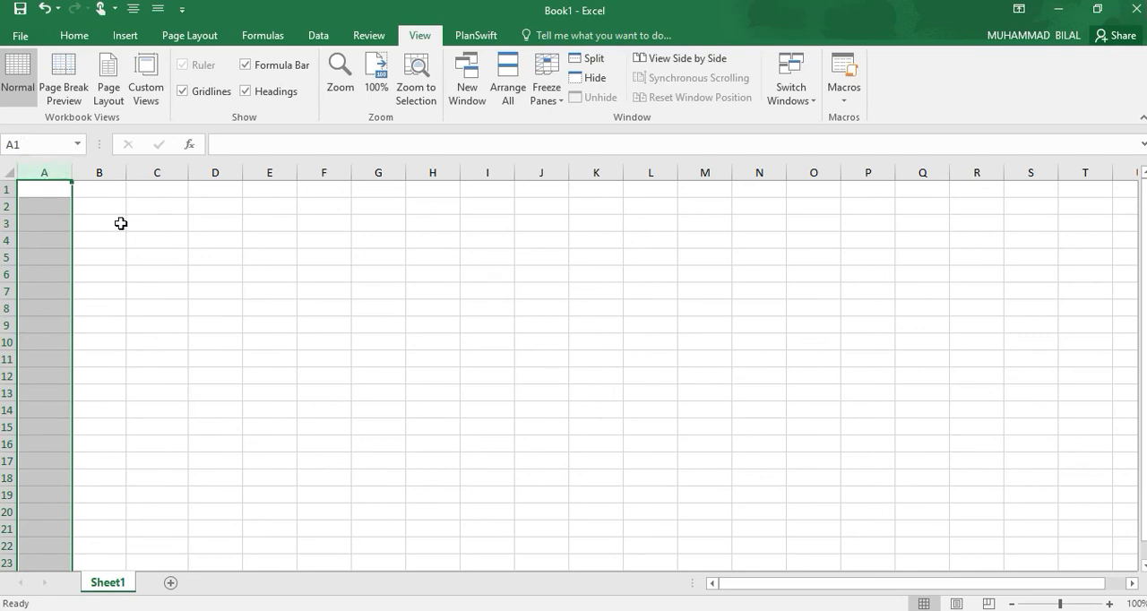
left_click(98, 222)
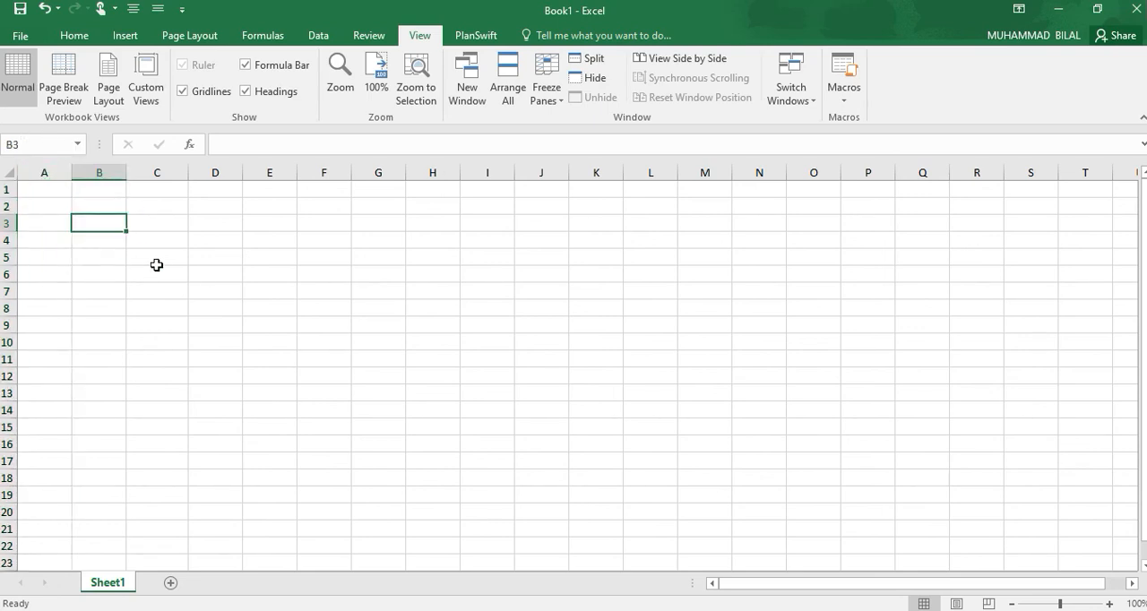
mouse_move(350, 51)
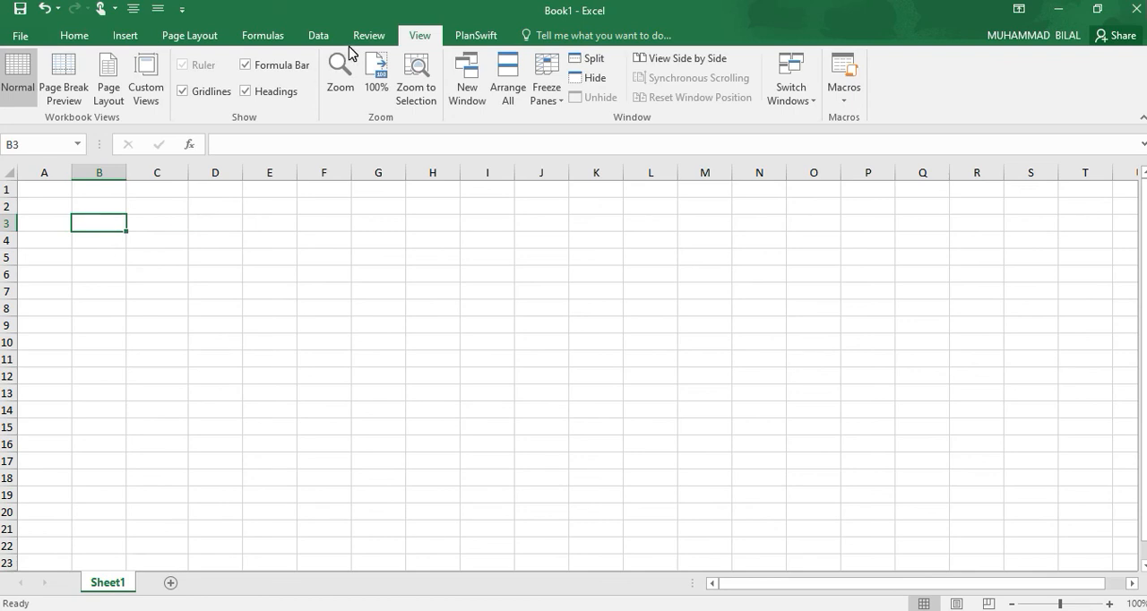
mouse_move(479, 206)
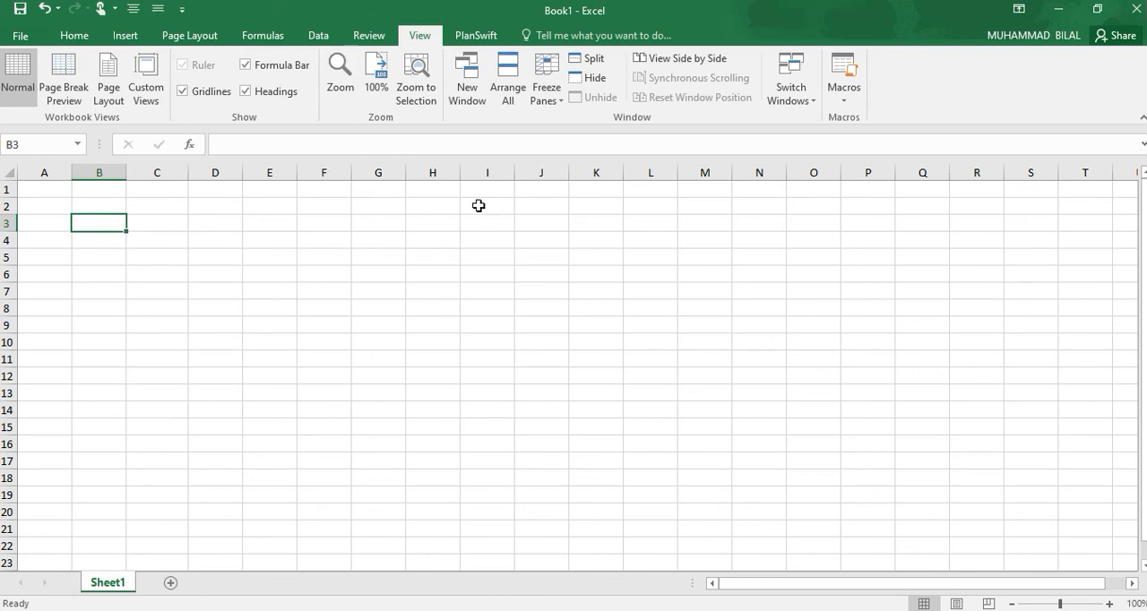
mouse_move(770, 285)
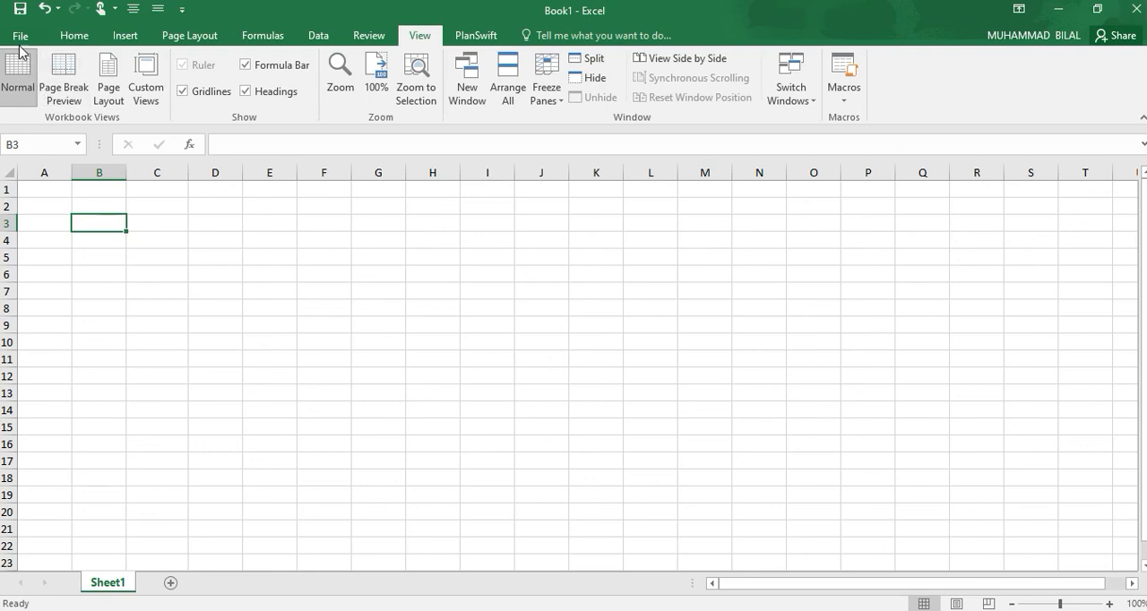
left_click(19, 35)
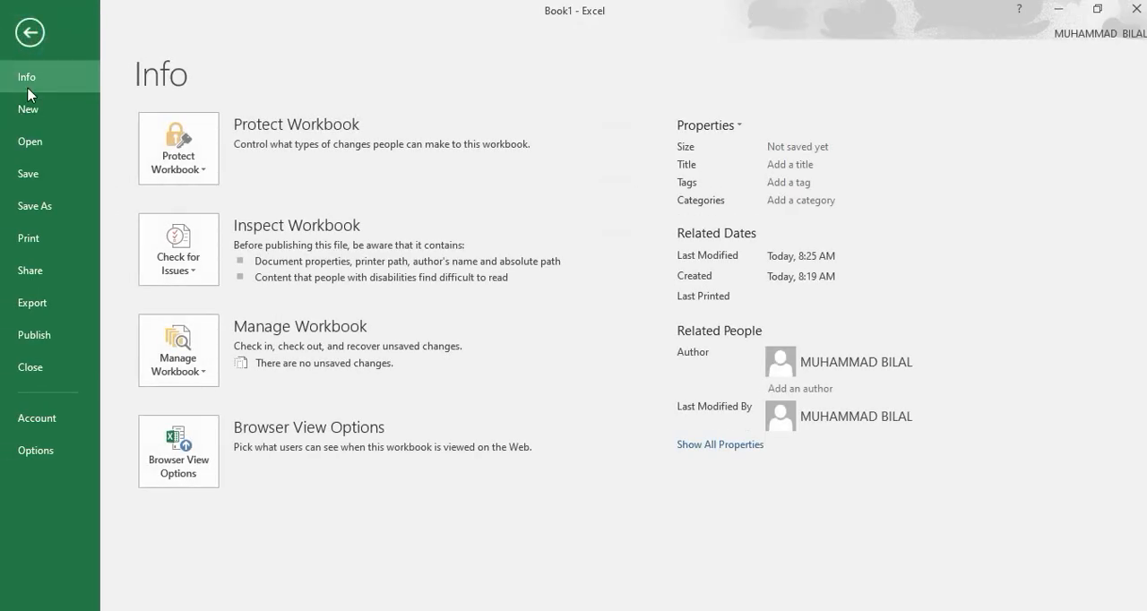
mouse_move(30, 141)
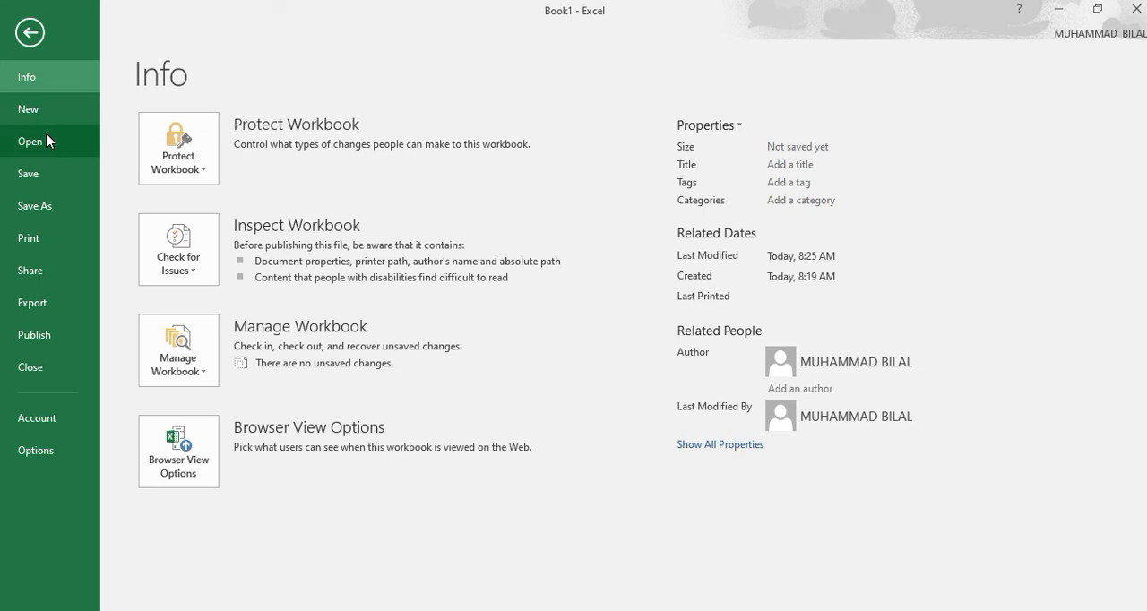
mouse_move(41, 144)
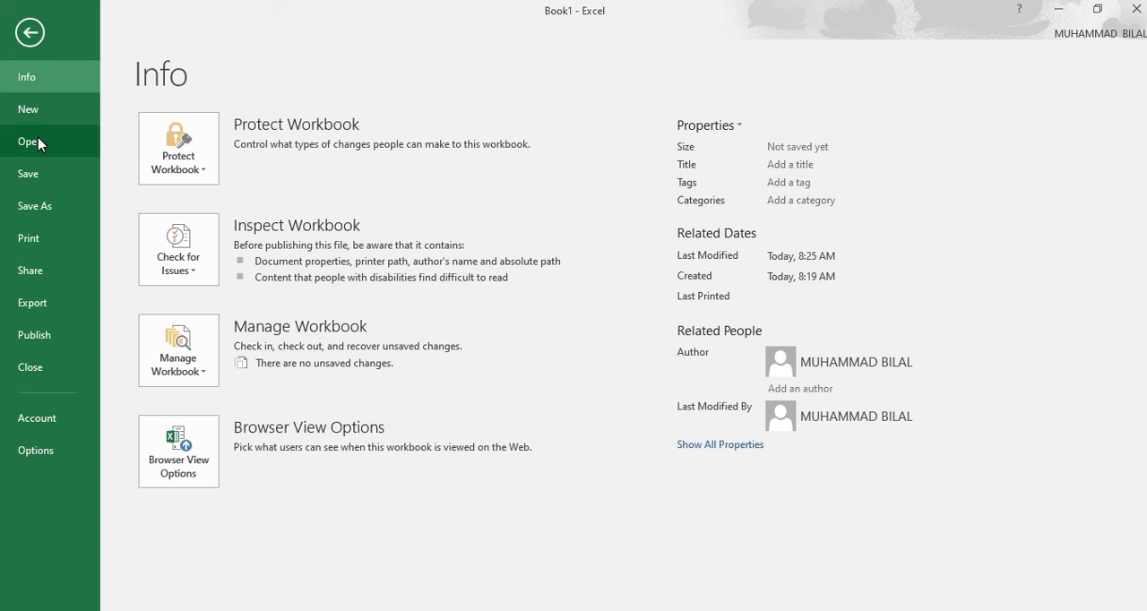
mouse_move(30, 32)
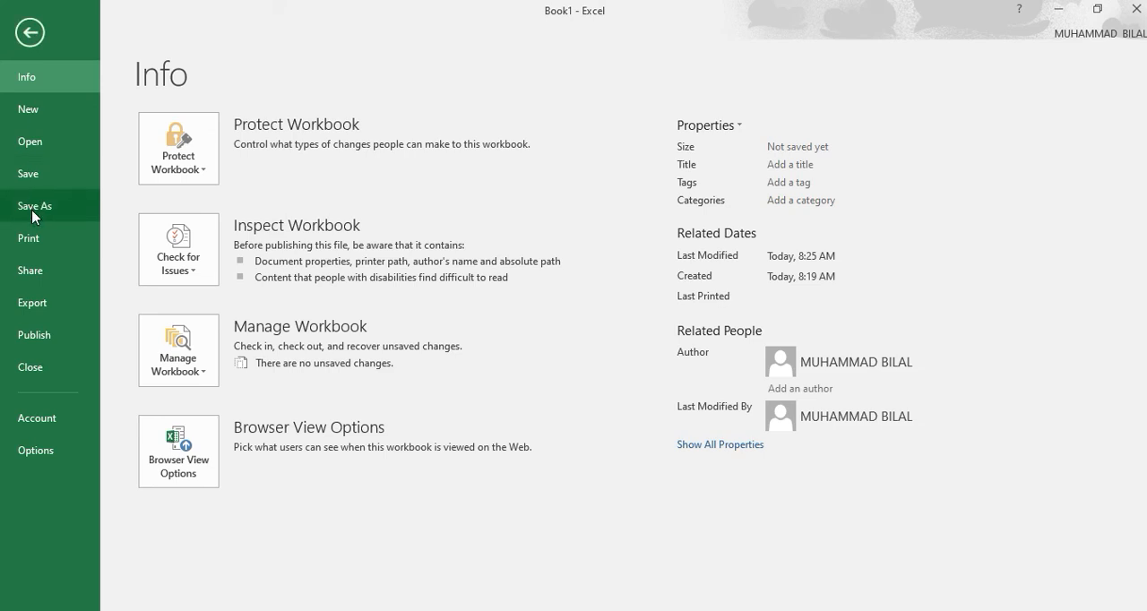
mouse_move(40, 216)
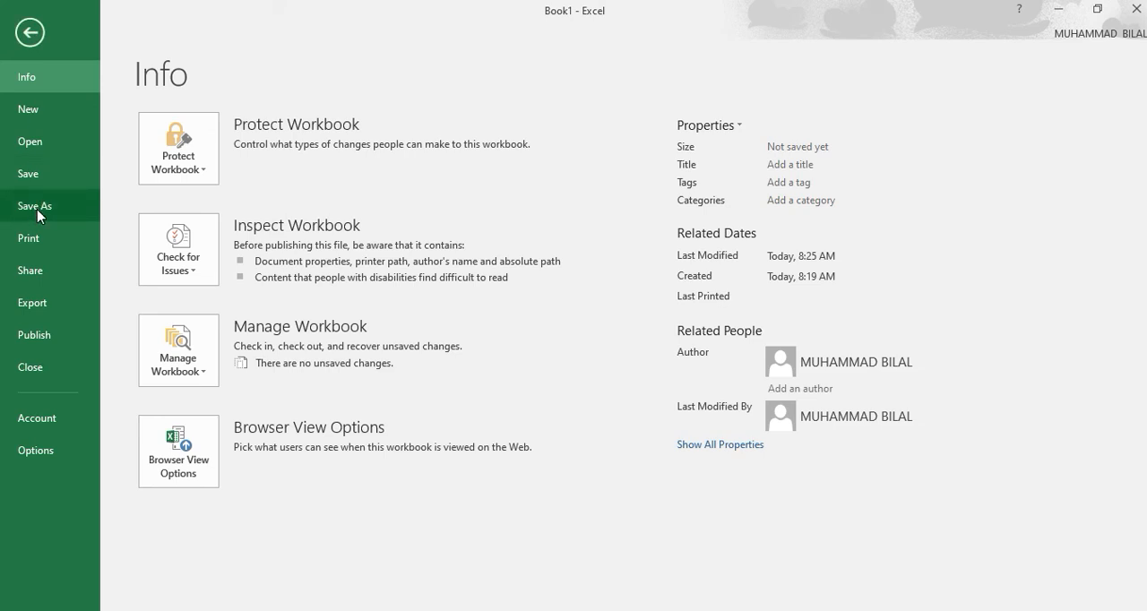
mouse_move(36, 239)
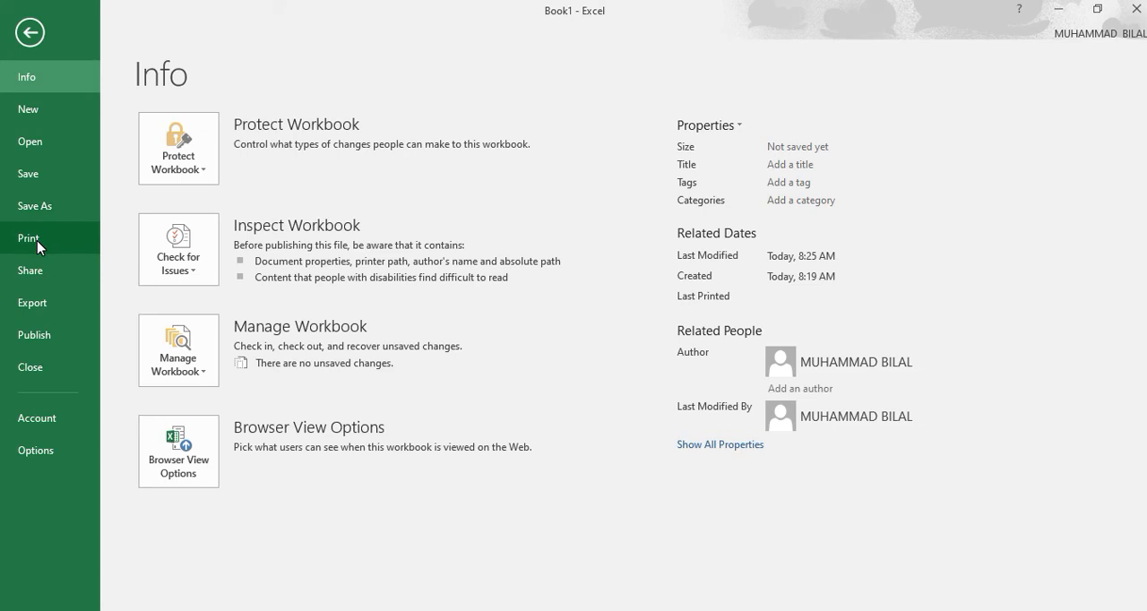
mouse_move(30, 271)
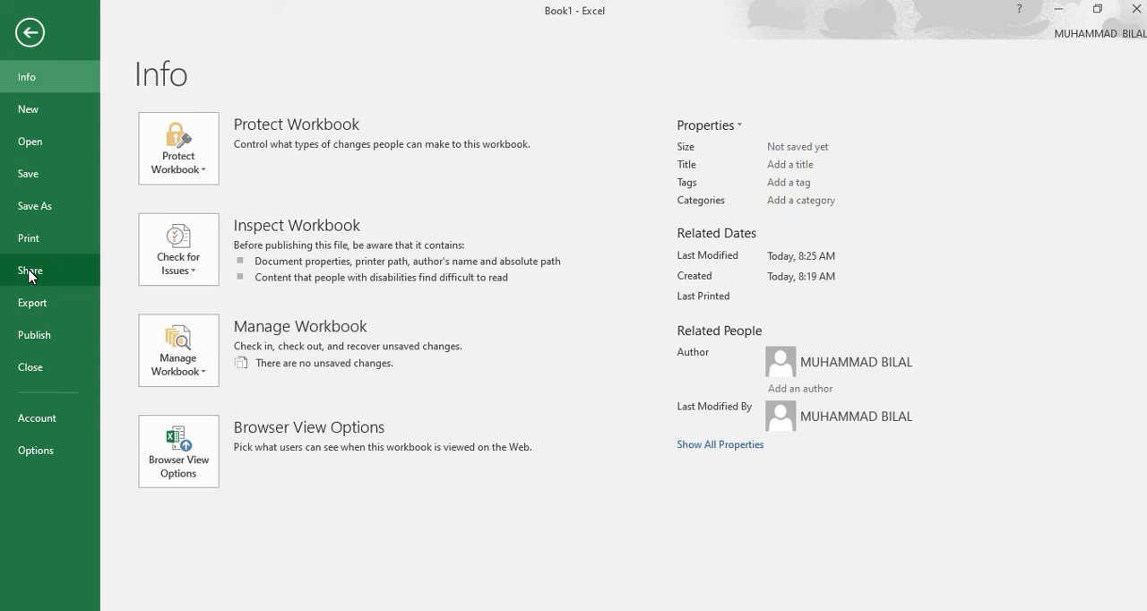
mouse_move(47, 303)
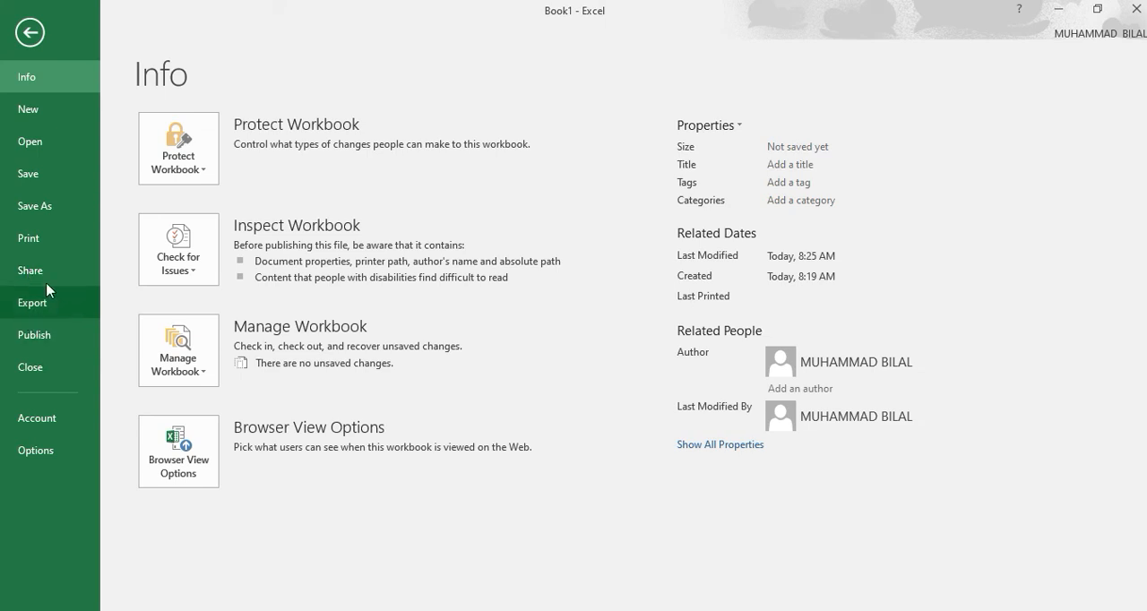
mouse_move(34, 334)
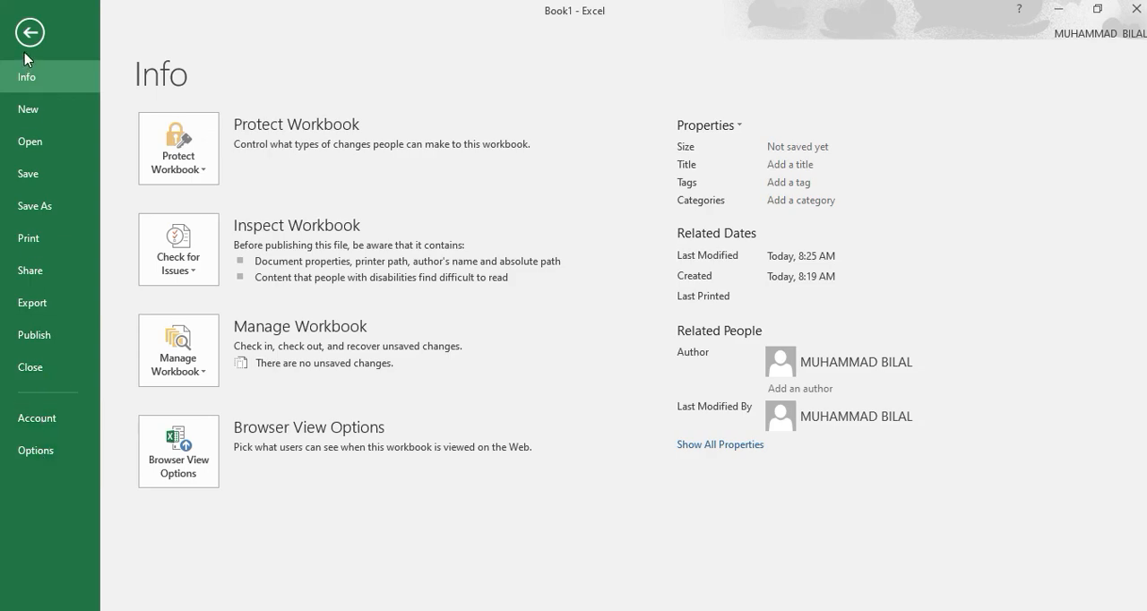
left_click(30, 32)
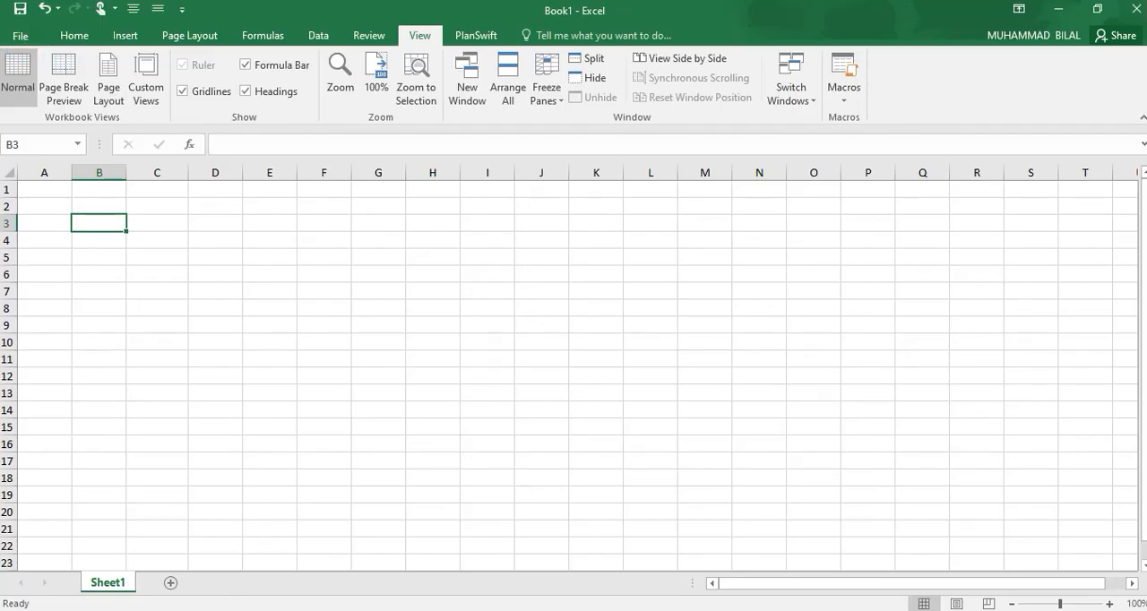